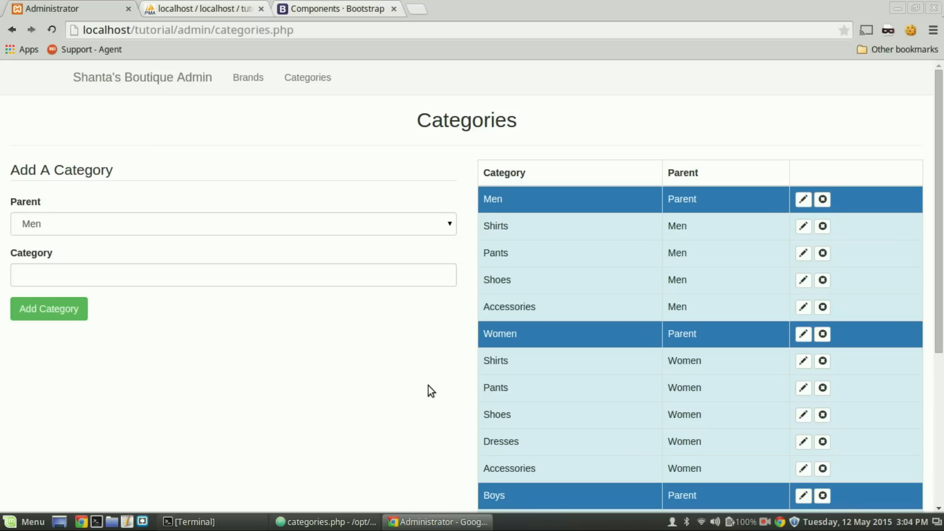
mouse_move(726, 280)
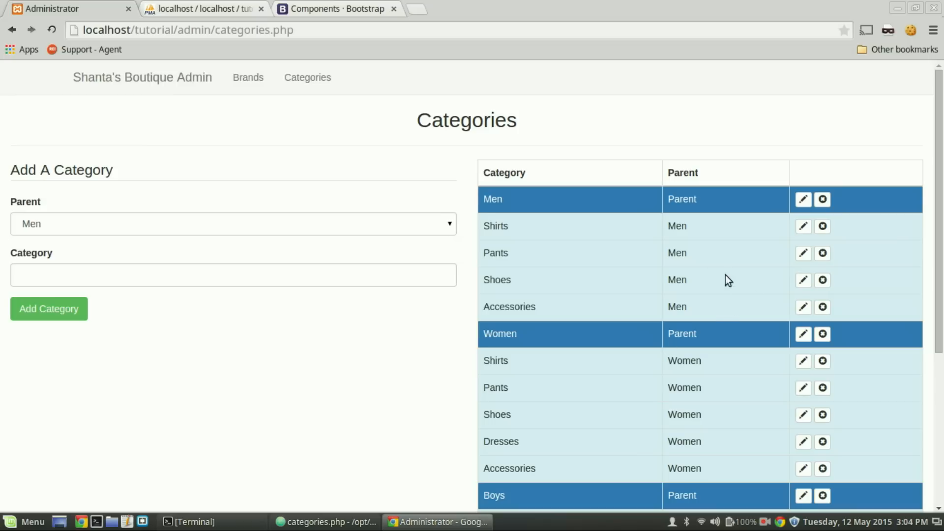
mouse_move(795, 234)
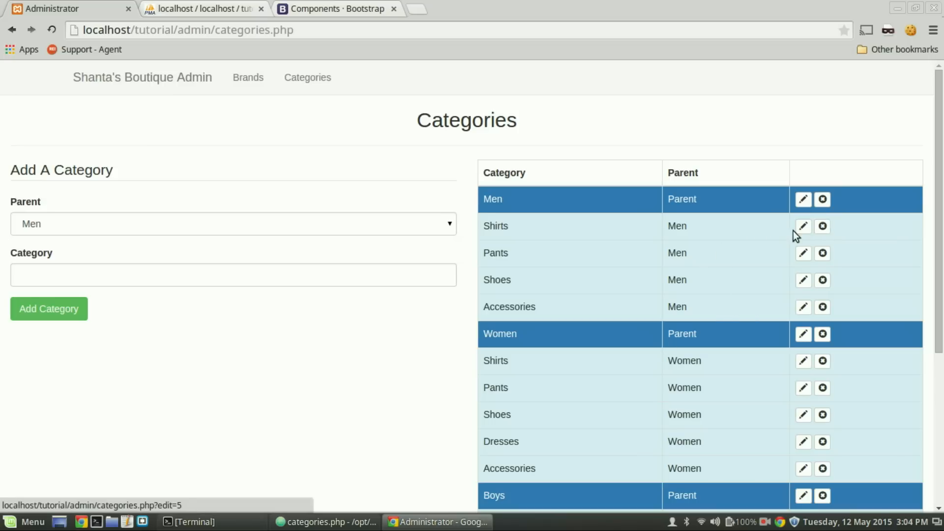
mouse_move(613, 282)
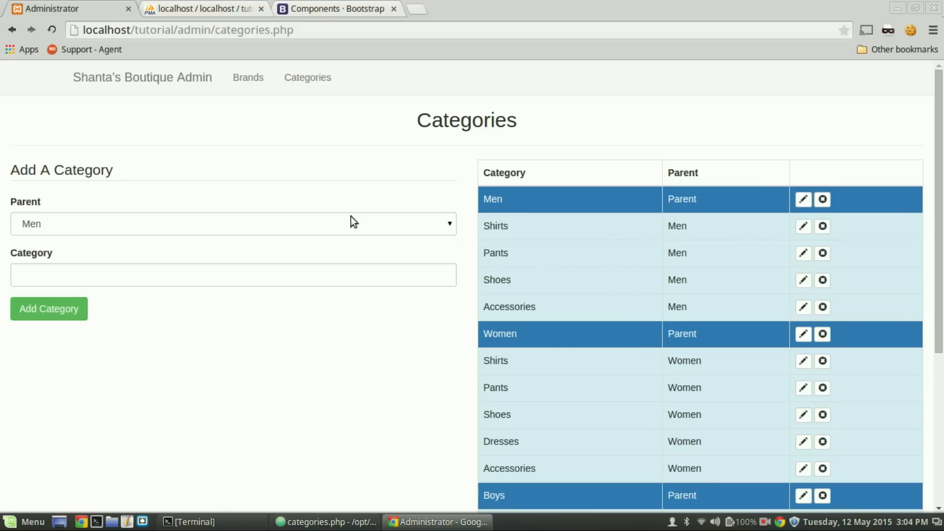
mouse_move(291, 362)
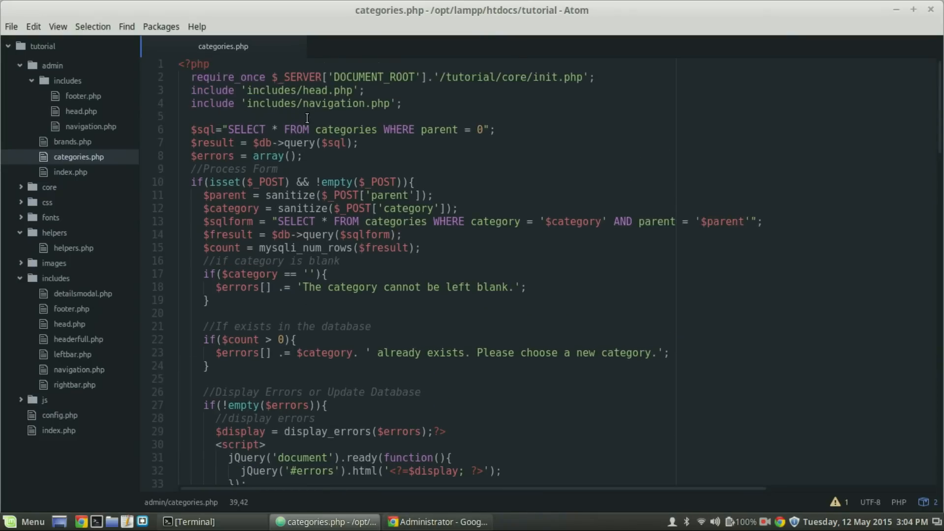
- Insert a blank line in categories.php right after the errors array line
scroll("down", 3)
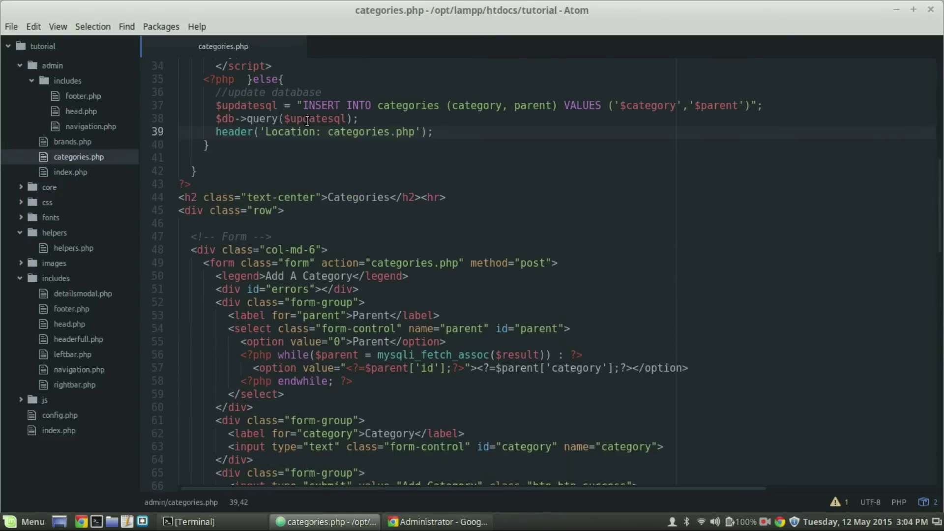
scroll("up", 3)
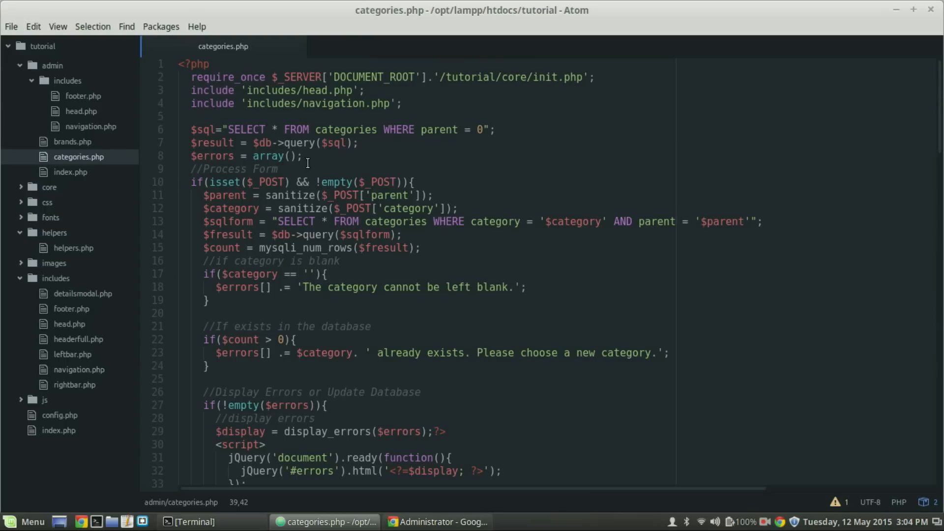
left_click(302, 156)
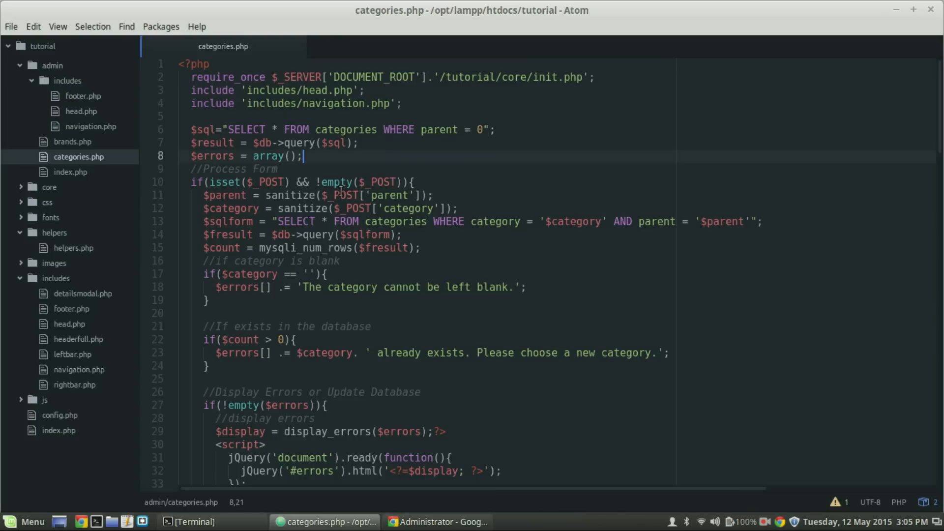
key("Enter")
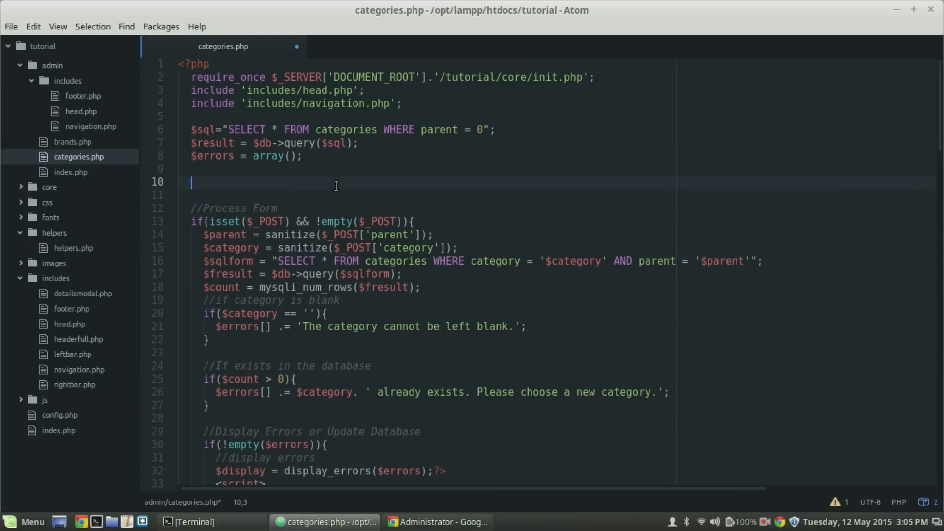
- Add a //Delete Category comment heading the new section
type("//Del")
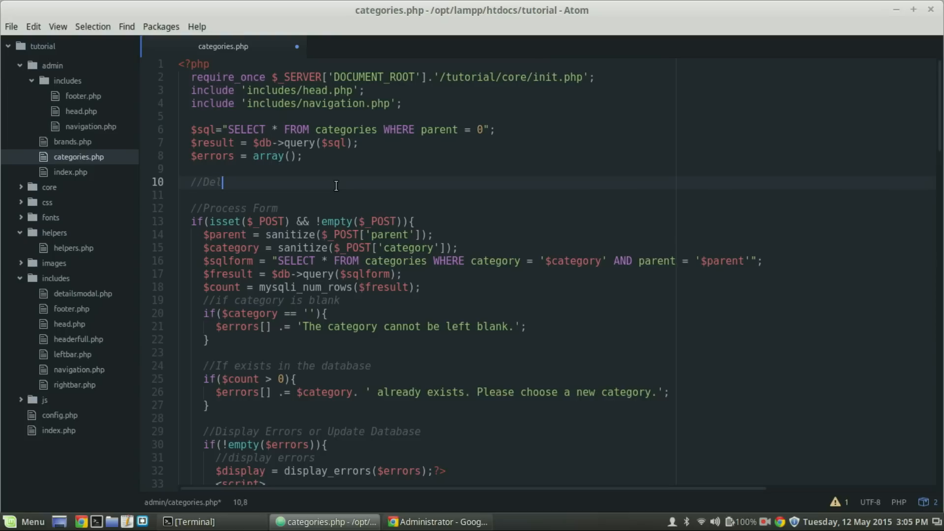
type("ete Cat")
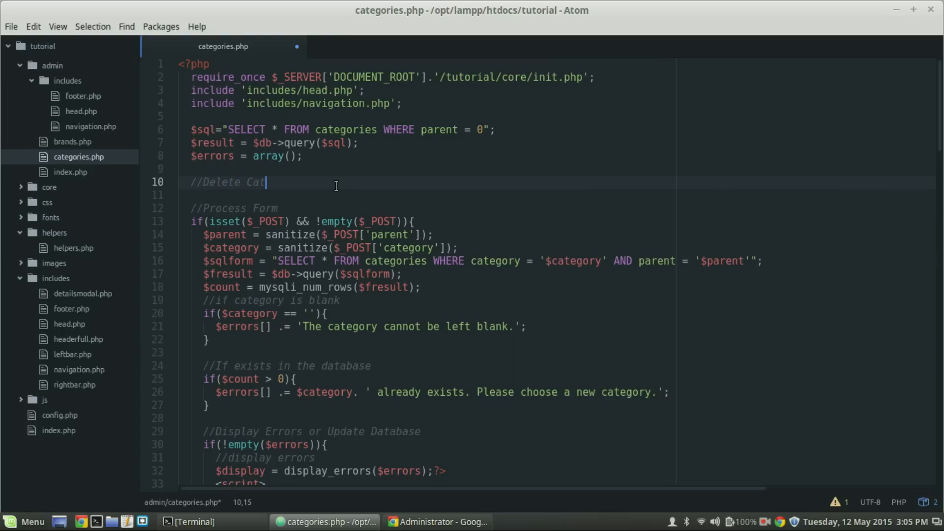
type("egory")
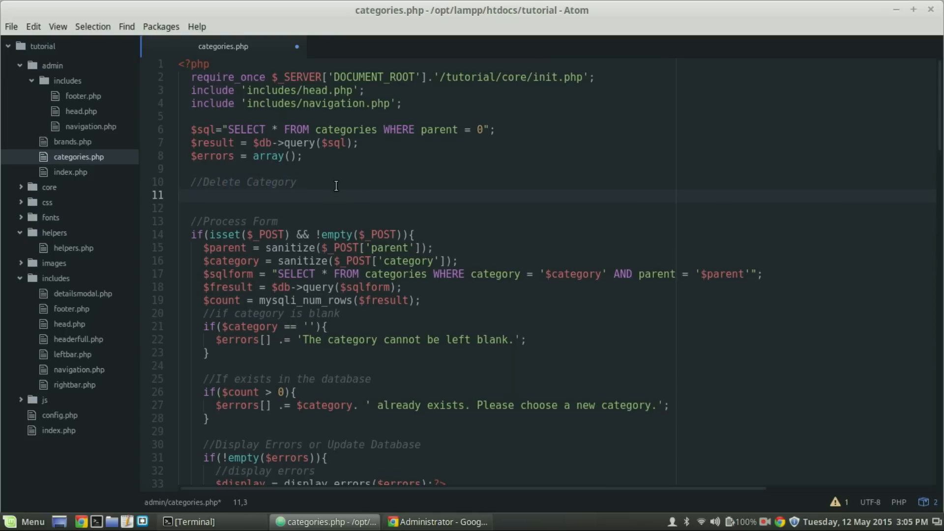
- Write if(isset($_GET['delete']) && !empty($_GET['delete'])){ } guarding the delete code
type("if")
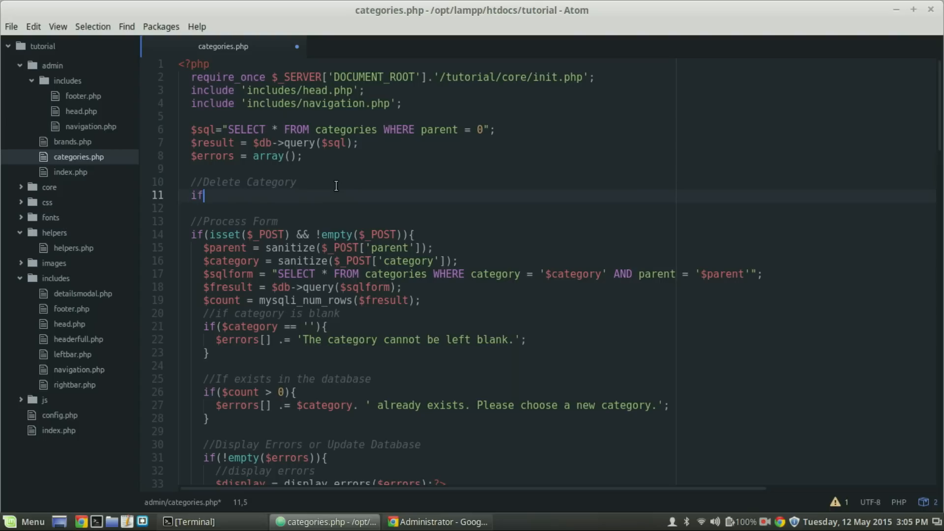
type("(){")
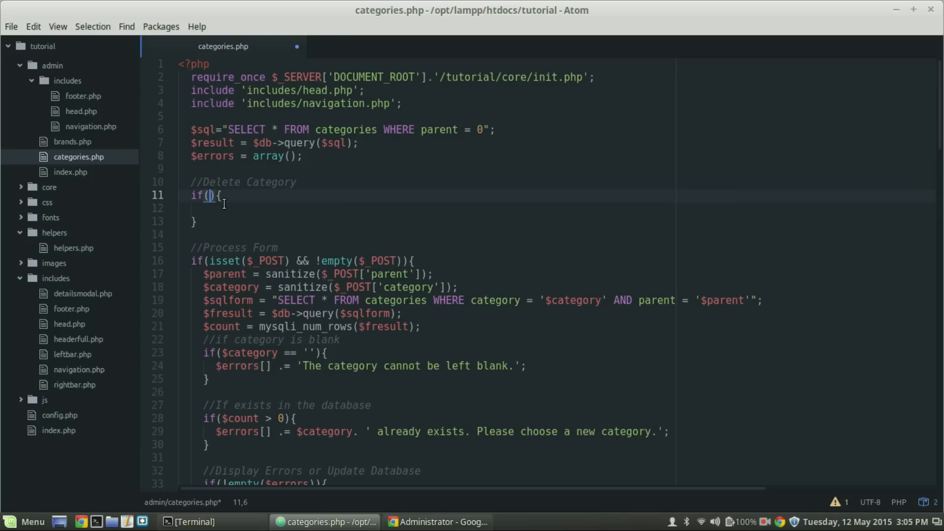
type("isset(")
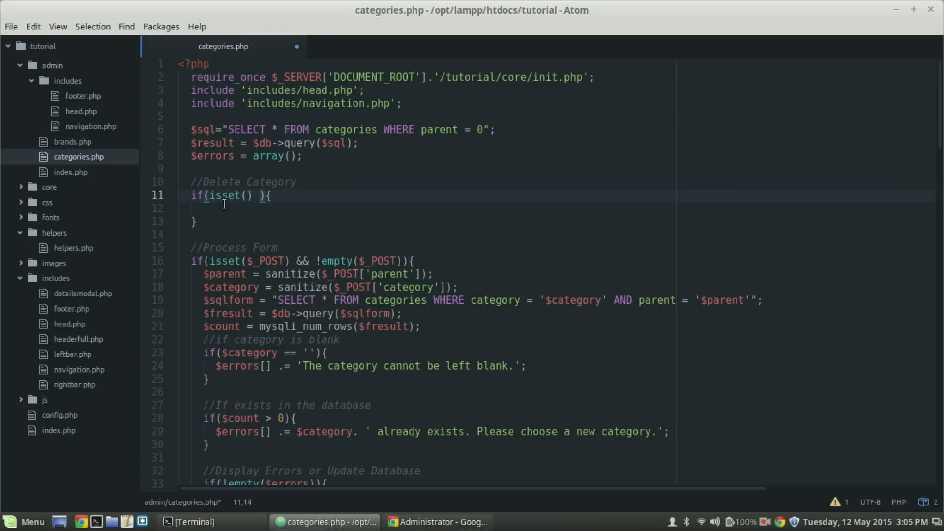
type("&& !empty(")
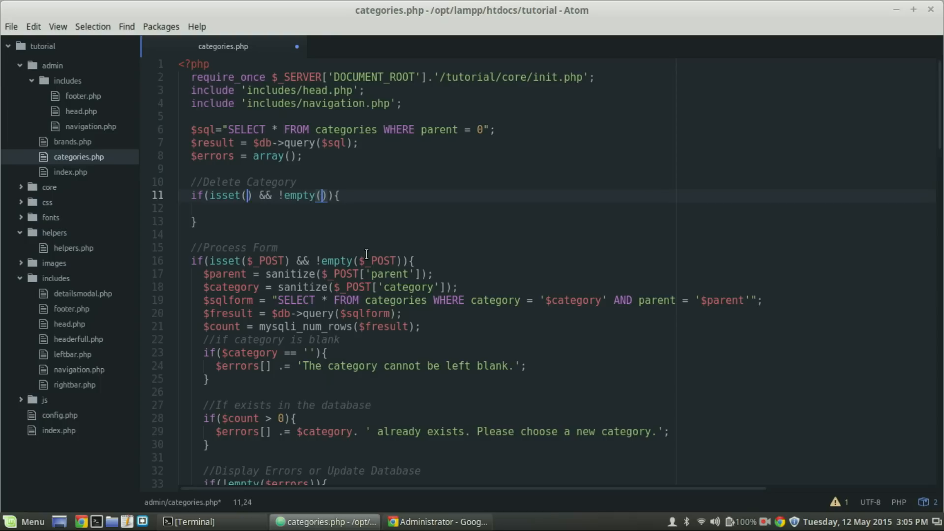
type("$")
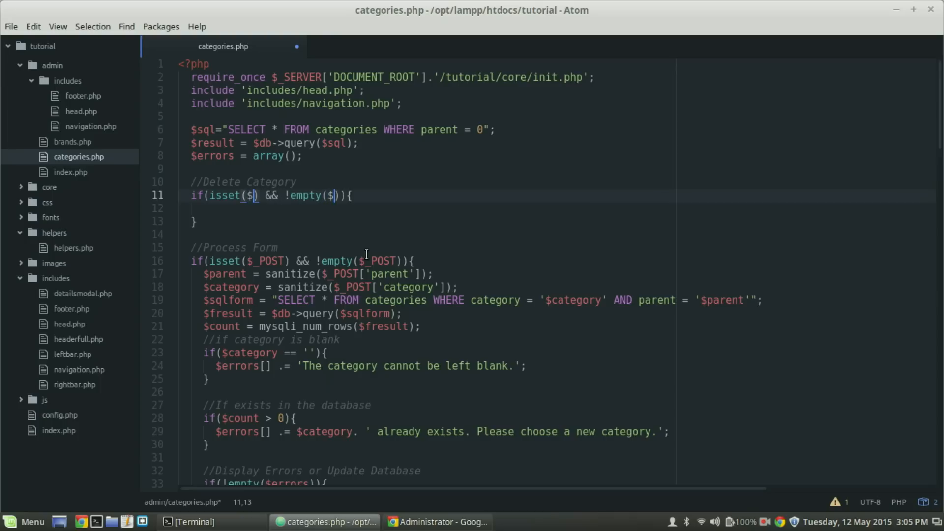
type("_GET['")
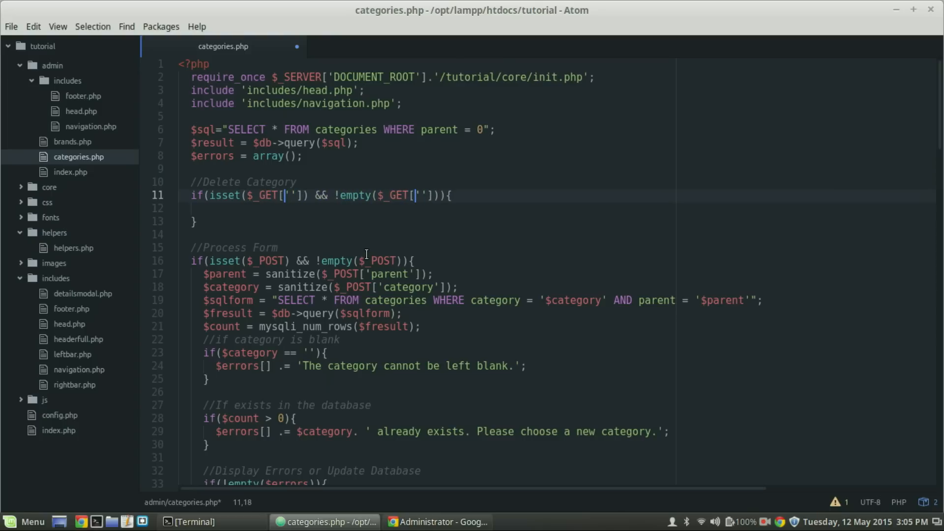
type("delet")
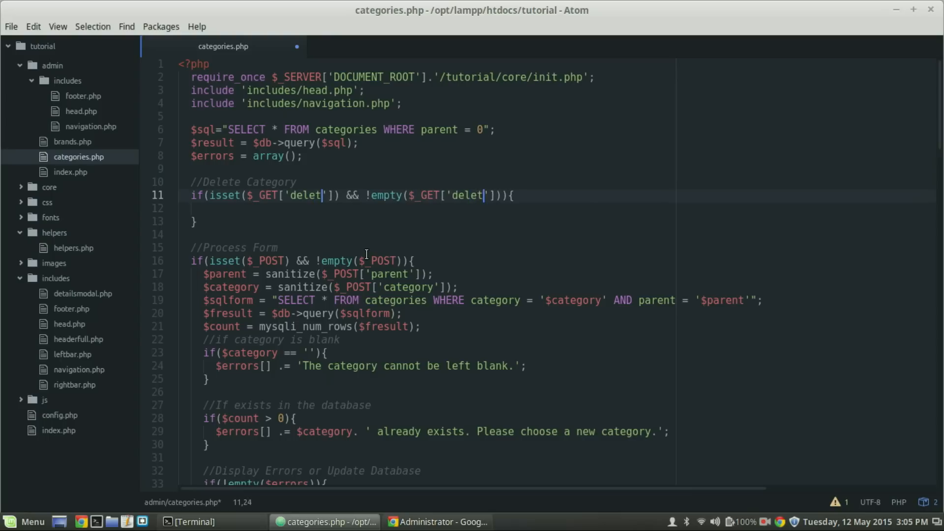
type("e")
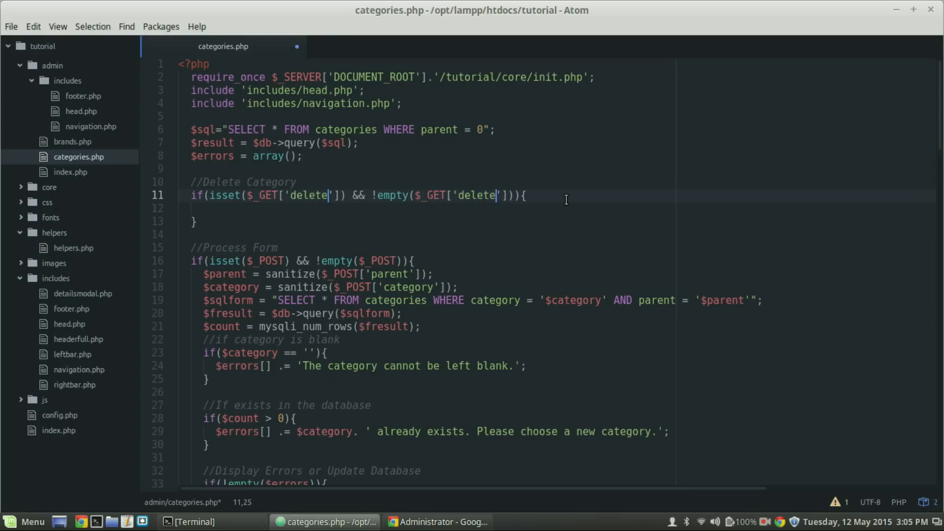
- In Chrome delete the Pants (Men) row, see ?delete=6 in the URL, and return to Atom
left_click(442, 522)
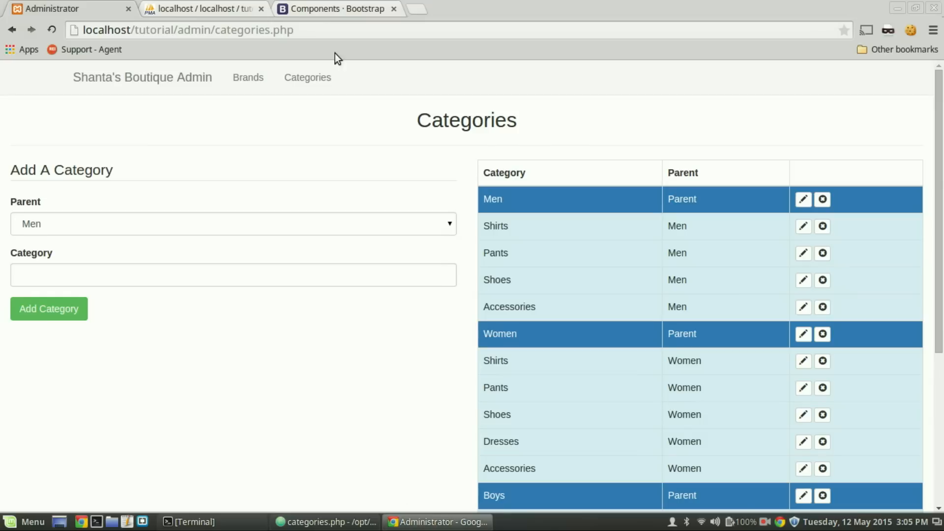
mouse_move(800, 227)
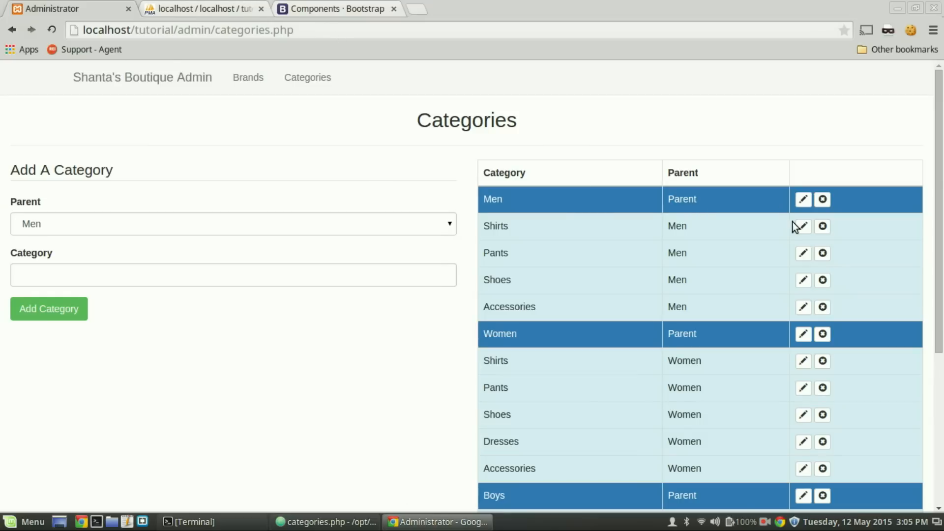
mouse_move(821, 254)
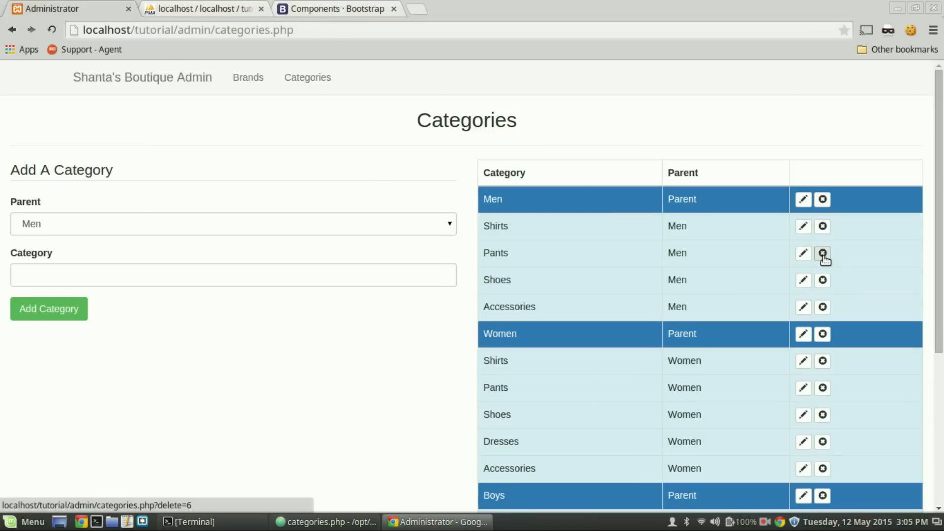
left_click(822, 252)
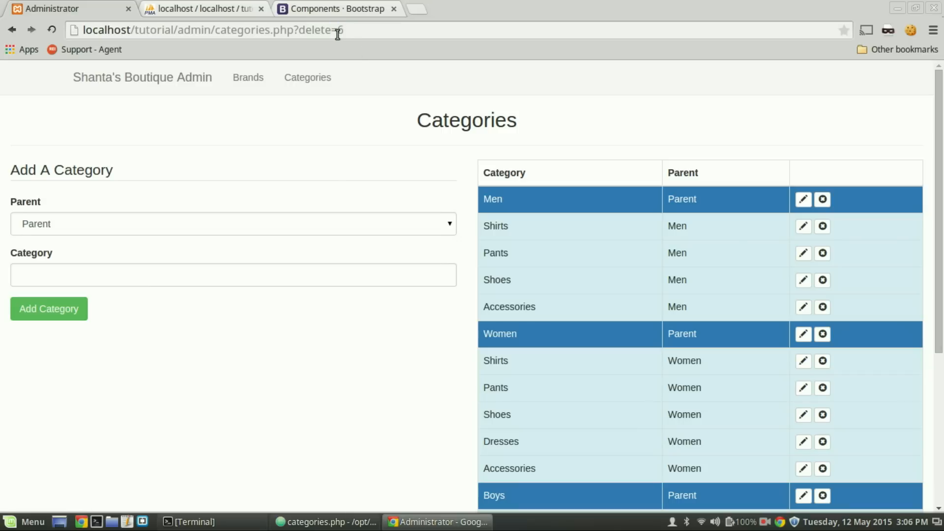
mouse_move(295, 252)
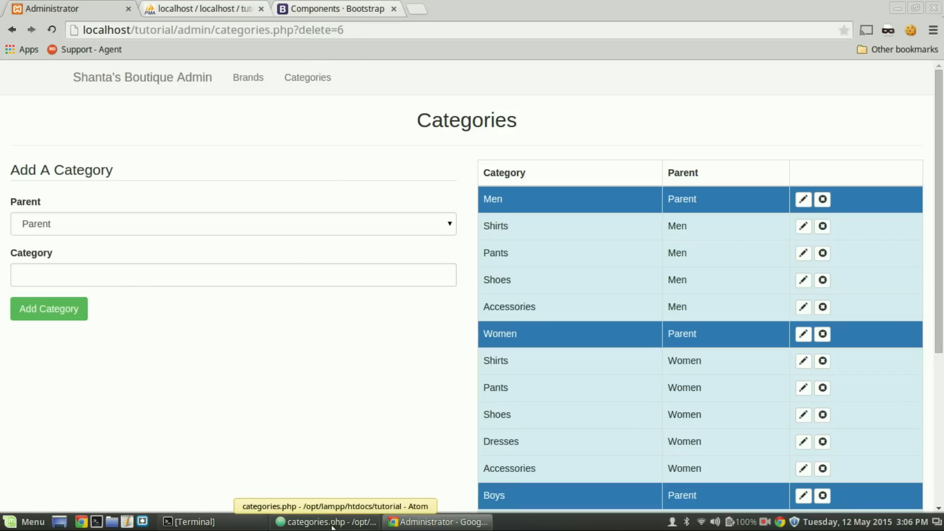
left_click(331, 521)
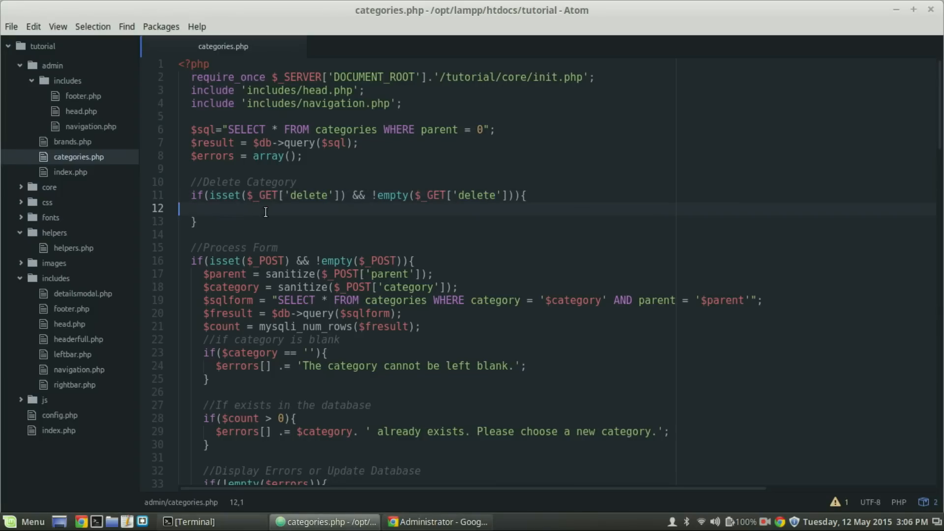
- Set $delete_id = (int)$_GET['delete']; inside the delete block
type("$de")
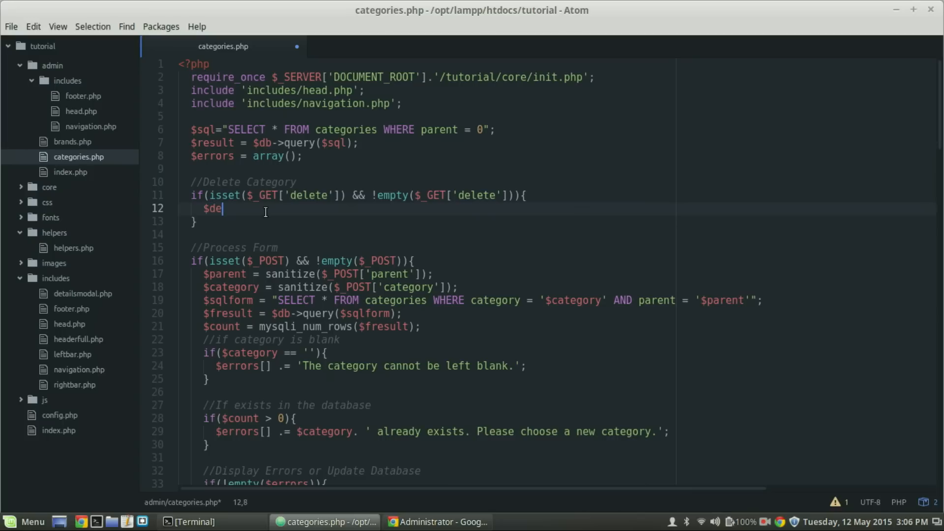
type("lete_id")
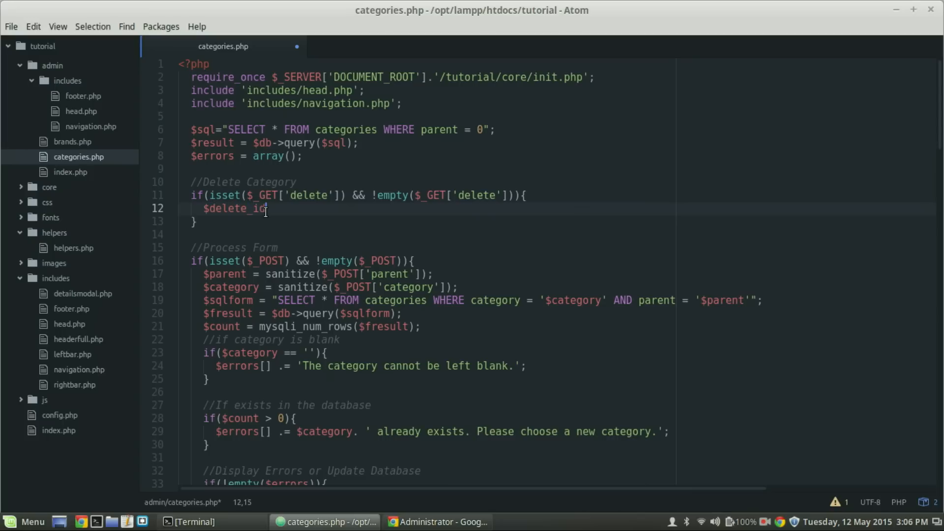
type("=")
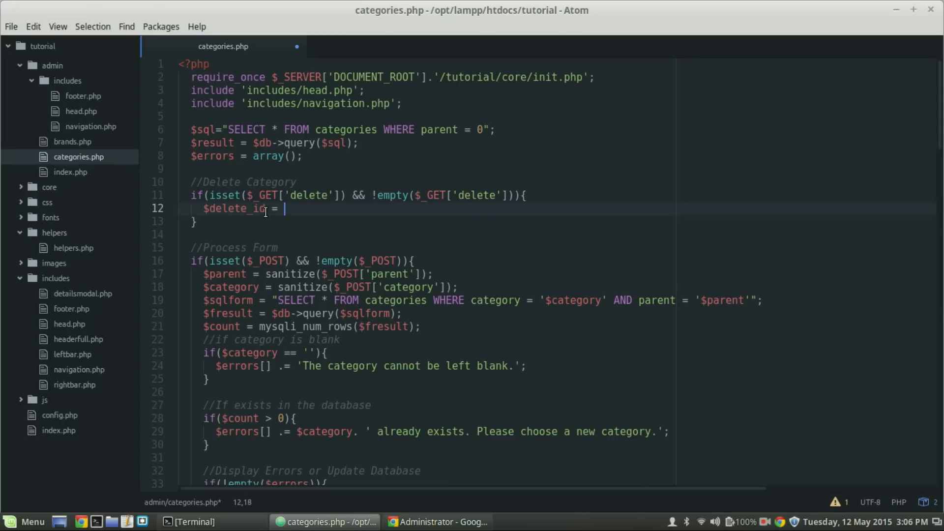
type("(int)")
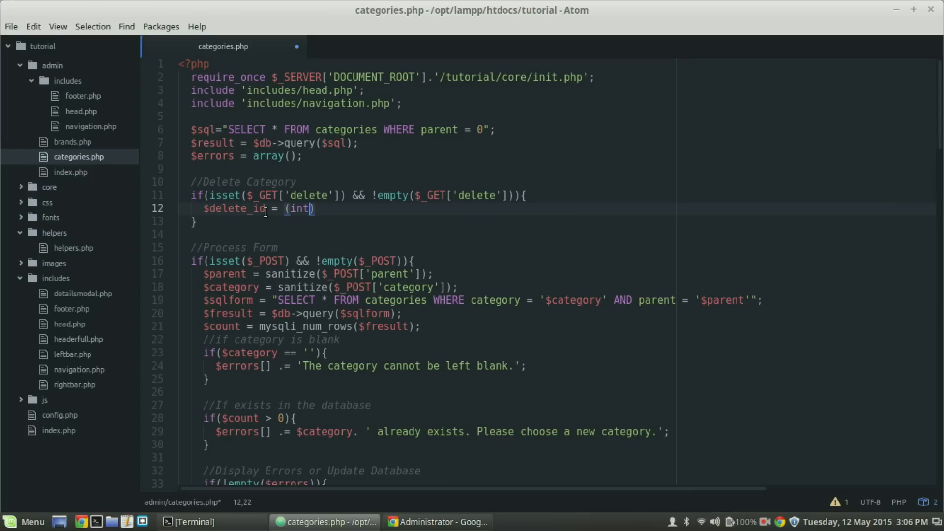
type("$")
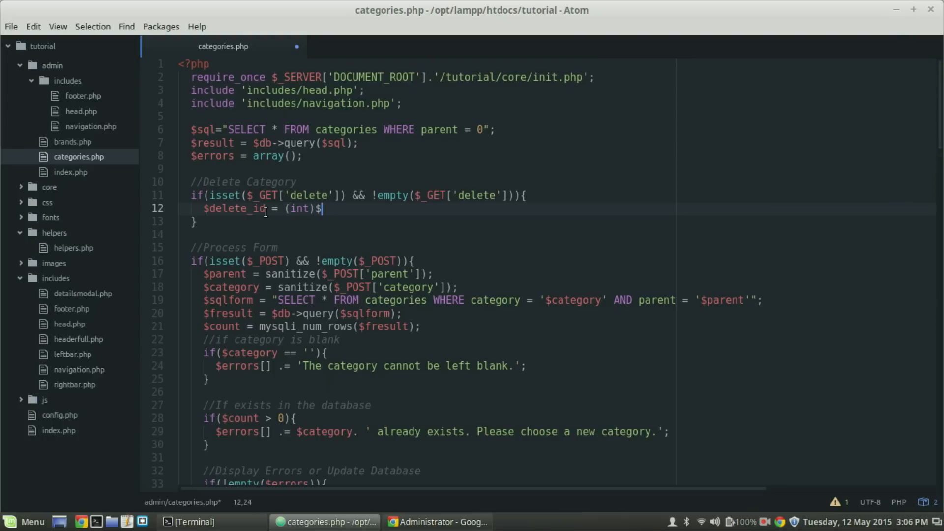
type("_GET")
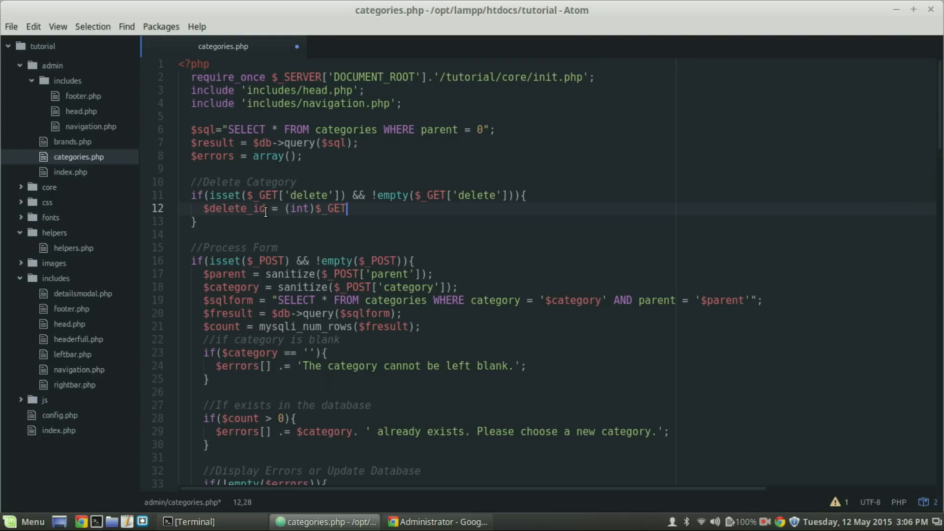
type("['d']")
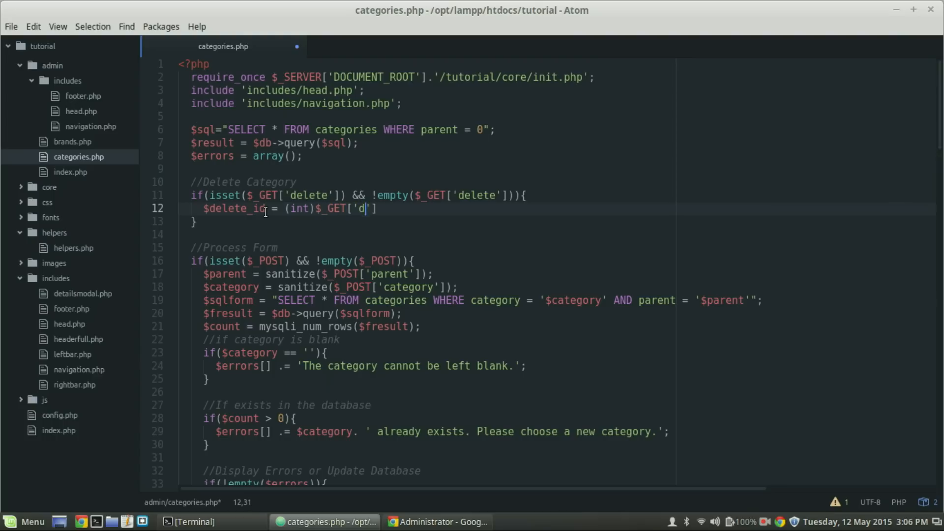
type("elete")
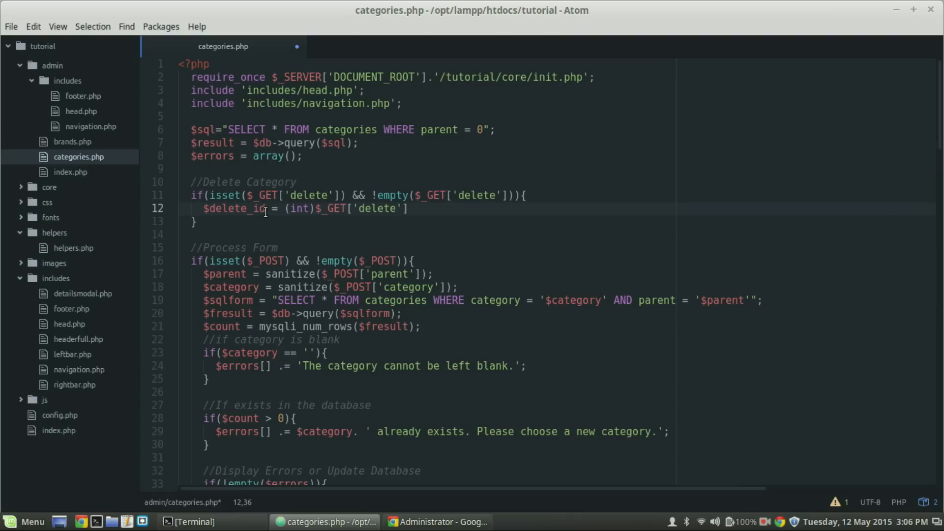
type(";")
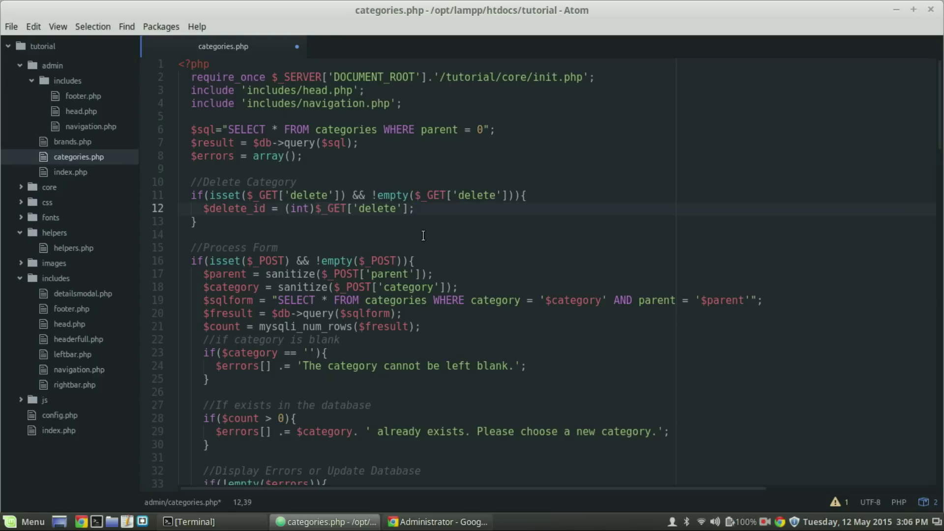
- Reassign $delete_id = sanitize($delete_id); on the next line
type("$del")
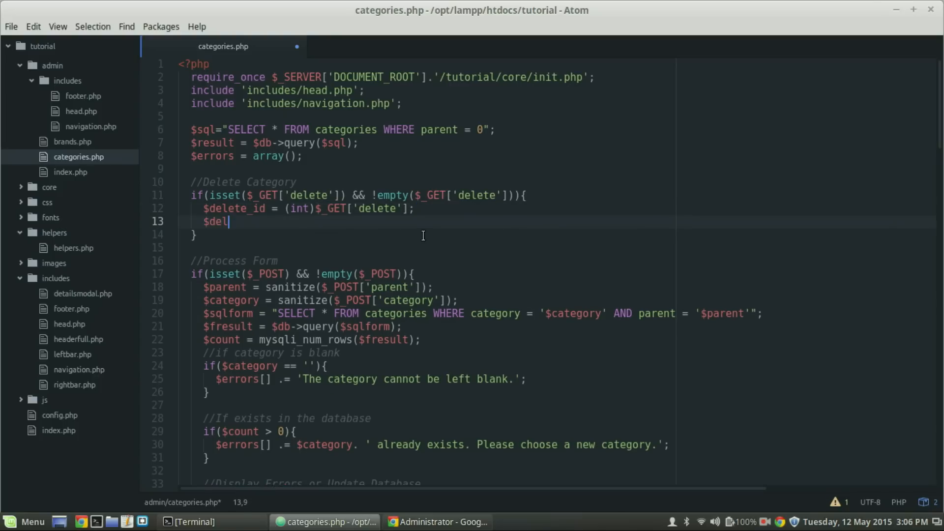
type("ete_id")
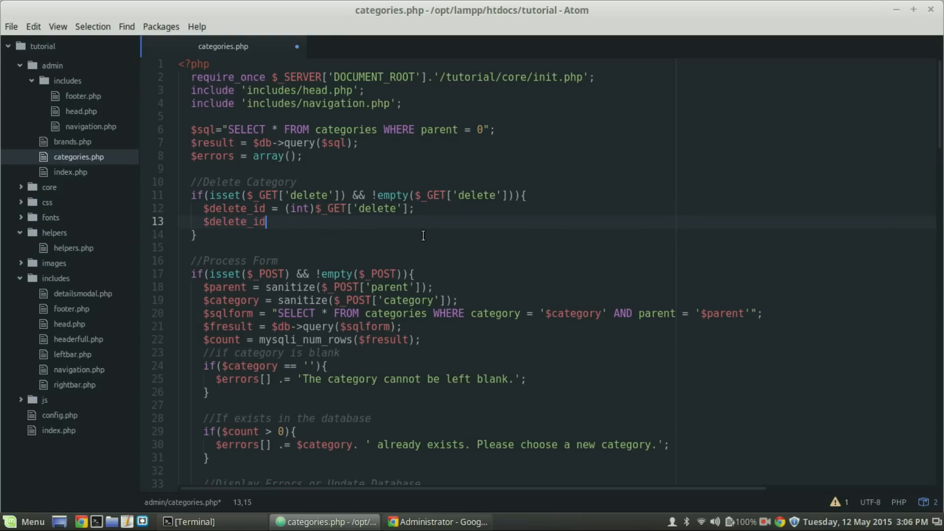
type("= san")
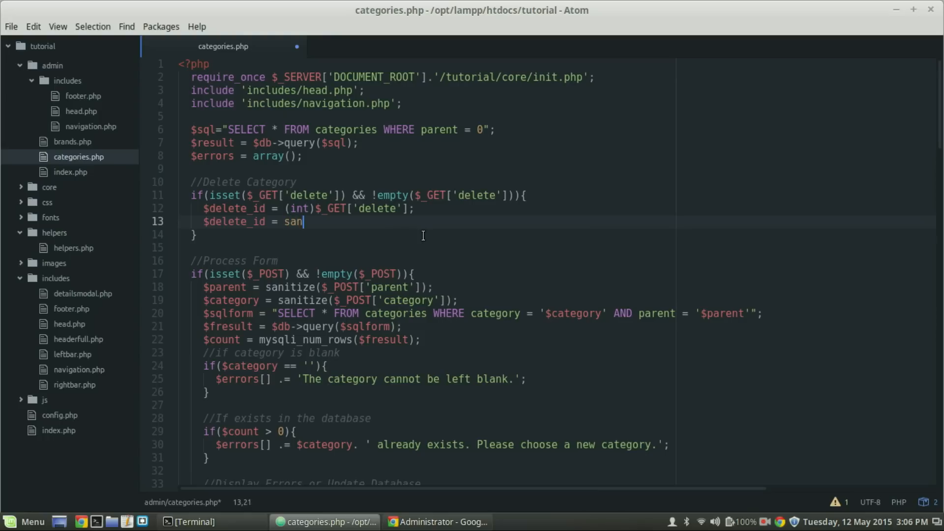
type("itize")
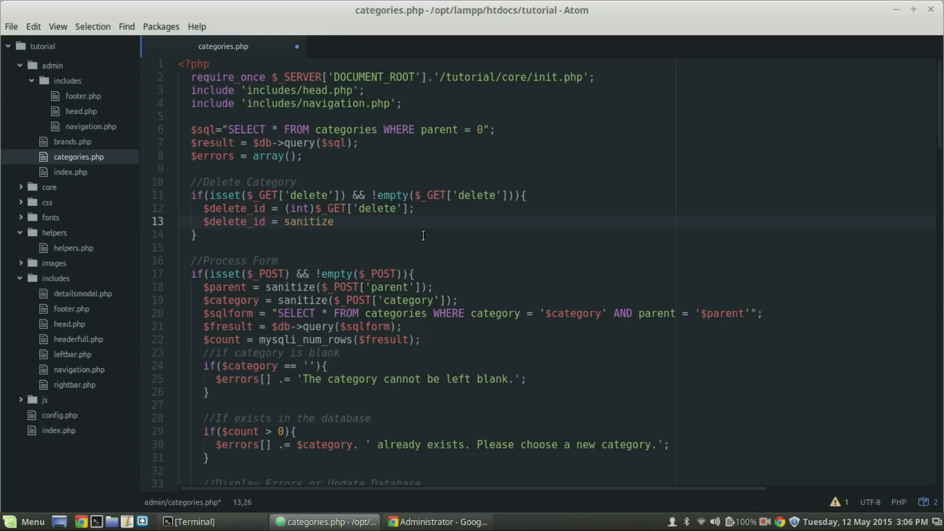
type("($")
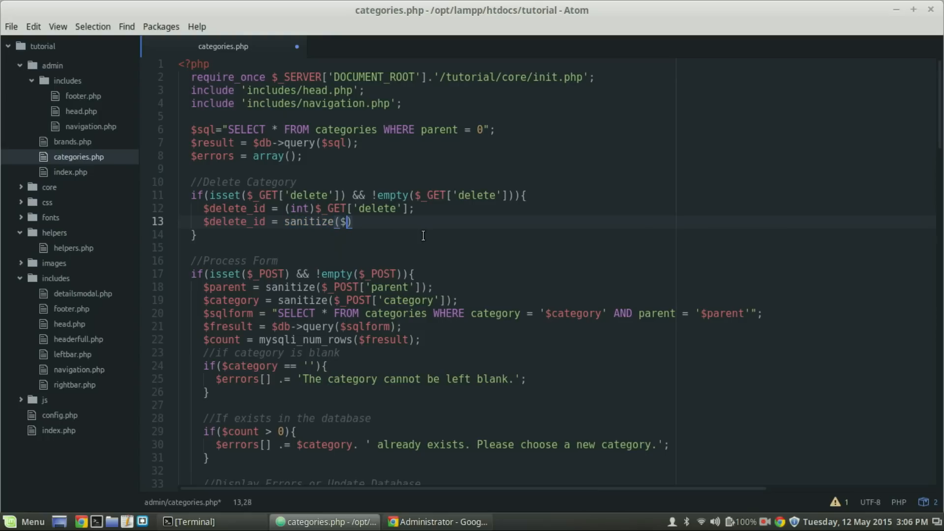
type("delet")
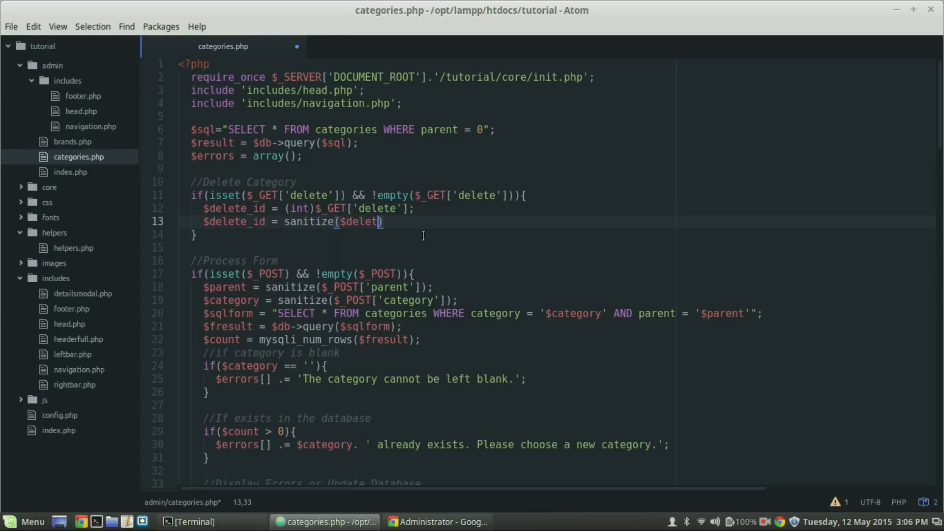
type("_i")
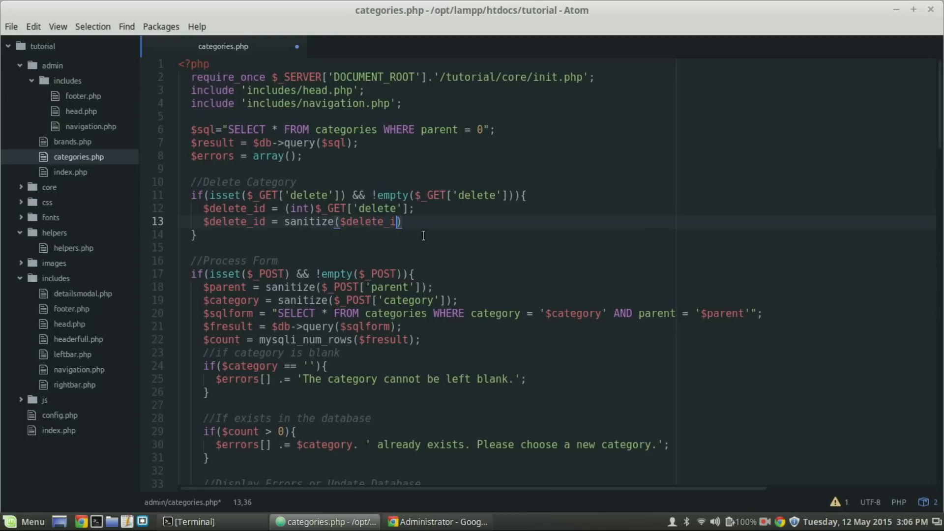
type("d);")
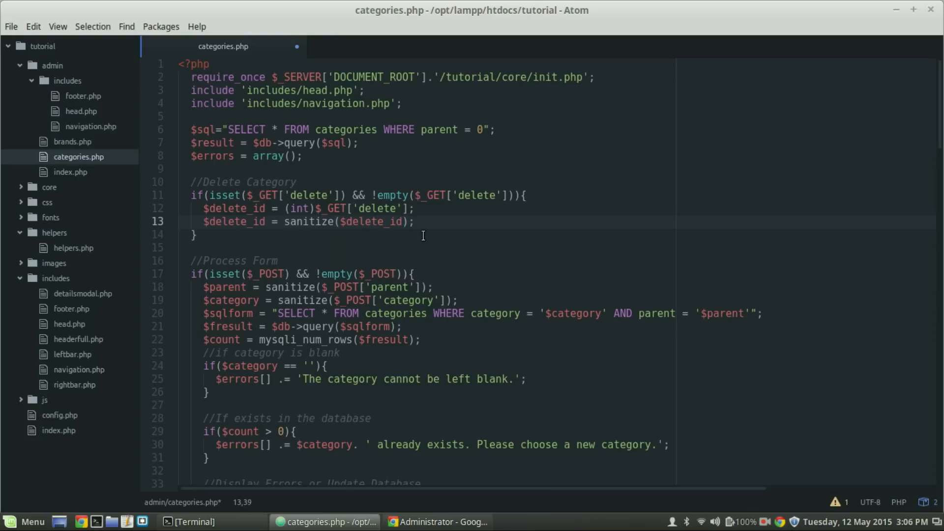
key("Enter")
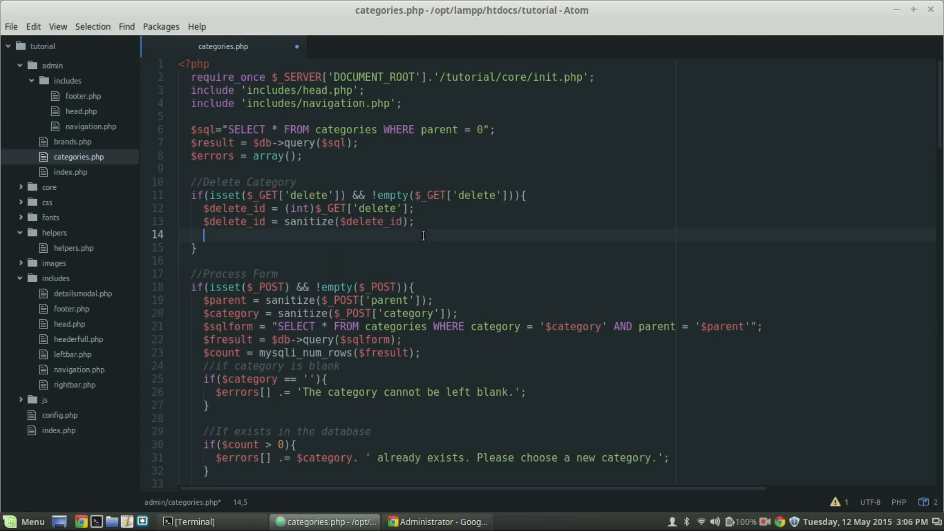
- Build $dsql = "DELETE FROM categories WHERE id = '$delete_id'";
type("$")
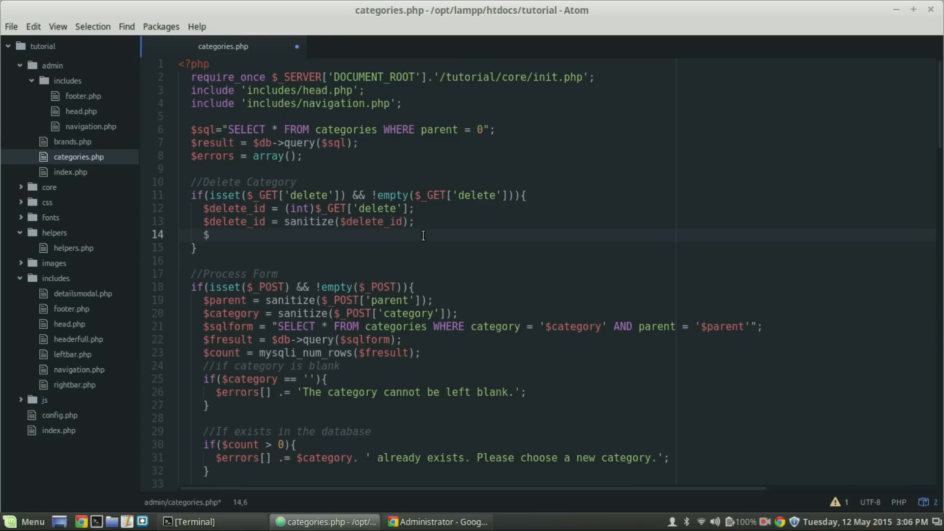
type("d")
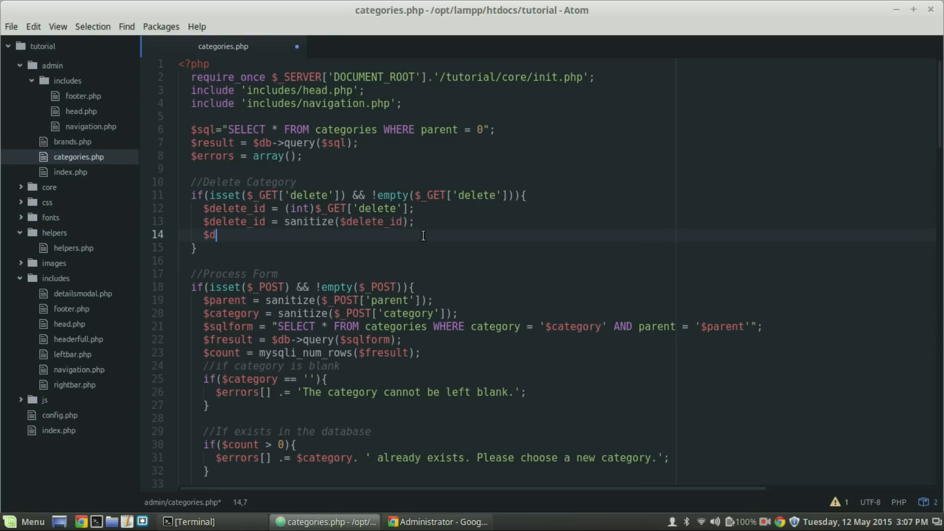
type("sql")
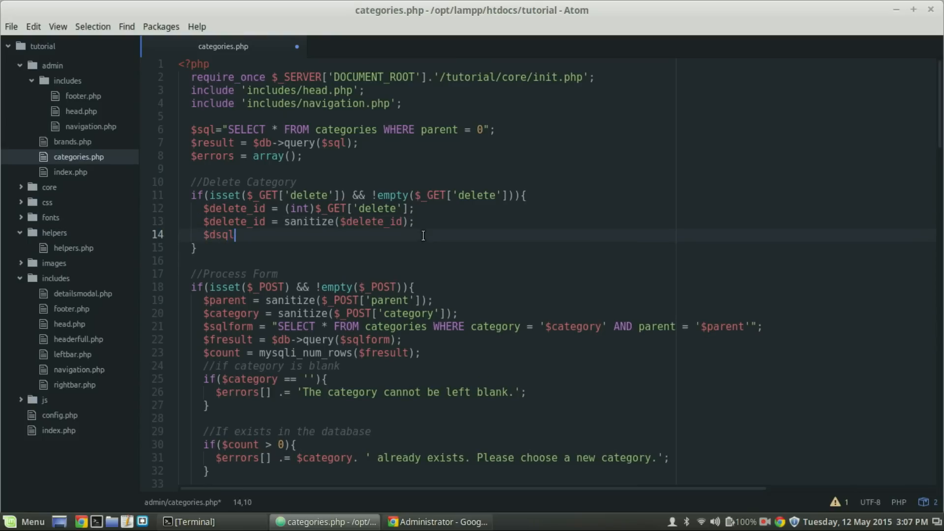
type("= \"\"")
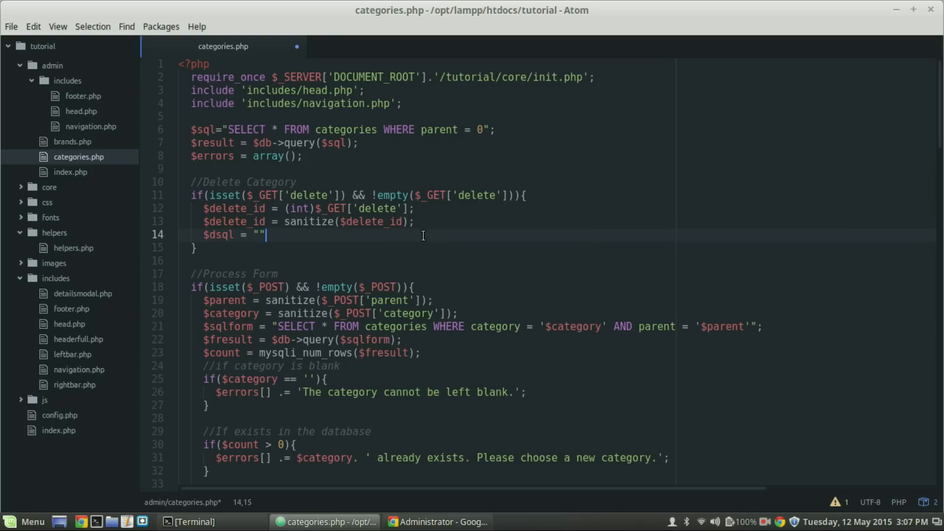
type(";")
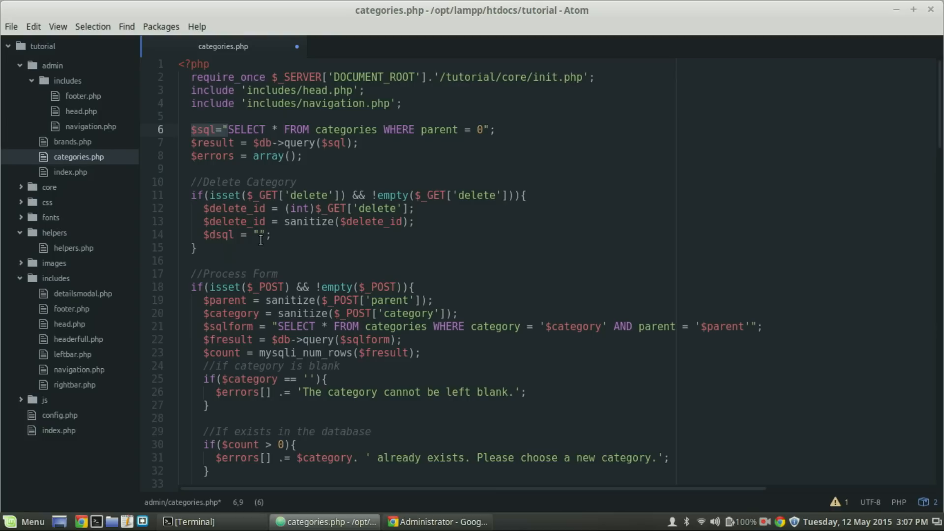
left_click(261, 234)
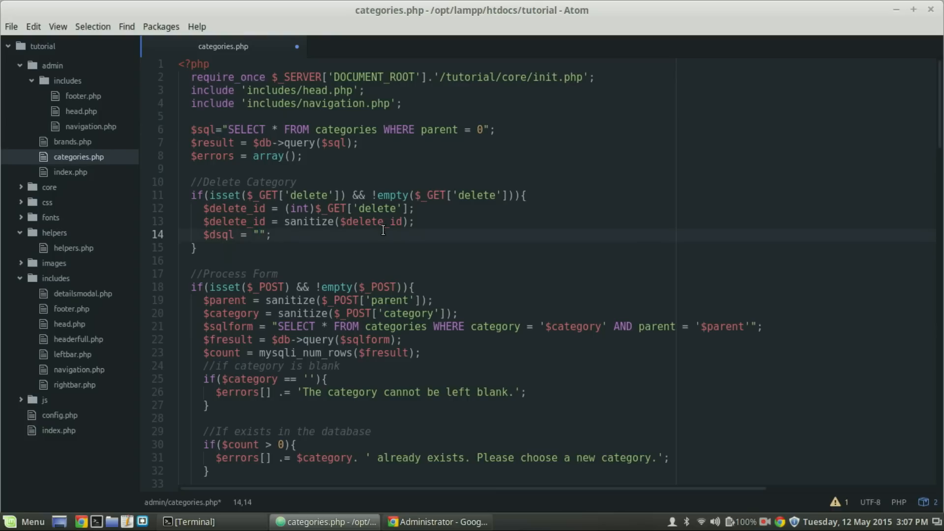
type("s")
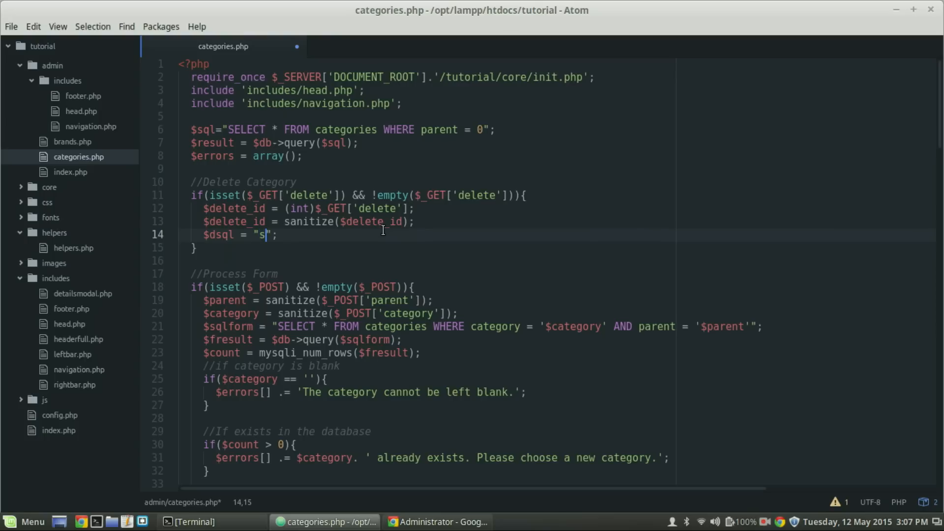
key("BackSpace")
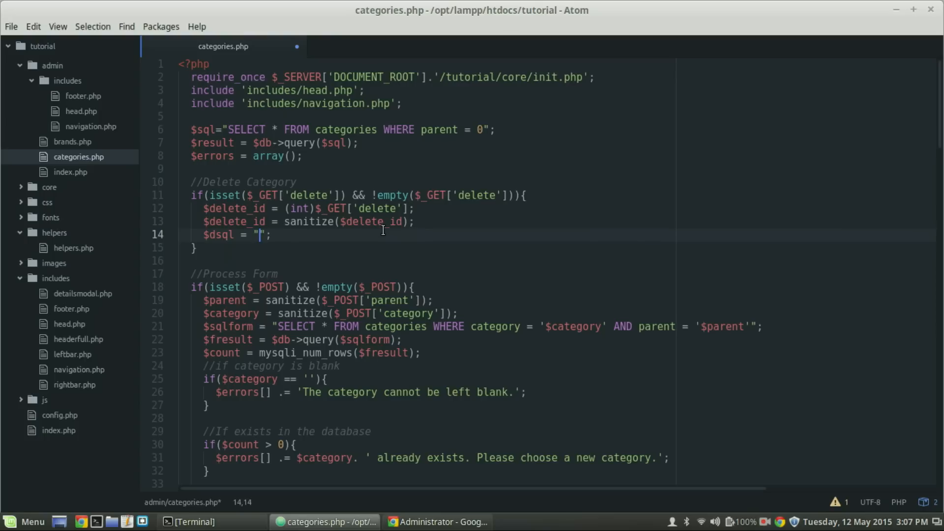
type("DELET")
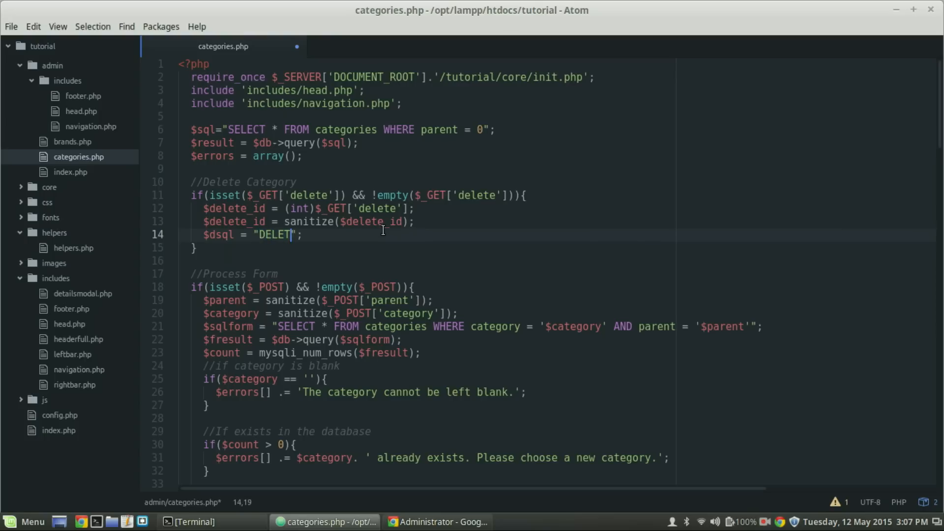
type("FROM")
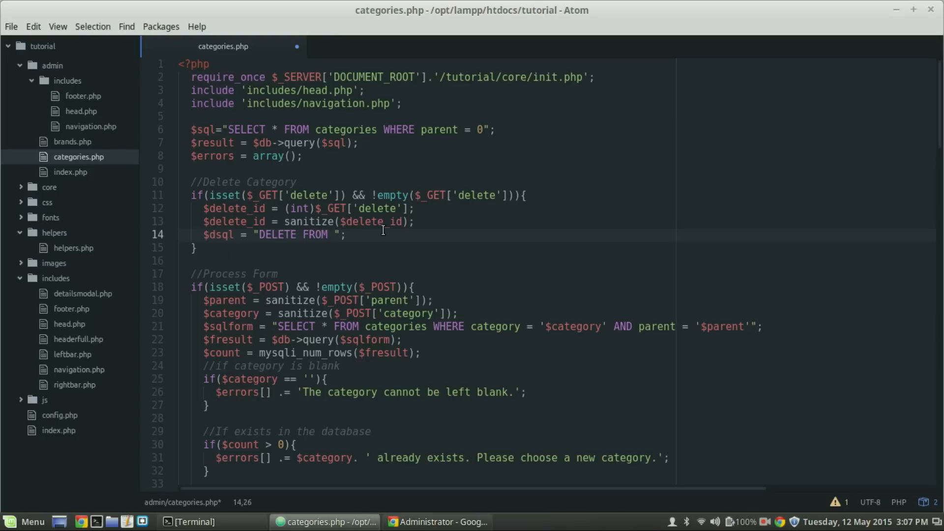
type("categories")
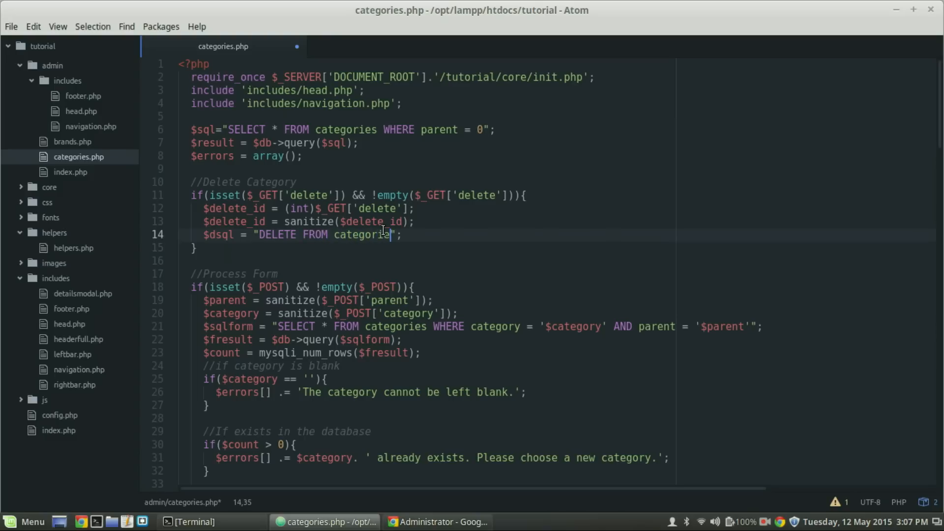
type("\" \"")
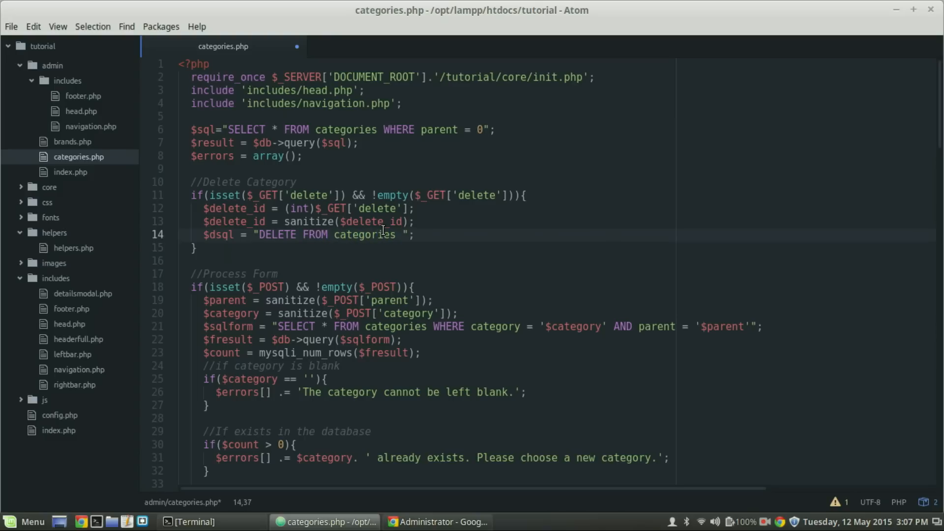
type("WHERE")
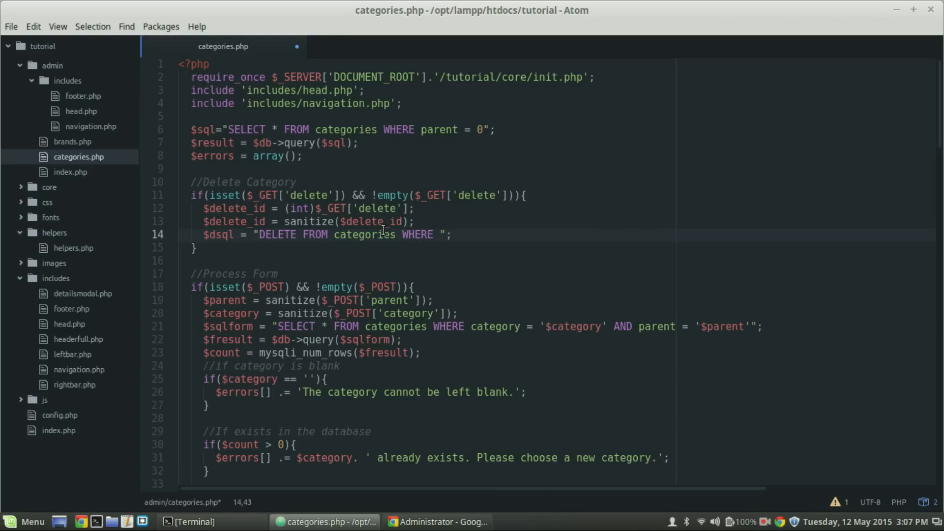
type("id")
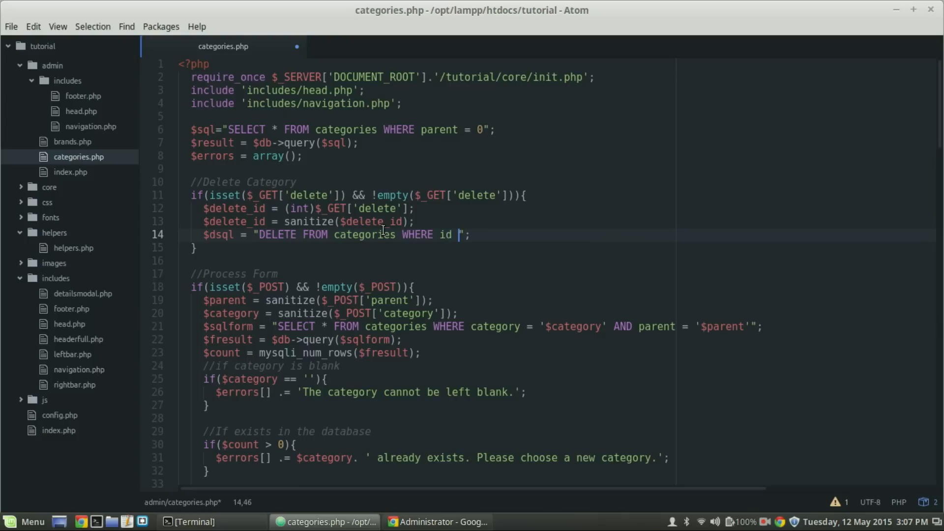
type("= ''")
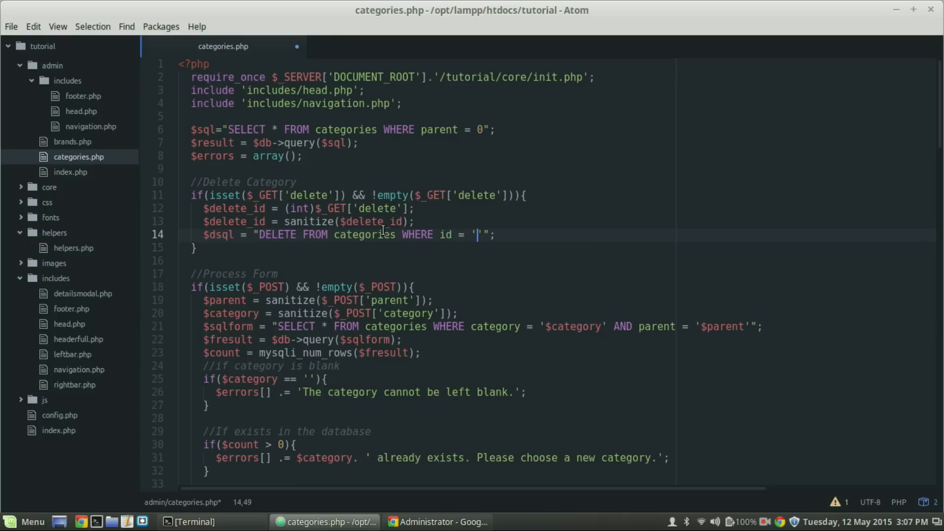
type("$d")
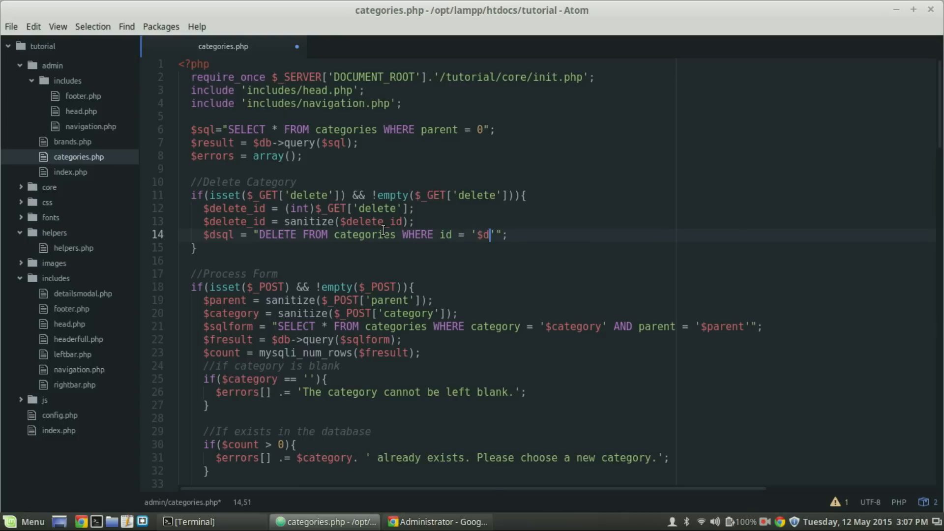
type("elete_id")
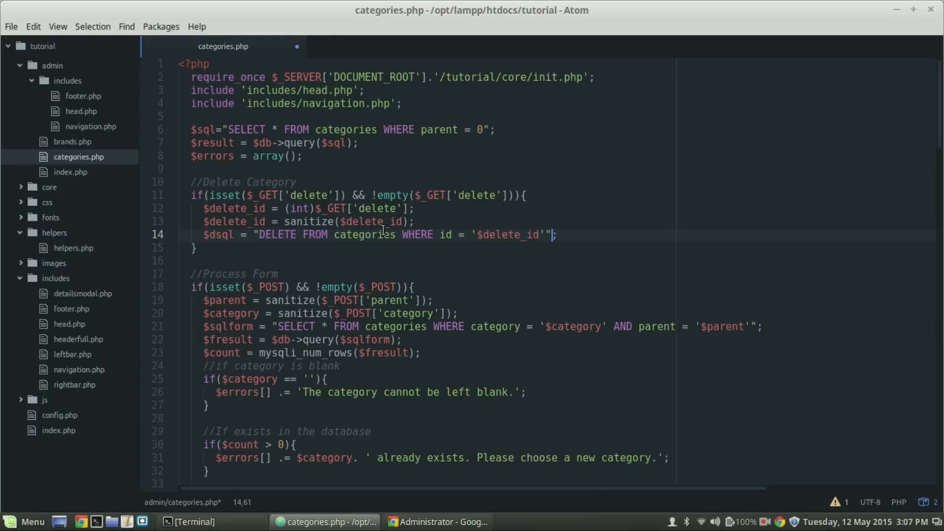
key("Enter")
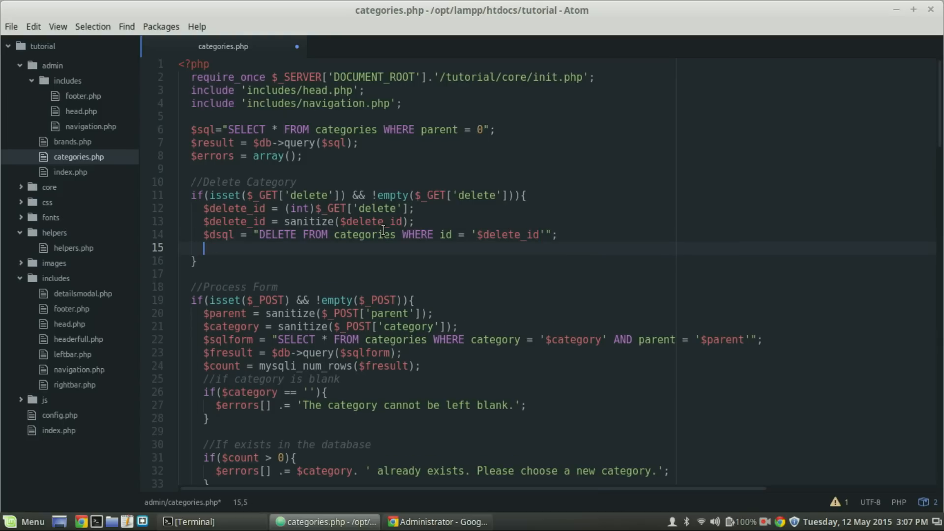
- Run the delete query with $db->query($dsql);
type("$db")
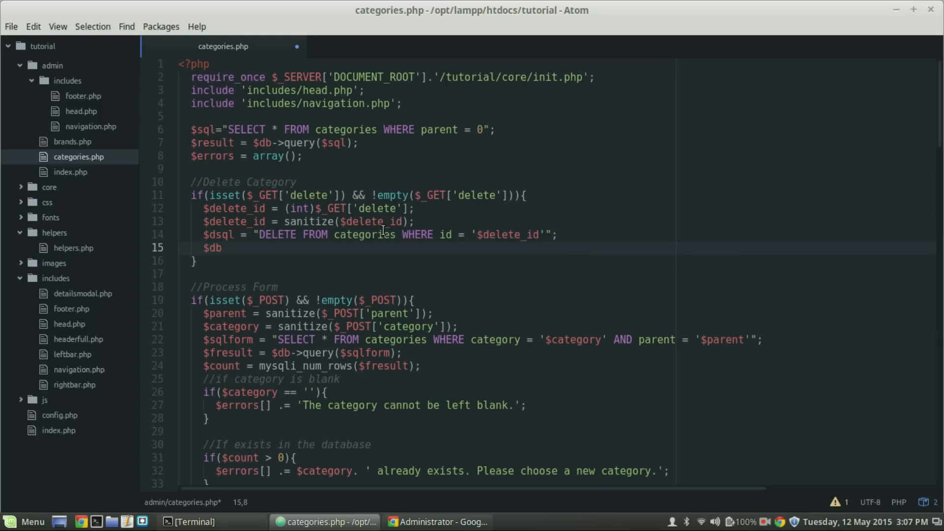
type("->query")
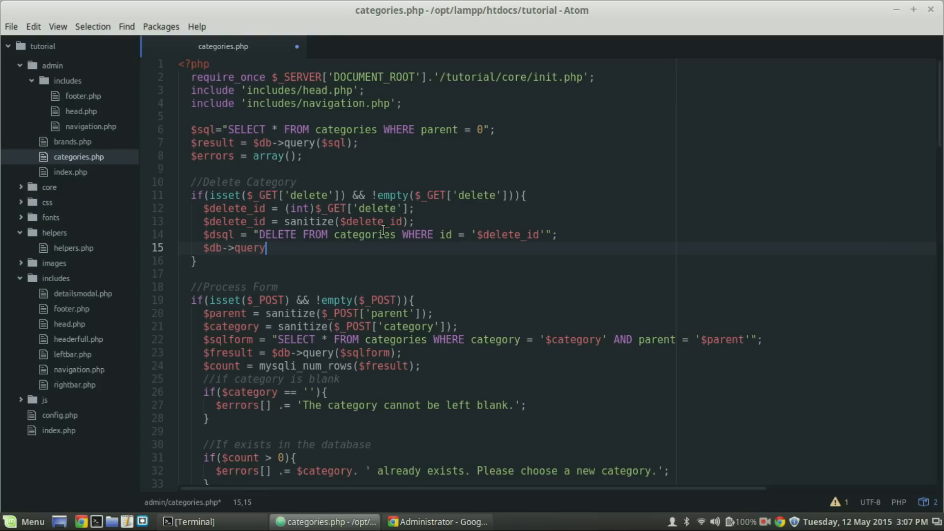
type("($")
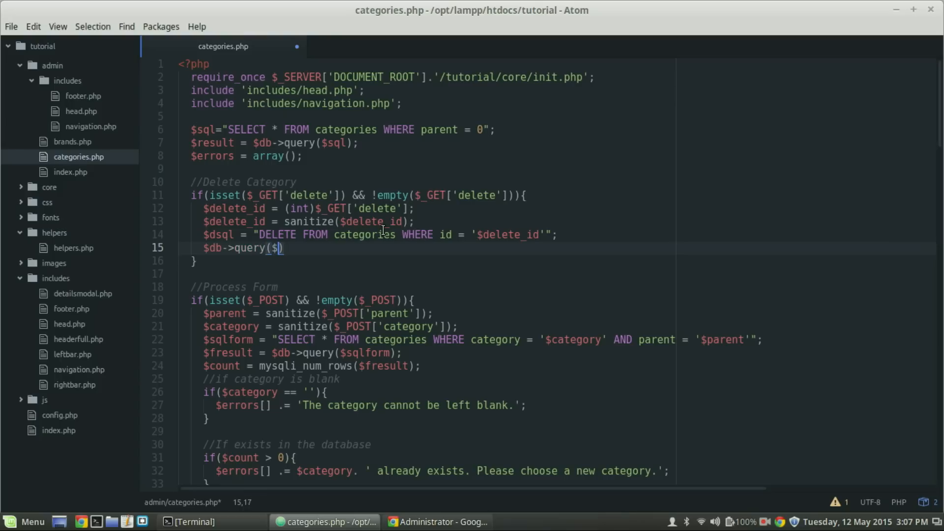
type("dsql")
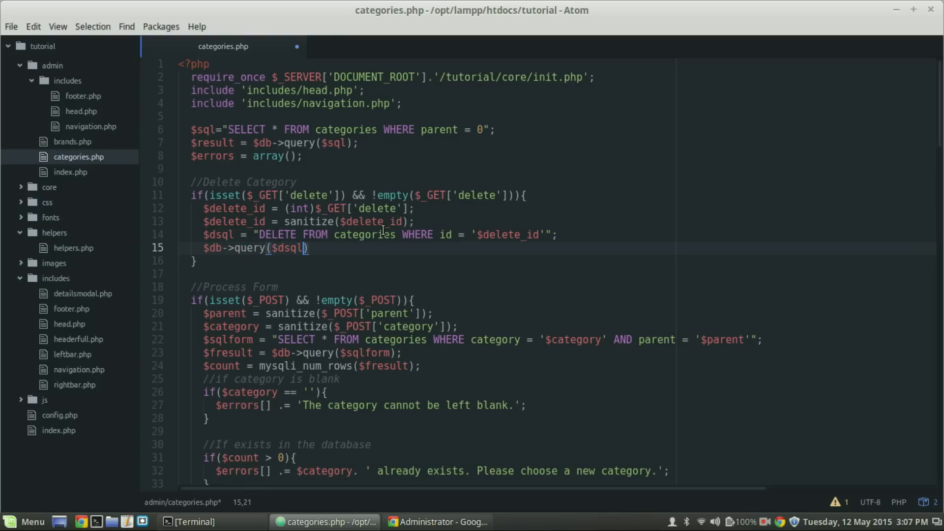
type(";")
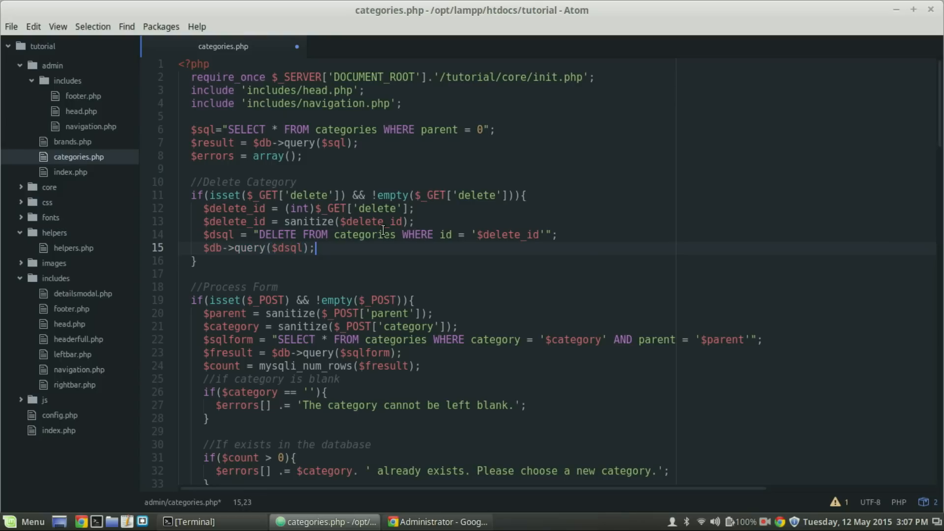
- Redirect afterwards with header('Location: categories.php');
type("header('")
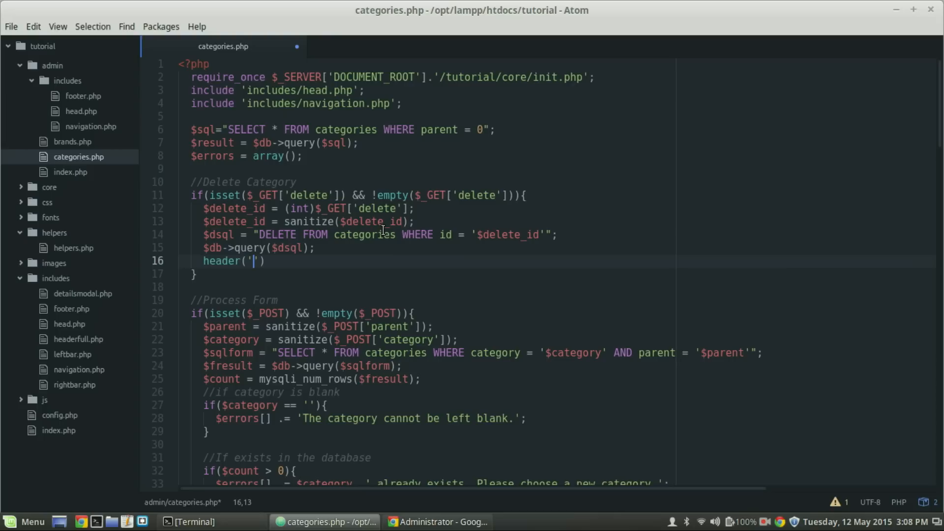
type("Location")
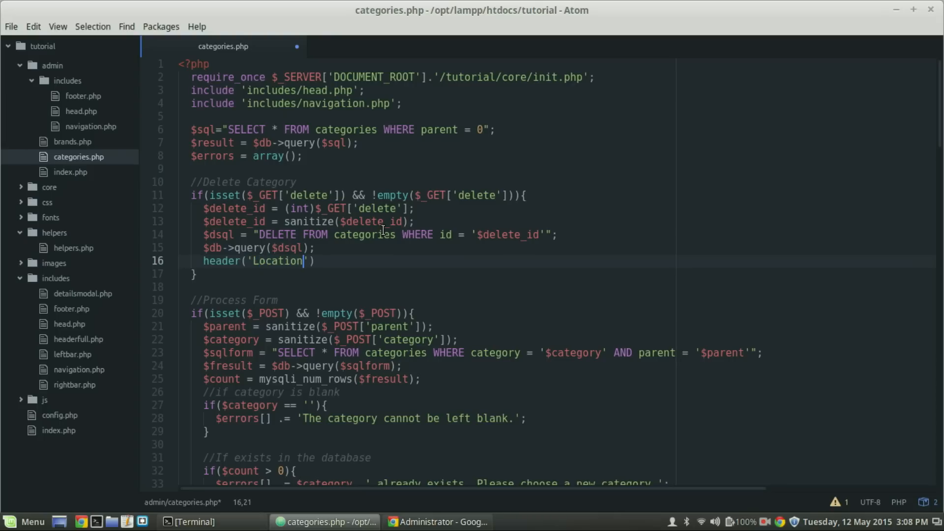
type(":")
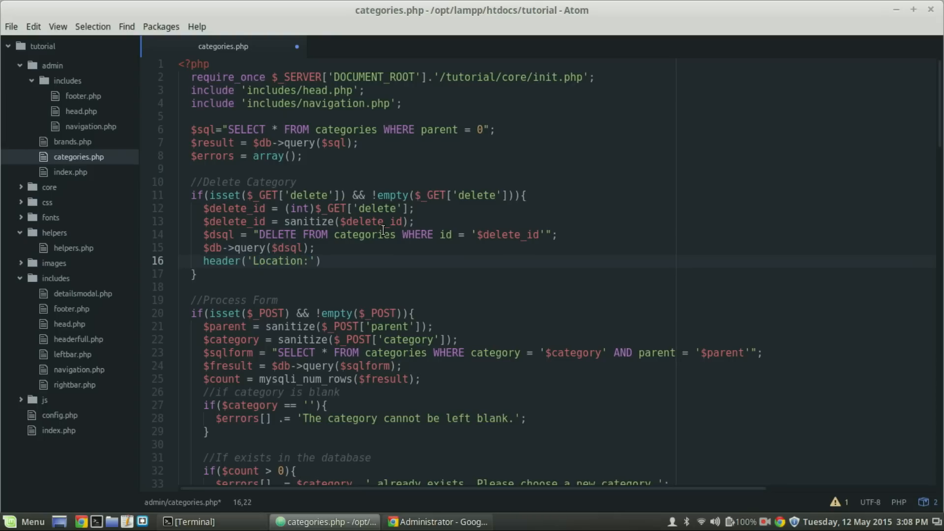
type("\" \"")
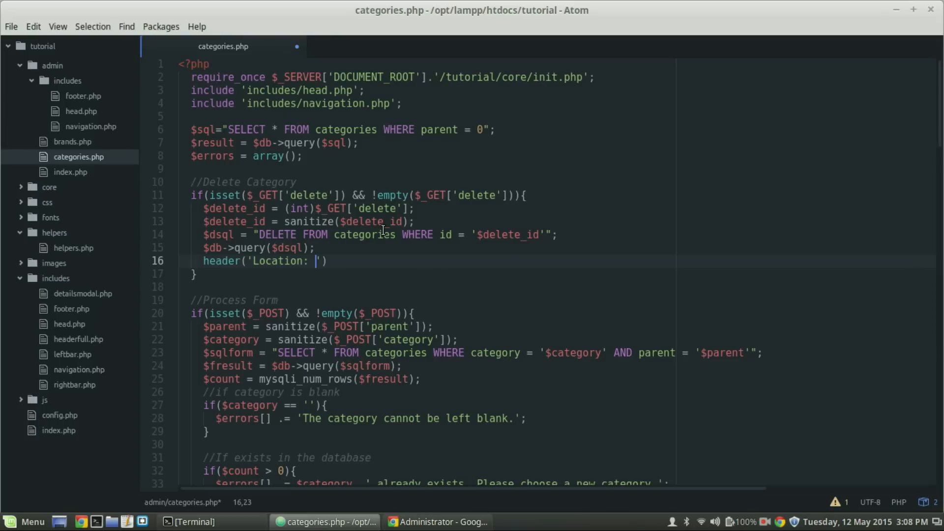
type("categories.")
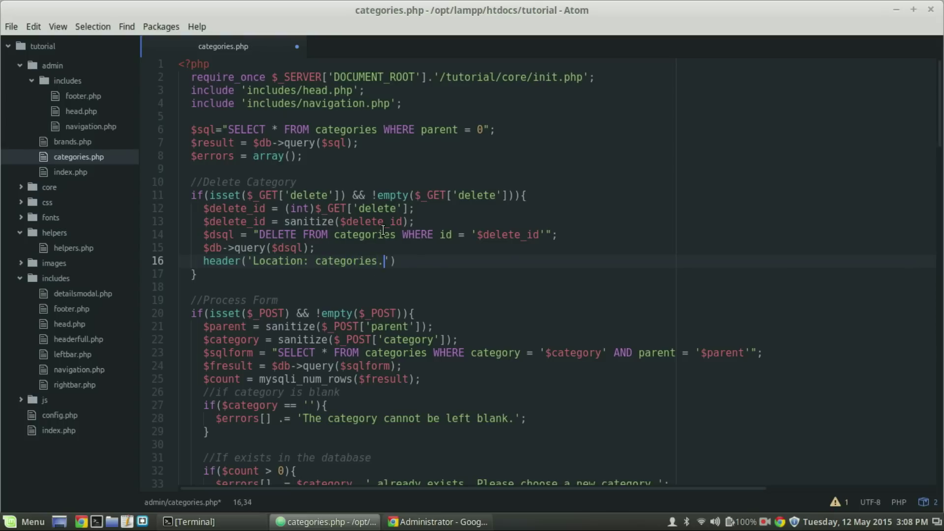
type("php)")
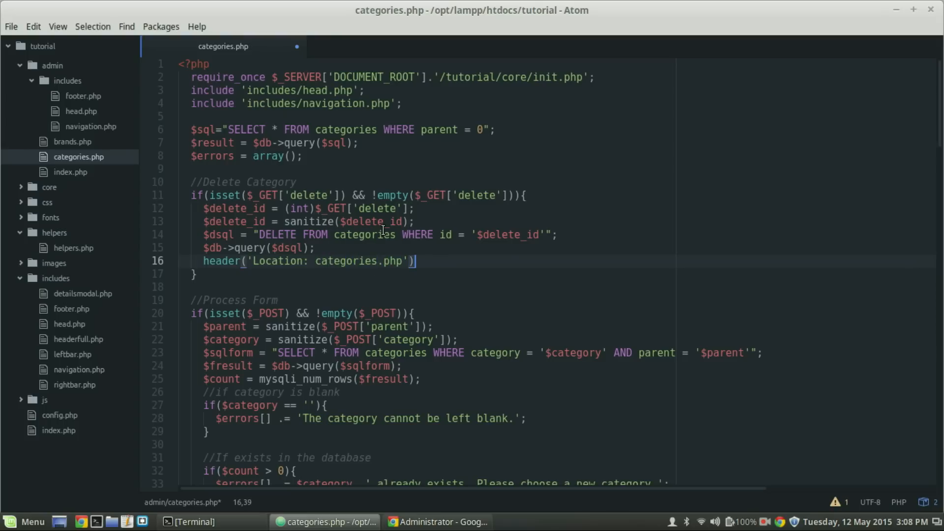
type(";")
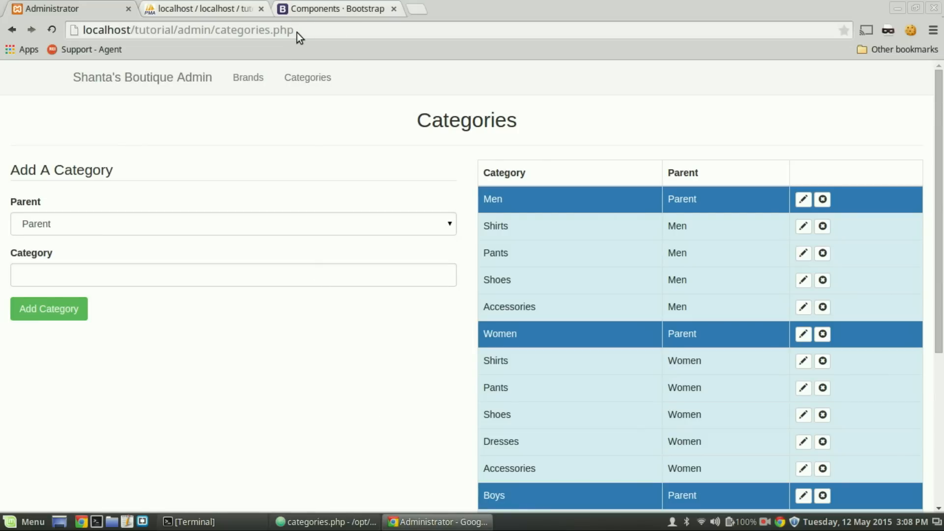
scroll("down", 3)
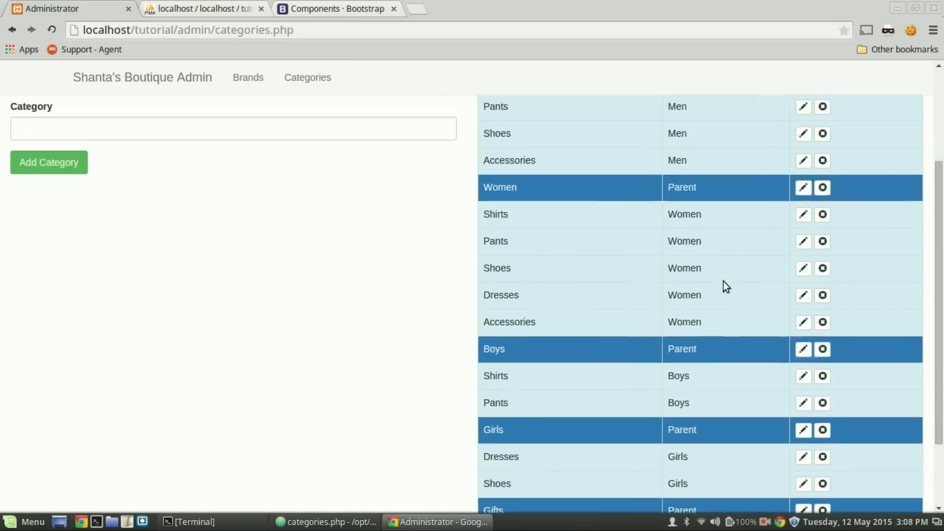
scroll("down", 3)
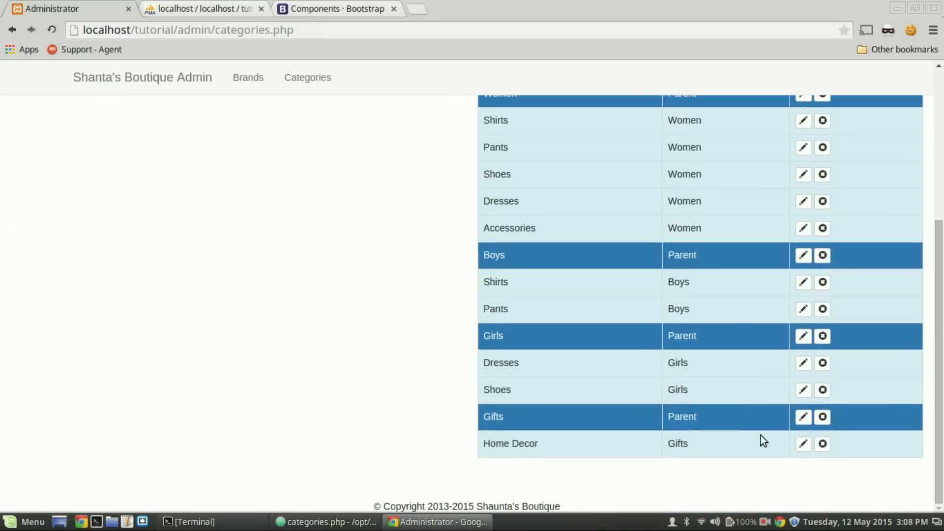
left_click(821, 444)
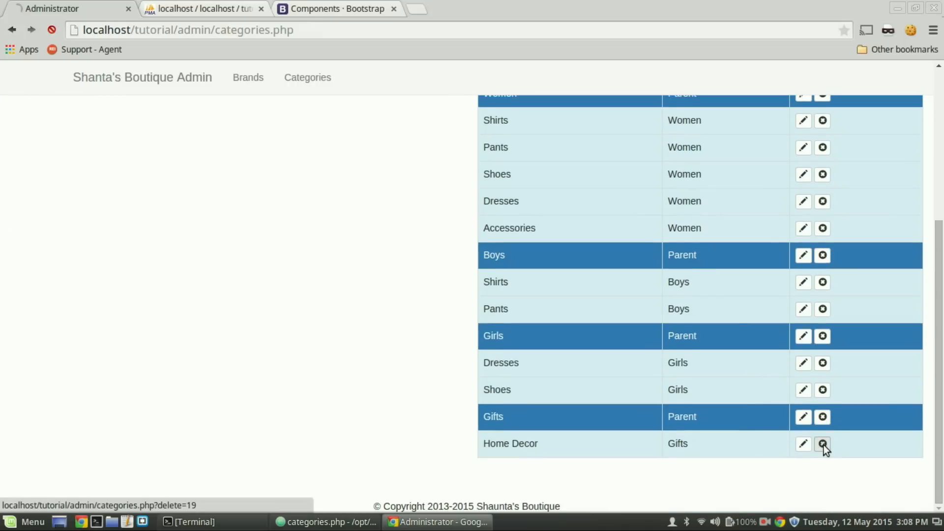
left_click(821, 444)
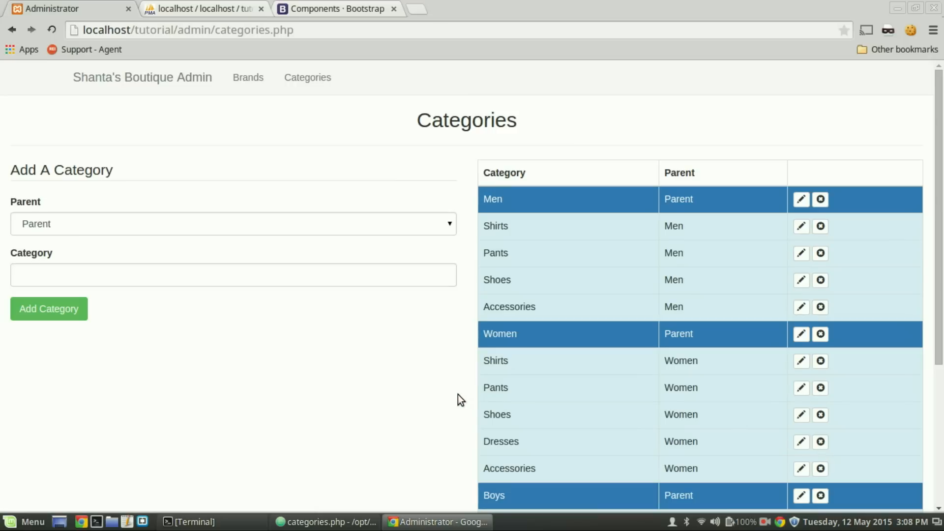
scroll("down", 3)
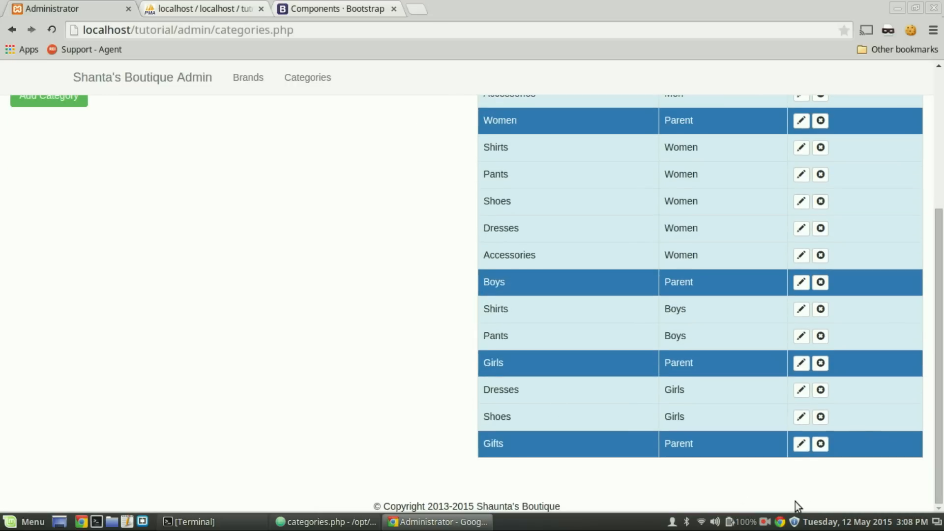
scroll("up", 3)
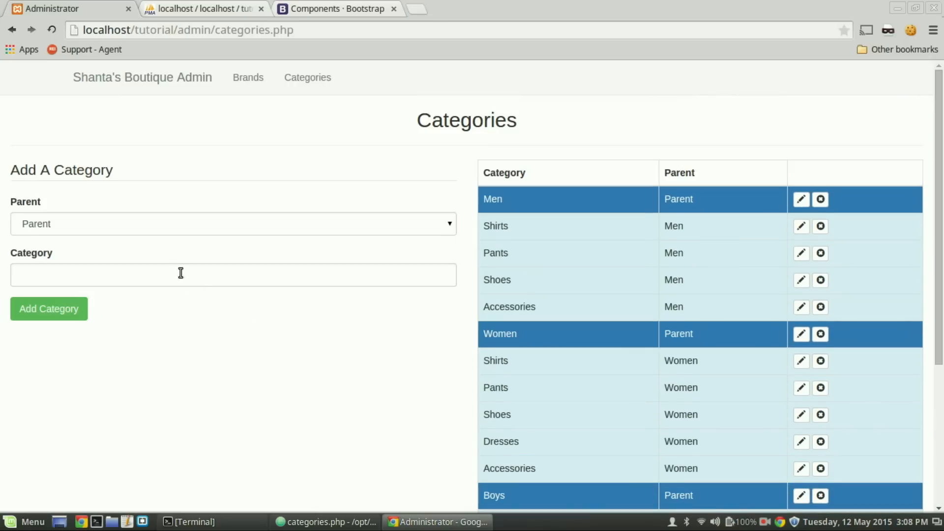
left_click(227, 209)
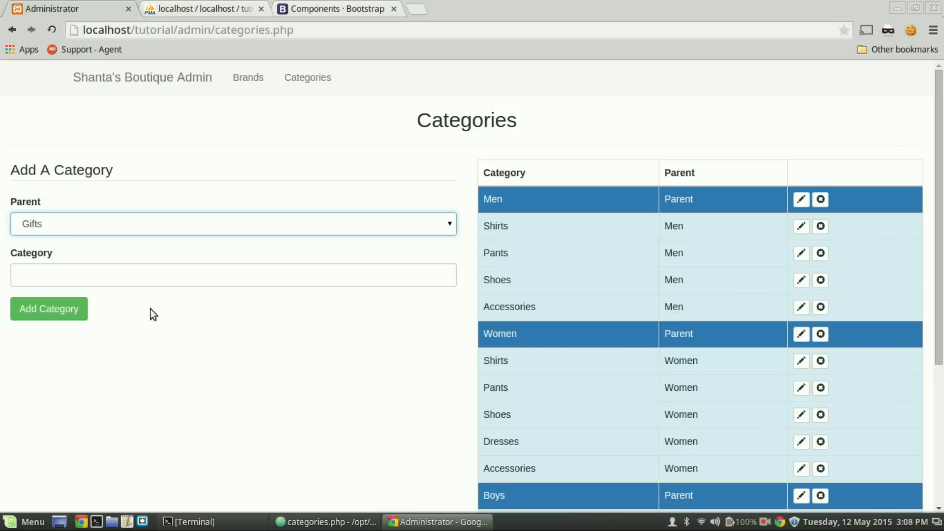
type("Home")
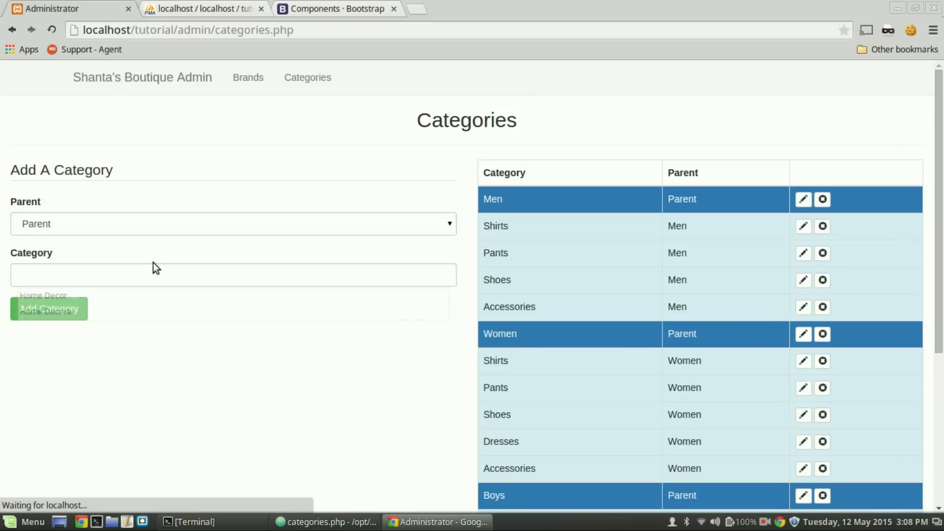
scroll("down", 3)
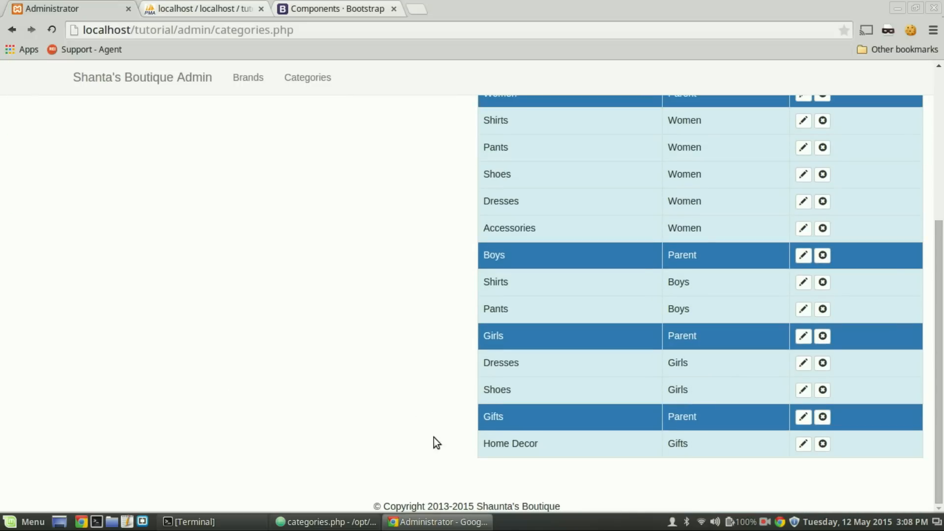
mouse_move(448, 318)
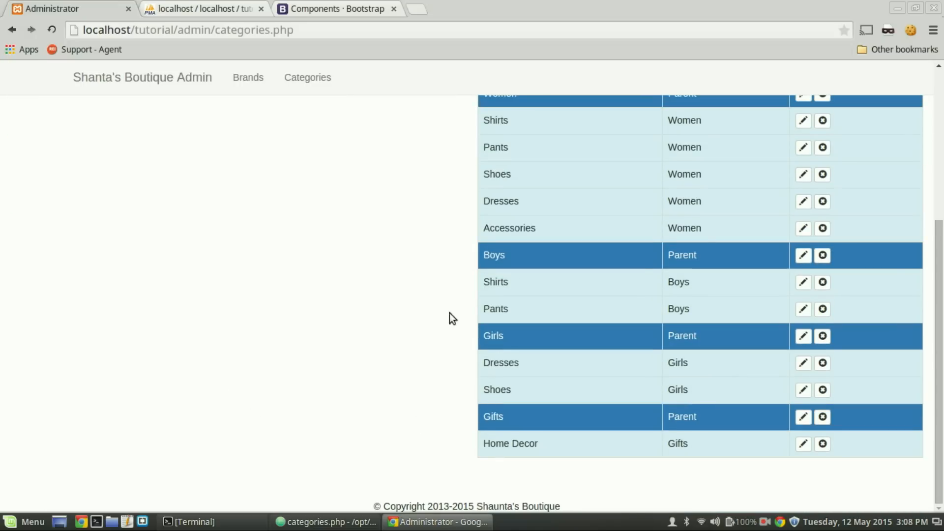
mouse_move(638, 431)
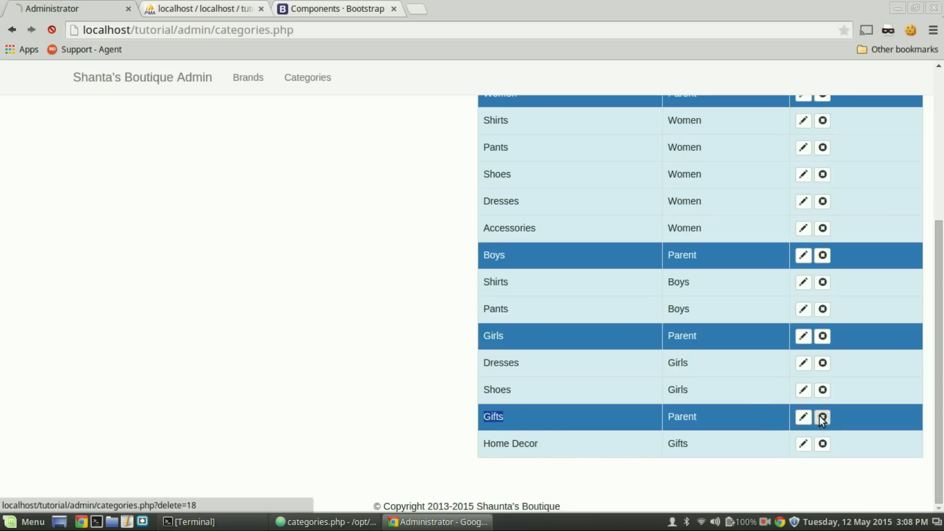
- Delete the Gifts row and confirm Home Decor vanished from the list too
left_click(823, 417)
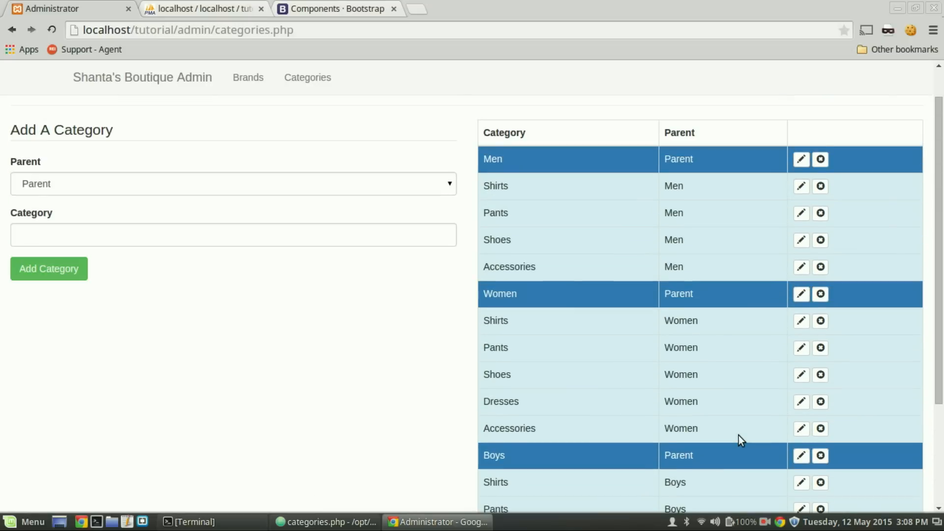
scroll("down", 3)
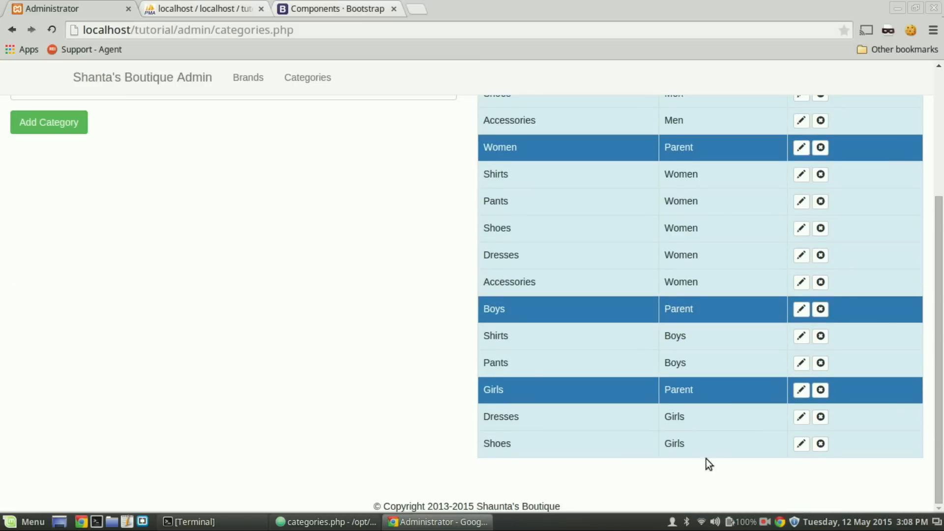
mouse_move(578, 447)
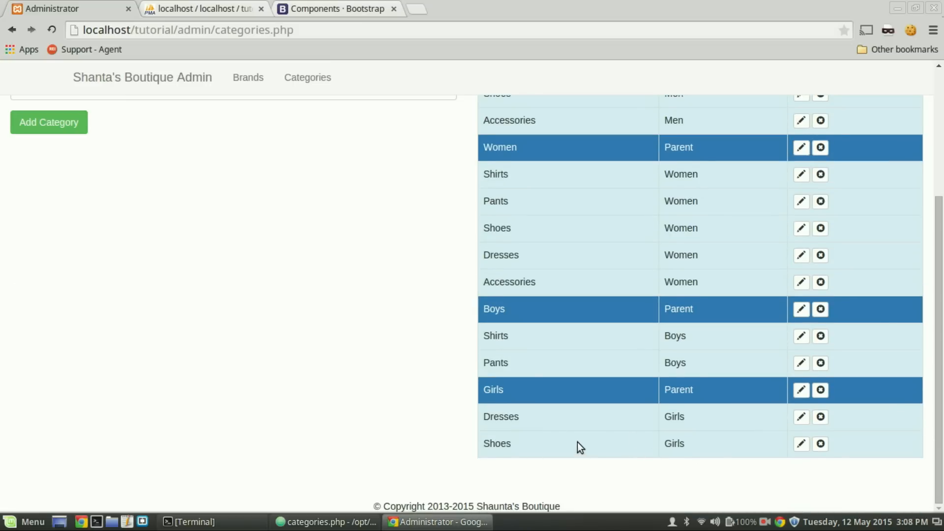
mouse_move(529, 460)
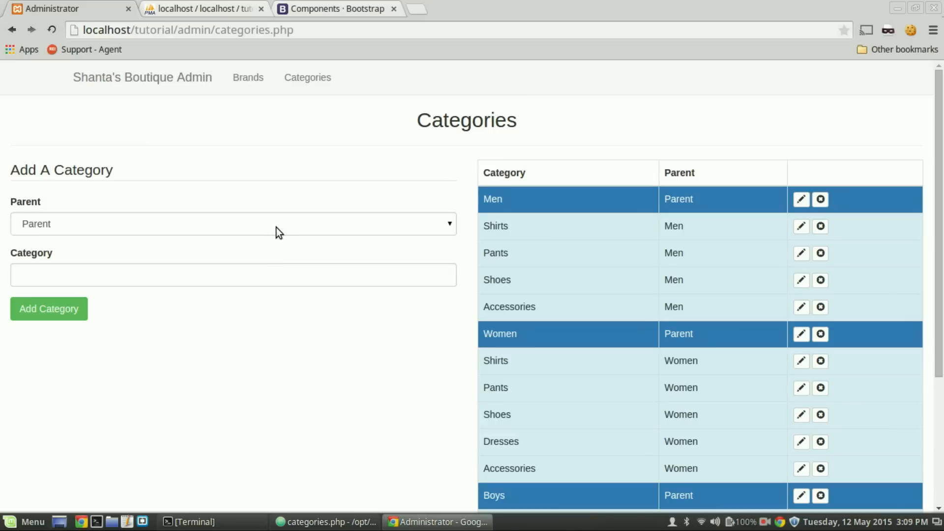
mouse_move(303, 225)
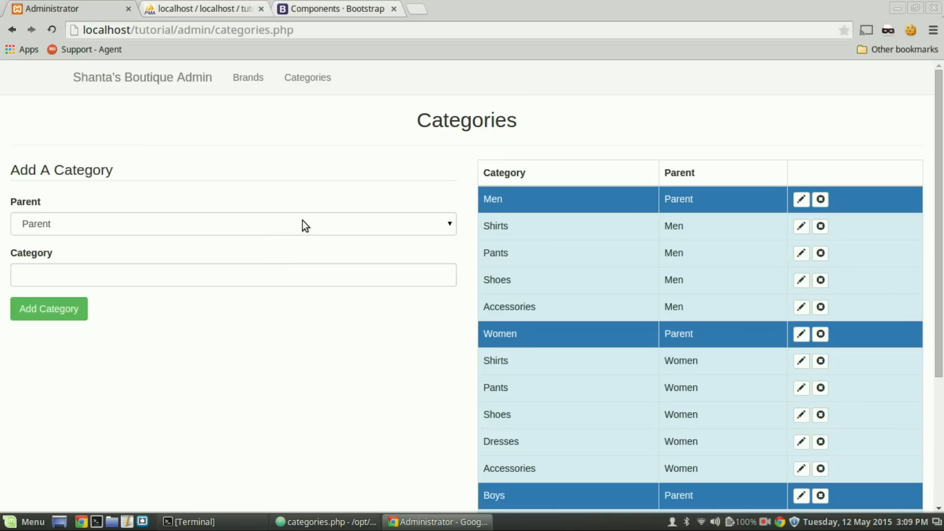
mouse_move(327, 231)
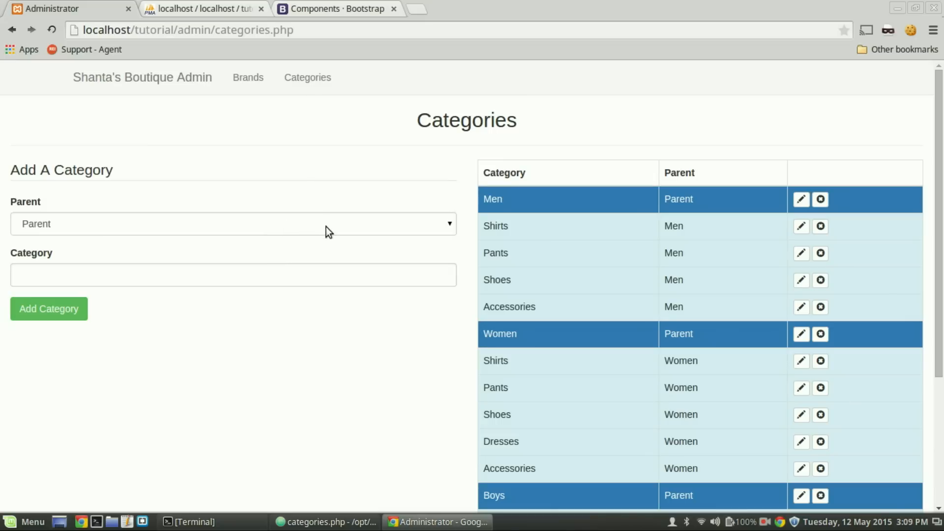
- Add Gifts back as a parent category
left_click(233, 220)
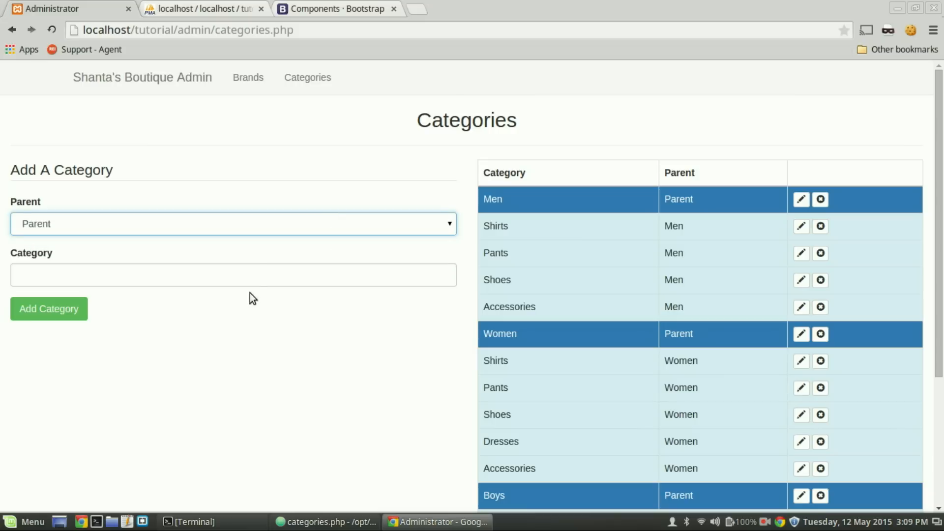
type("Gif")
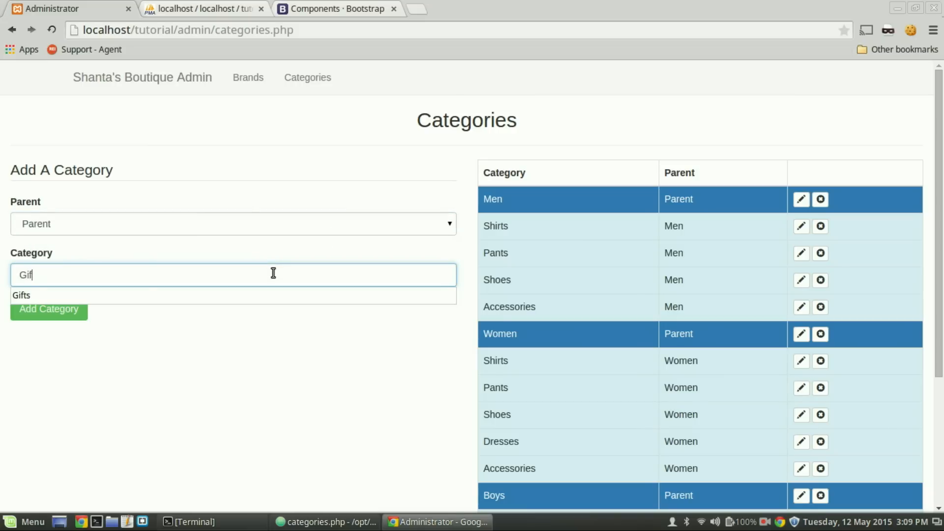
left_click(20, 295)
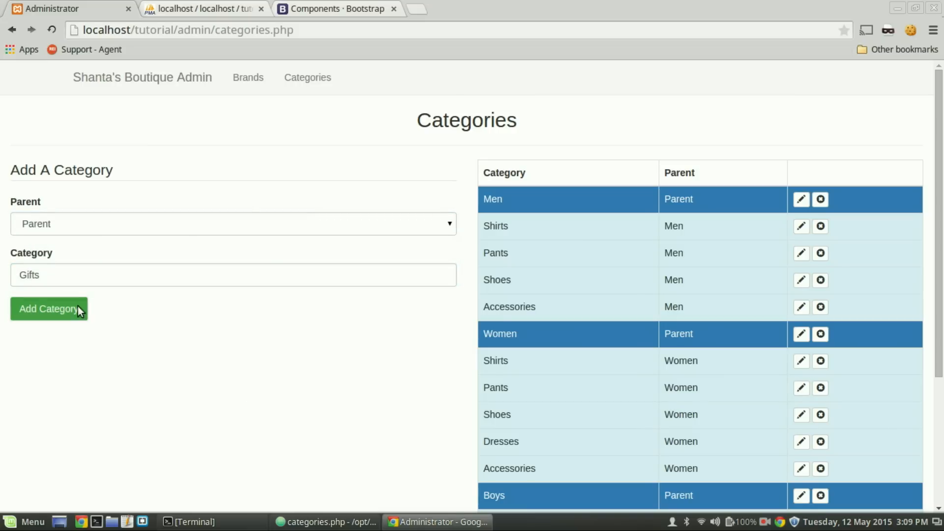
scroll("down", 3)
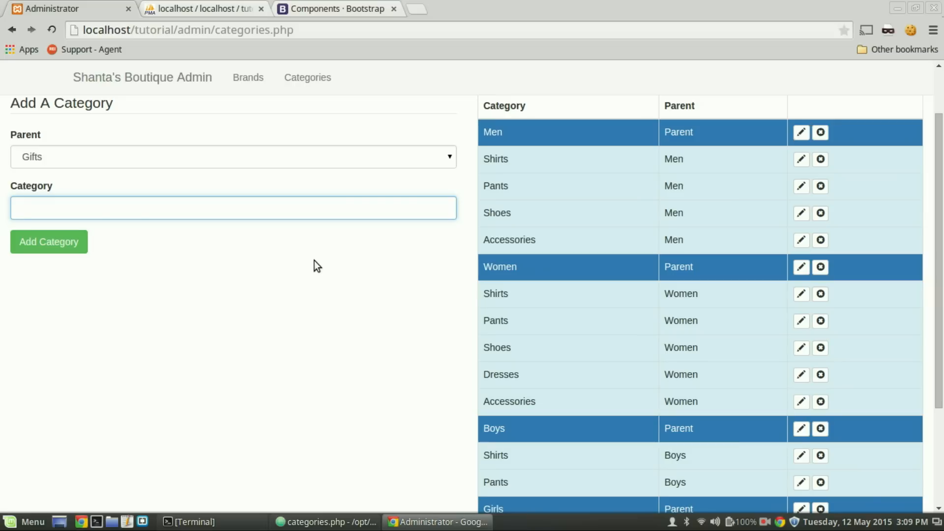
- Add a Home Decor category with Gifts chosen as its parent
left_click(228, 198)
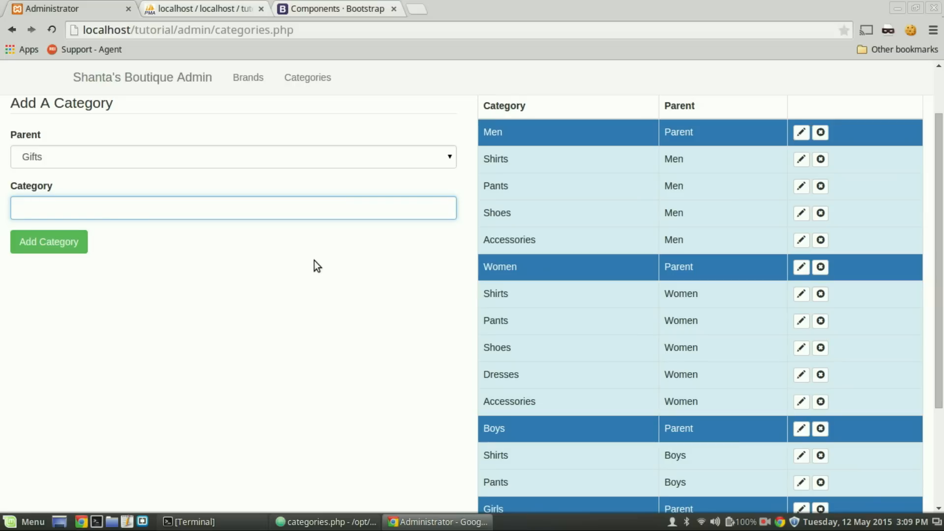
mouse_move(573, 163)
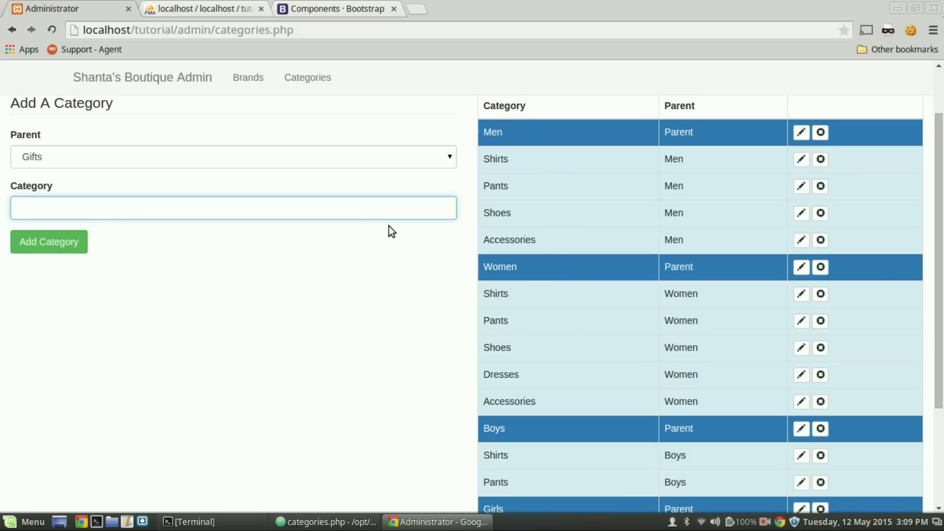
mouse_move(515, 345)
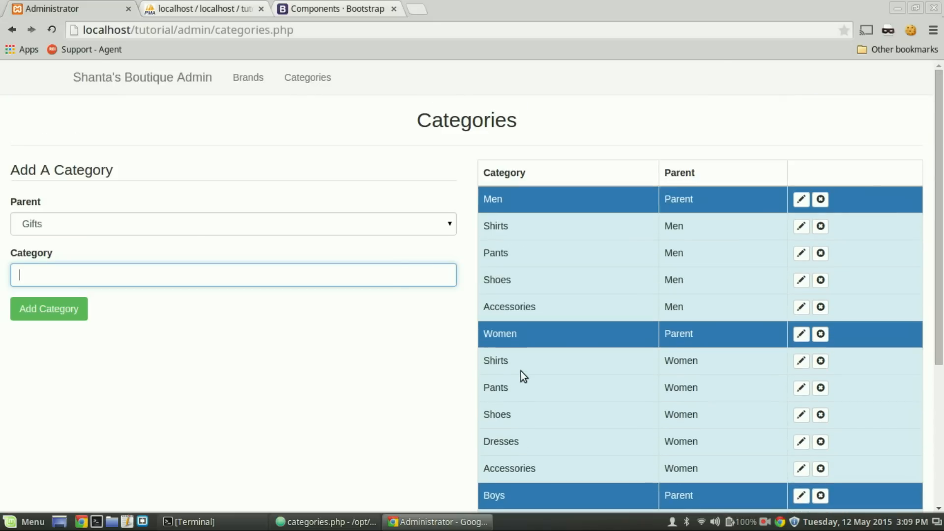
mouse_move(318, 303)
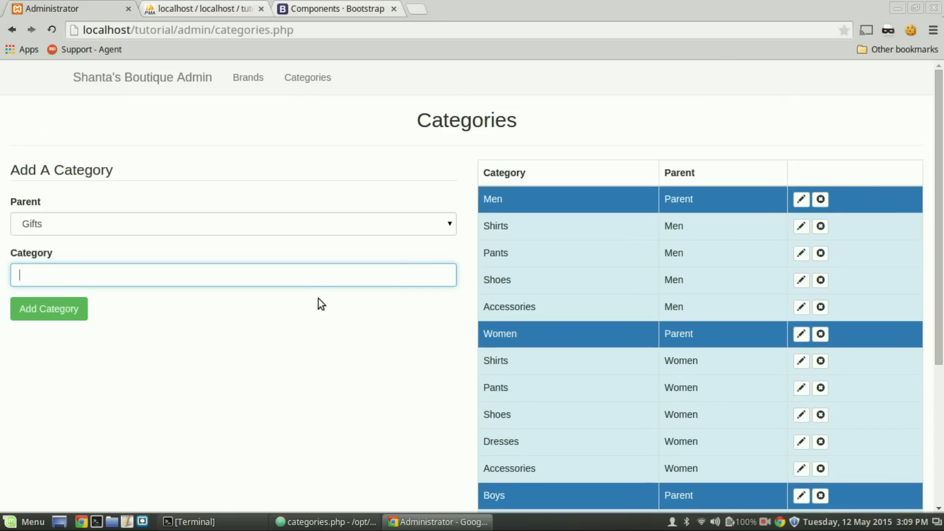
type("Home Dec")
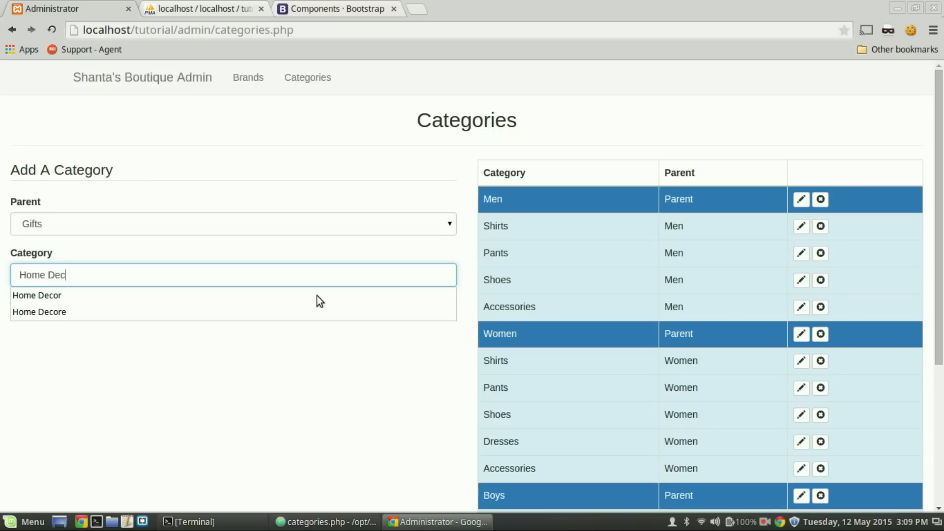
left_click(35, 295)
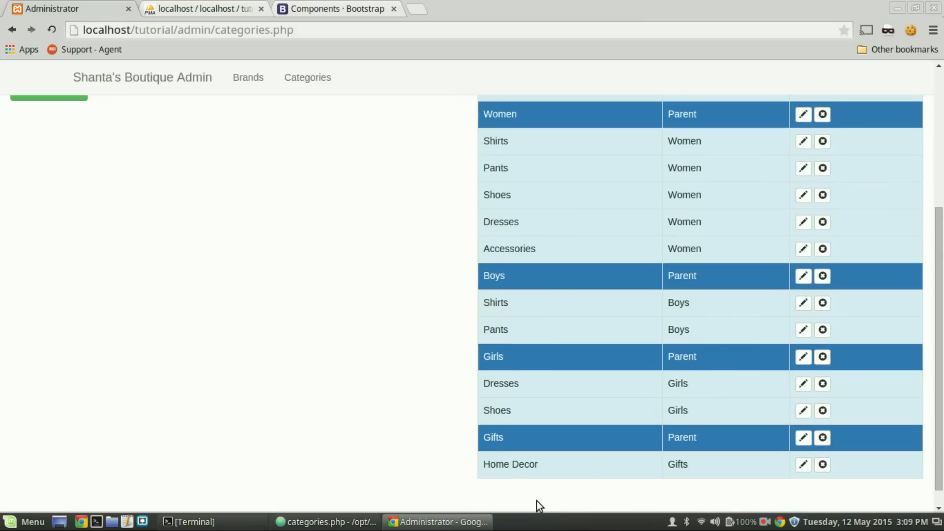
mouse_move(617, 473)
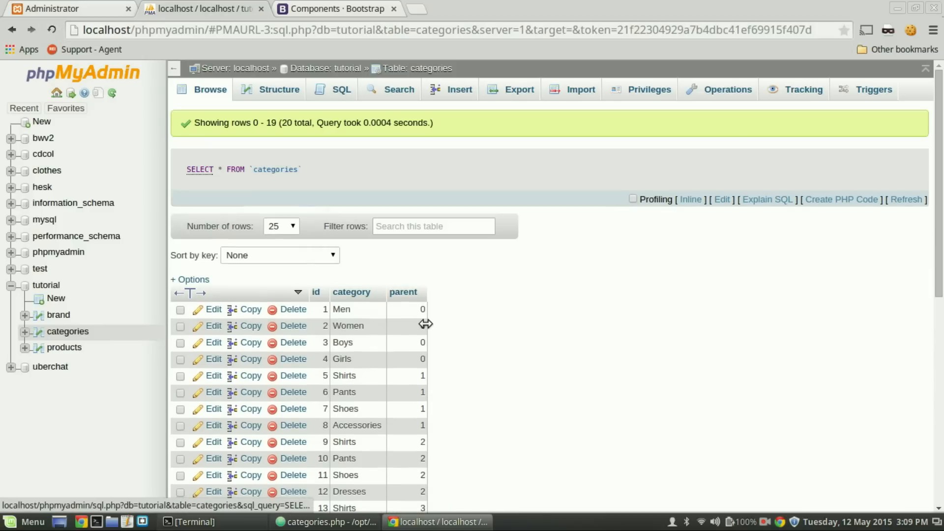
- Delete the orphaned Home Decor row (id 20, parent 18) from the categories table and confirm
scroll("down", 3)
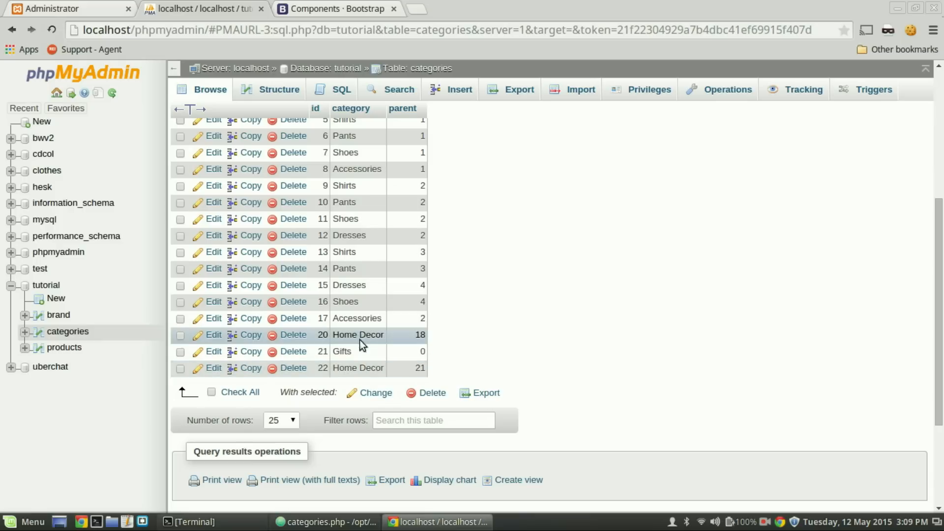
mouse_move(390, 345)
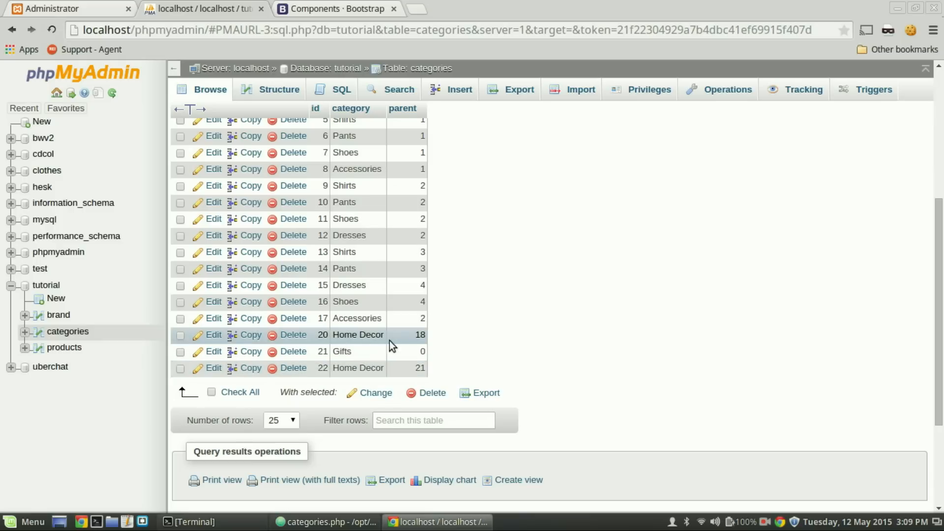
left_click(294, 334)
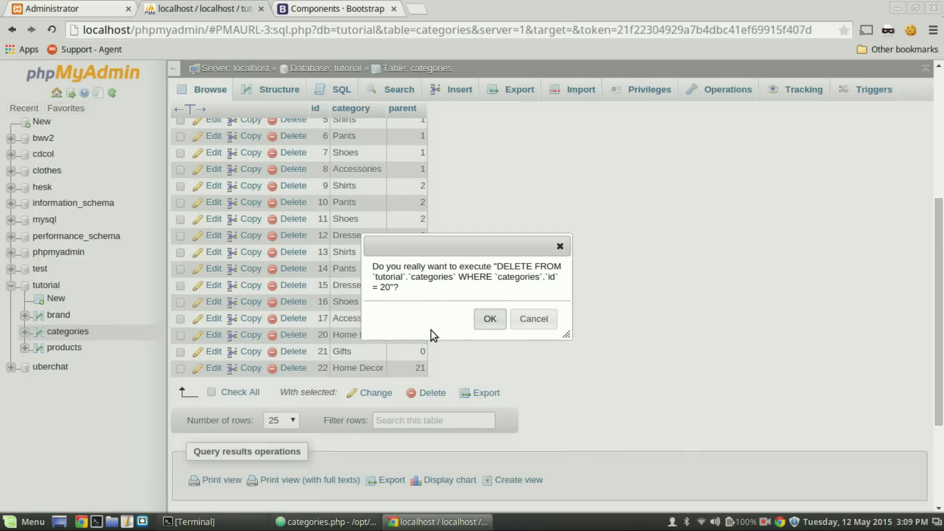
left_click(490, 319)
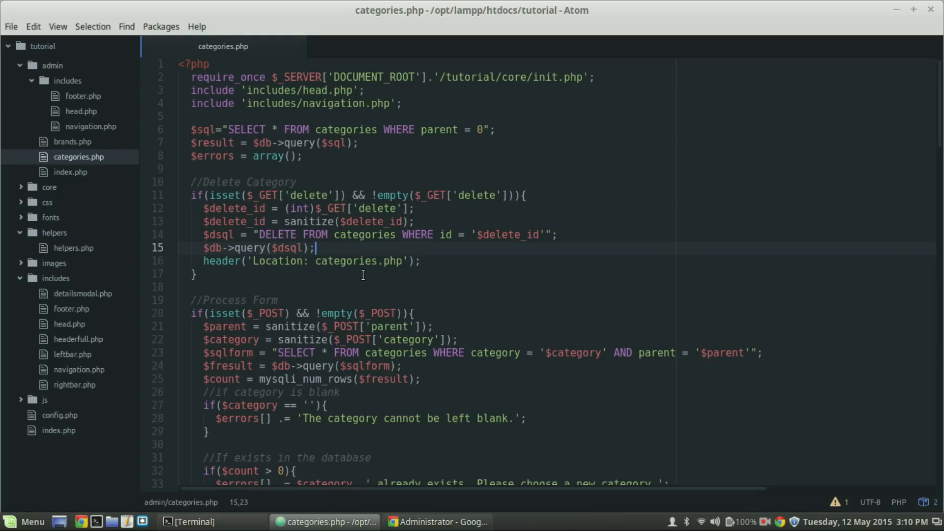
mouse_move(370, 277)
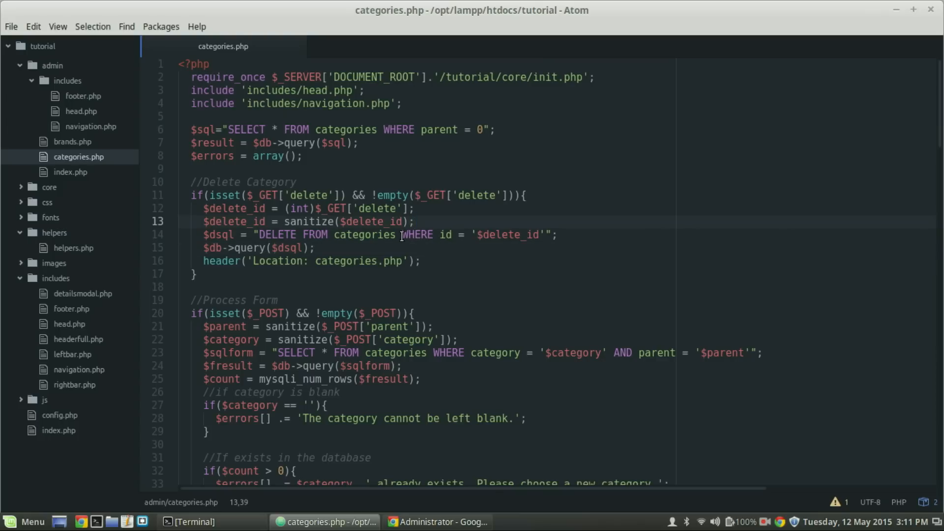
- Write $sql = "SELECT * FROM categories WHERE id = '$delete_id'"; after the sanitize line
type("$sql")
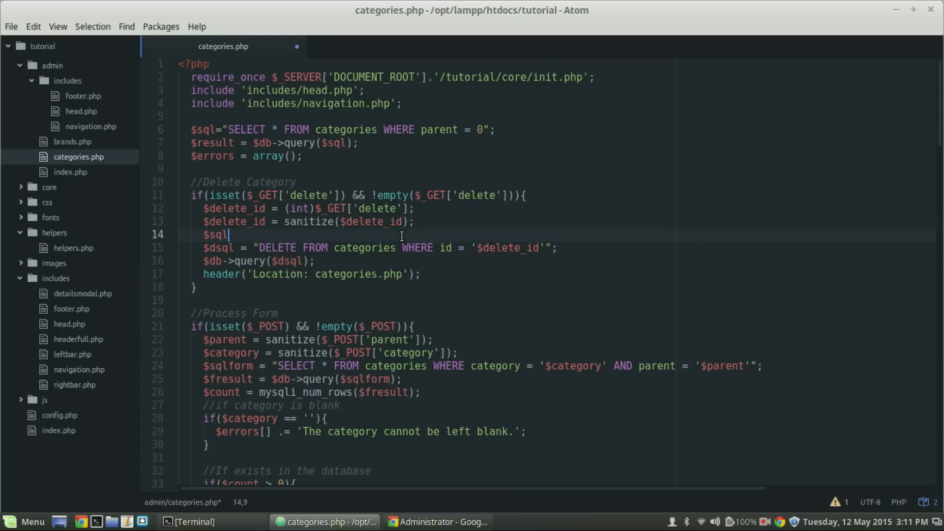
type("=")
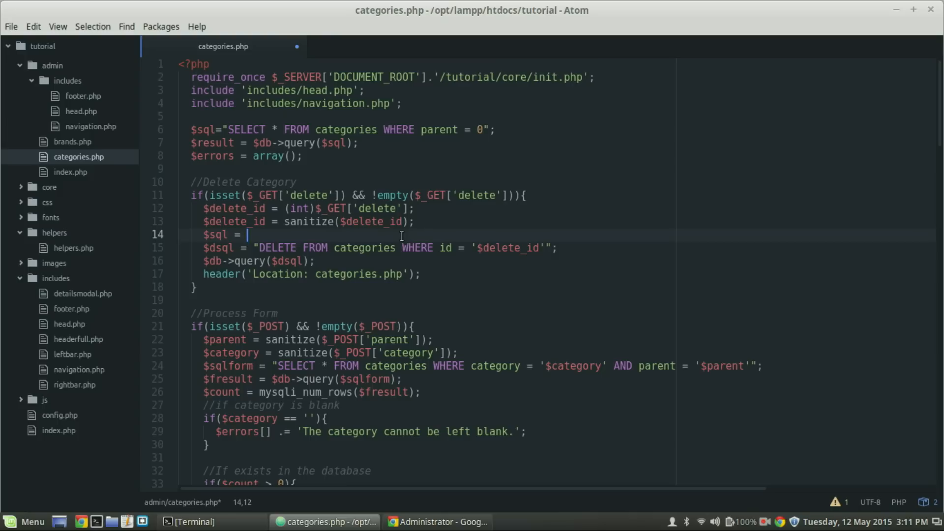
type("\"SELE")
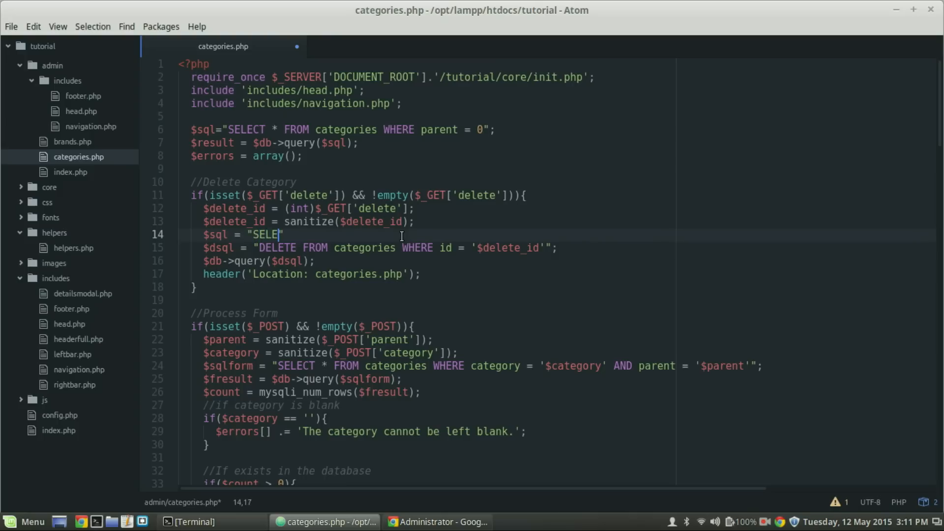
type("CT *")
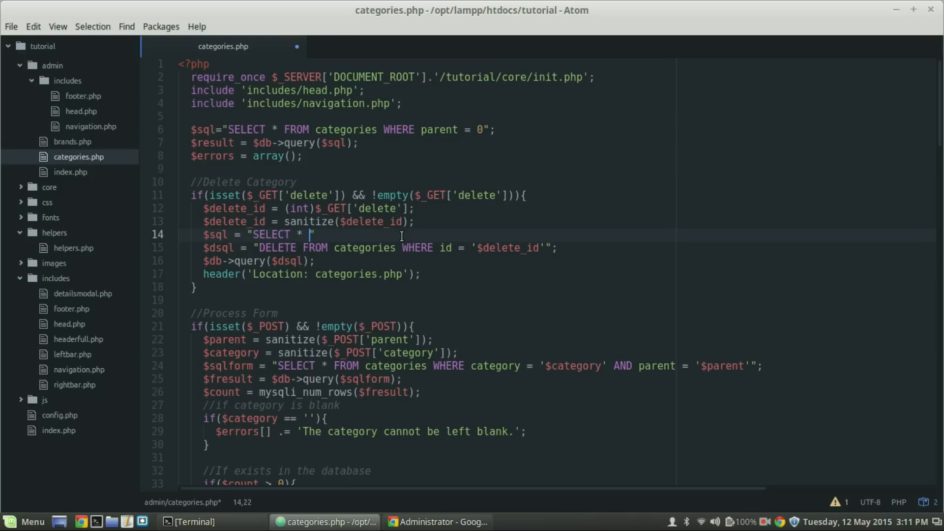
type("FROM C")
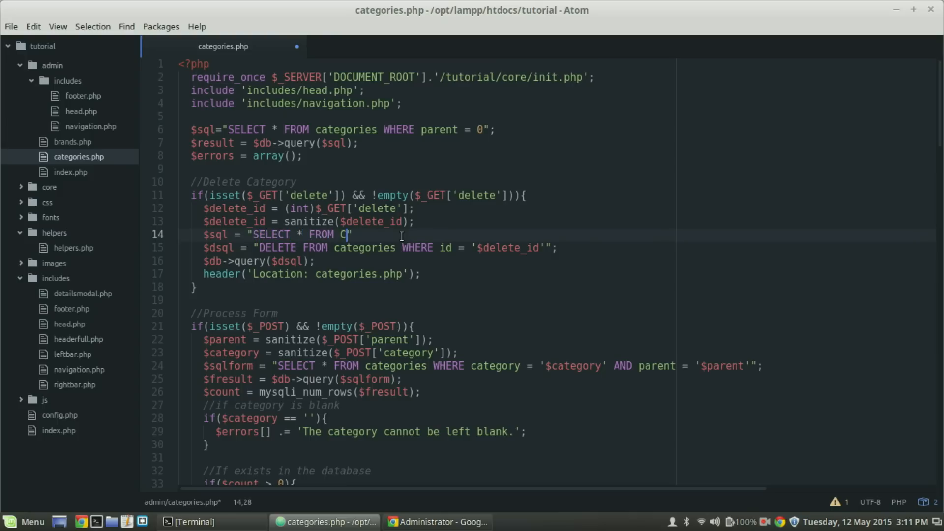
type("at\"")
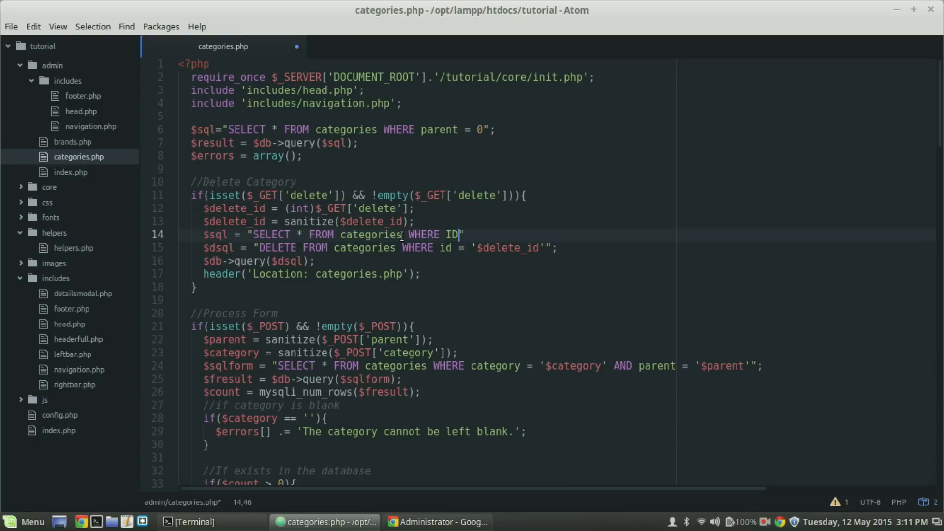
key("BackSpace")
type("id = ")
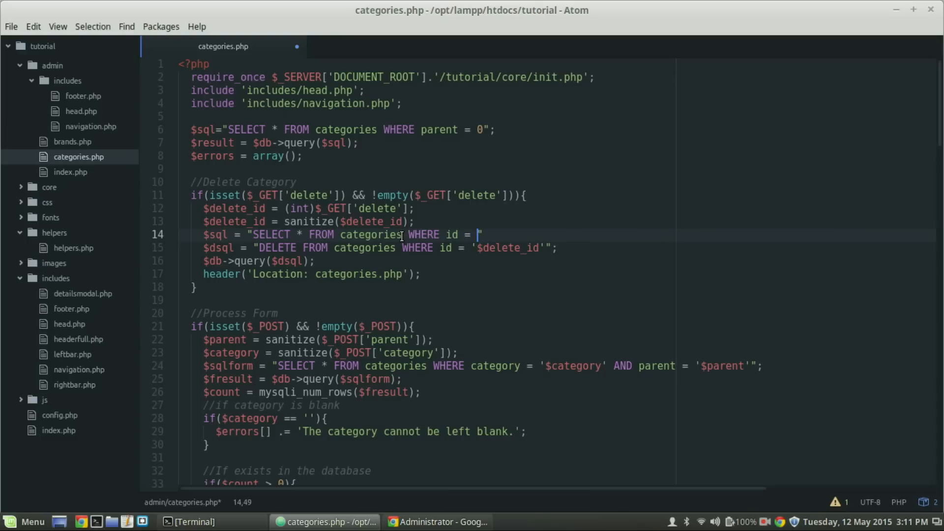
type("$delete_")
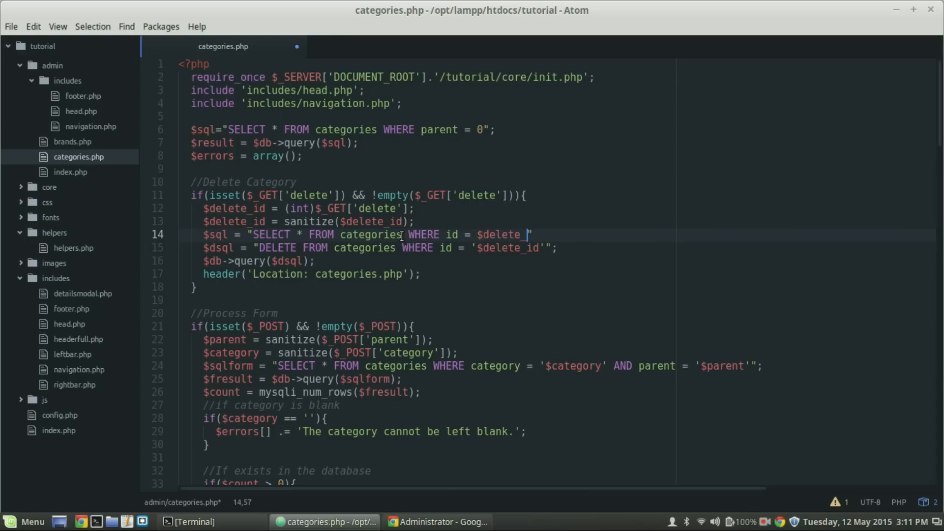
type("id")
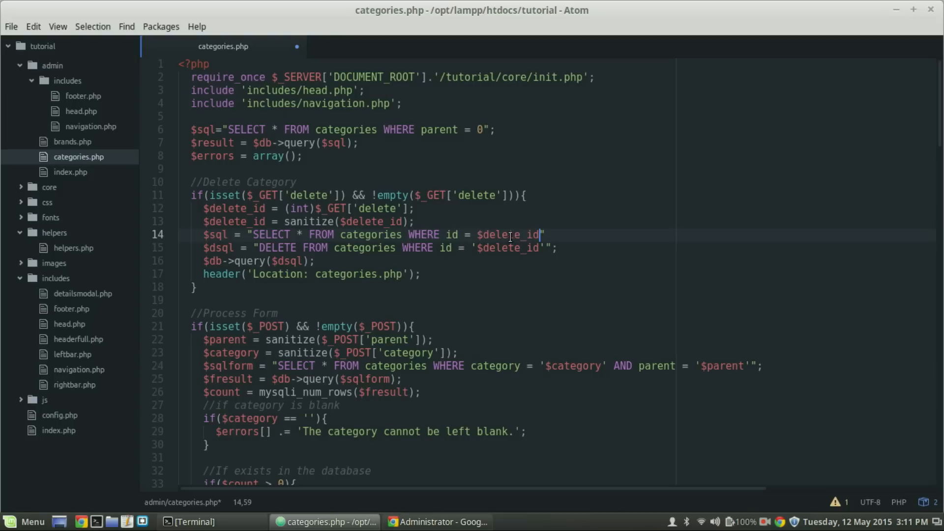
double_click(509, 234)
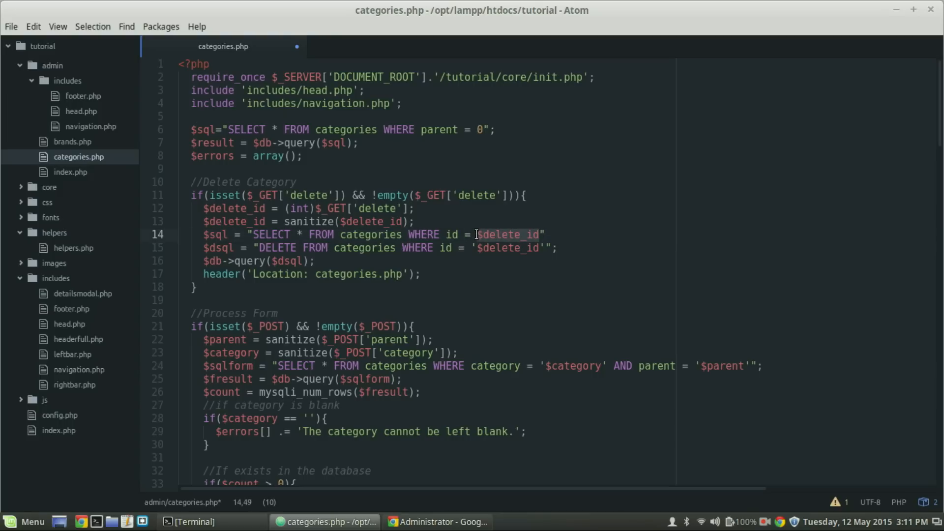
type("'")
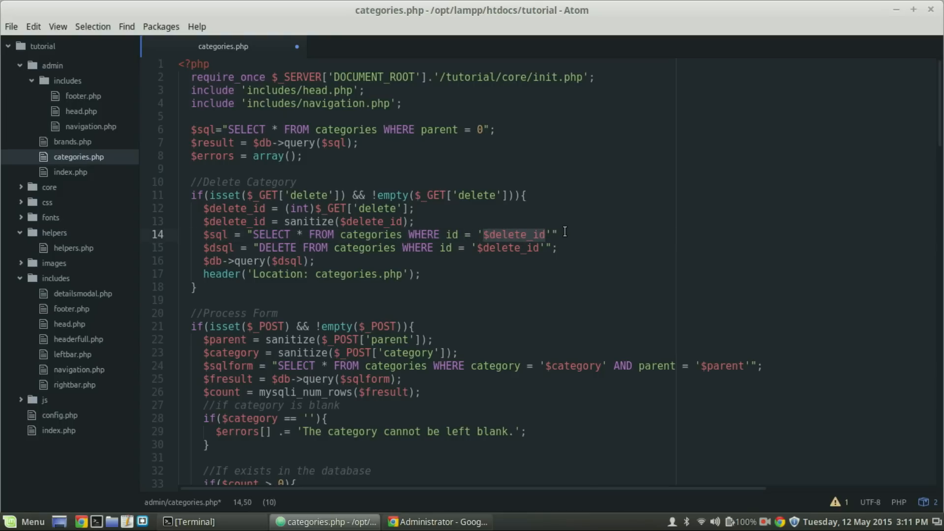
type(";")
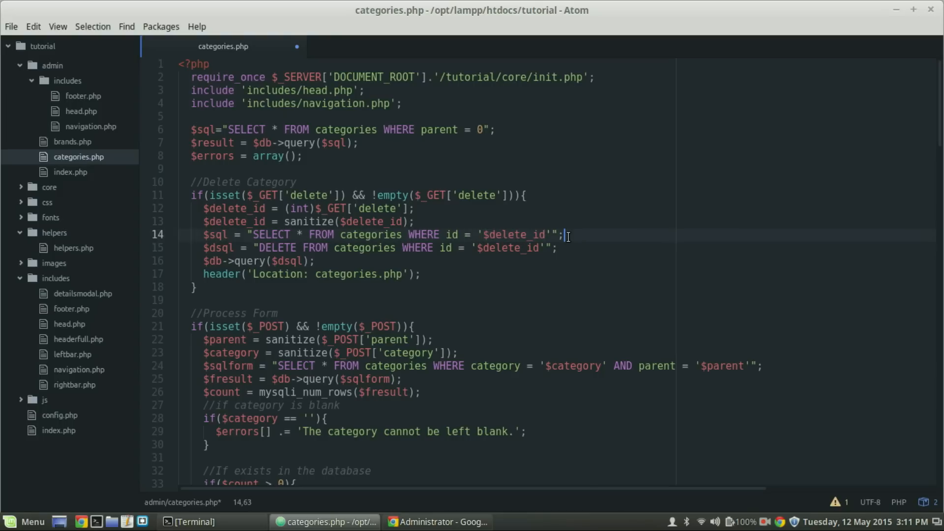
key("Enter")
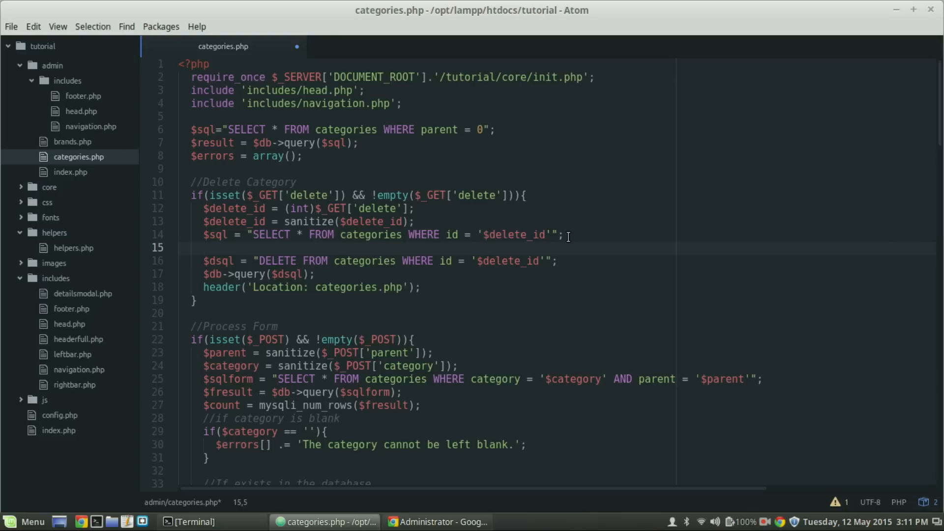
- Run the select query into $result = $db->query($sql);
type("$result")
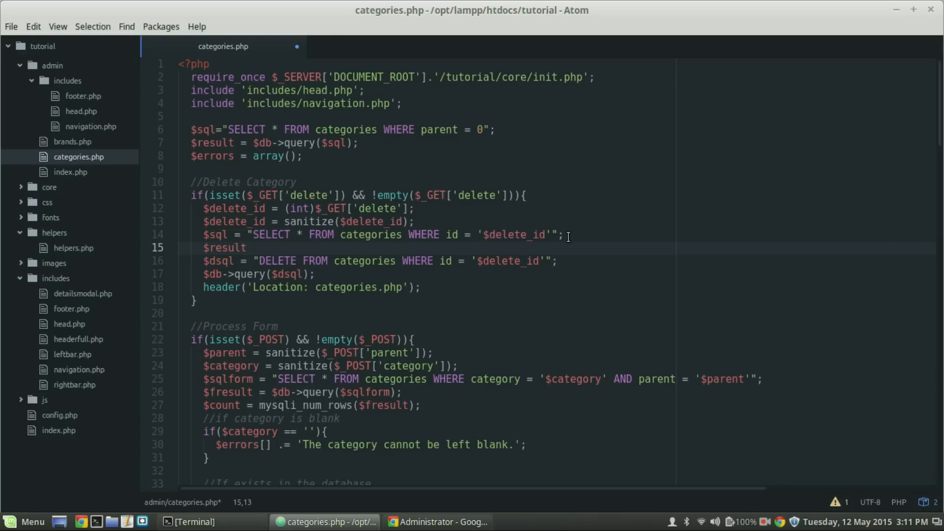
type("= $d")
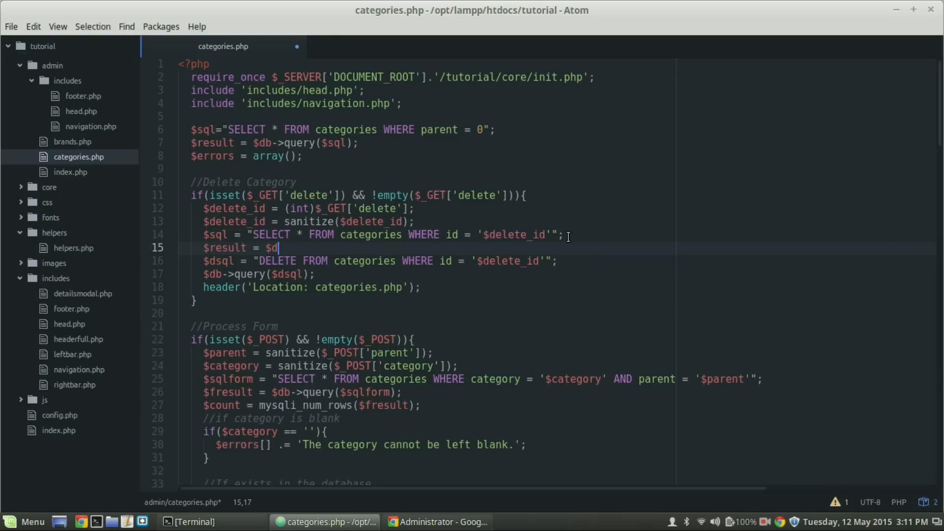
type("b->query")
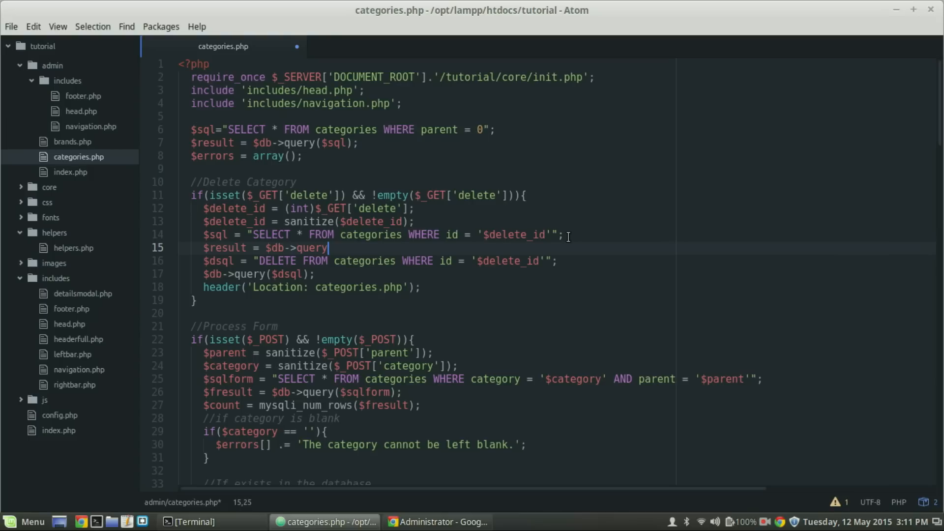
type("()")
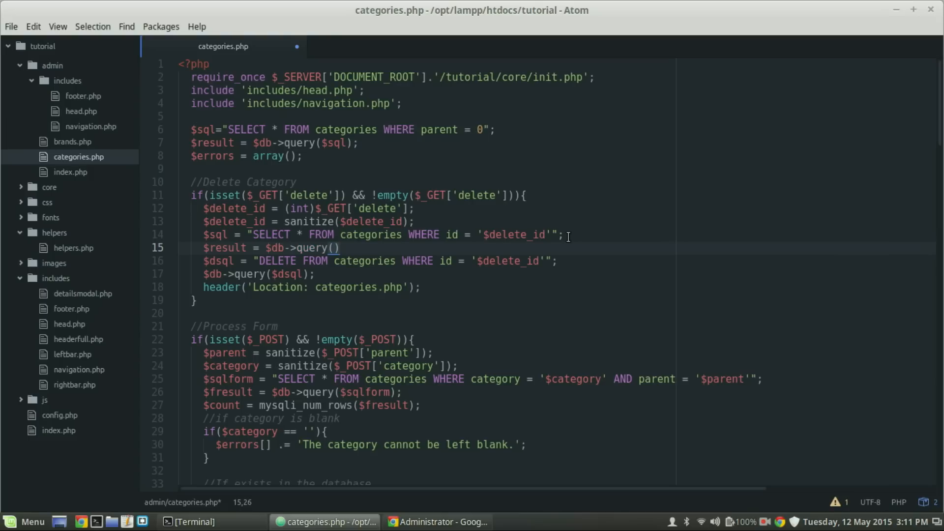
type("$sql")
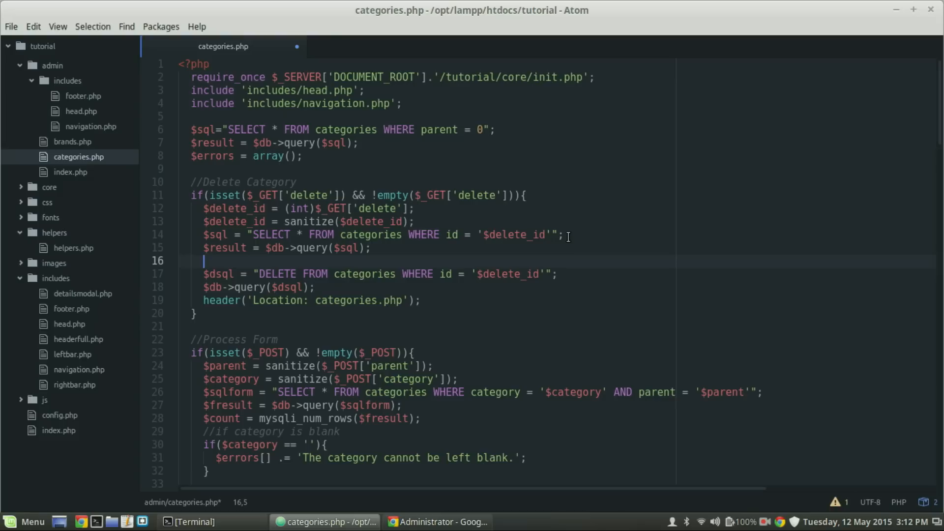
- Fetch the row with $category = mysqli_fetch_assoc($result);
type("$")
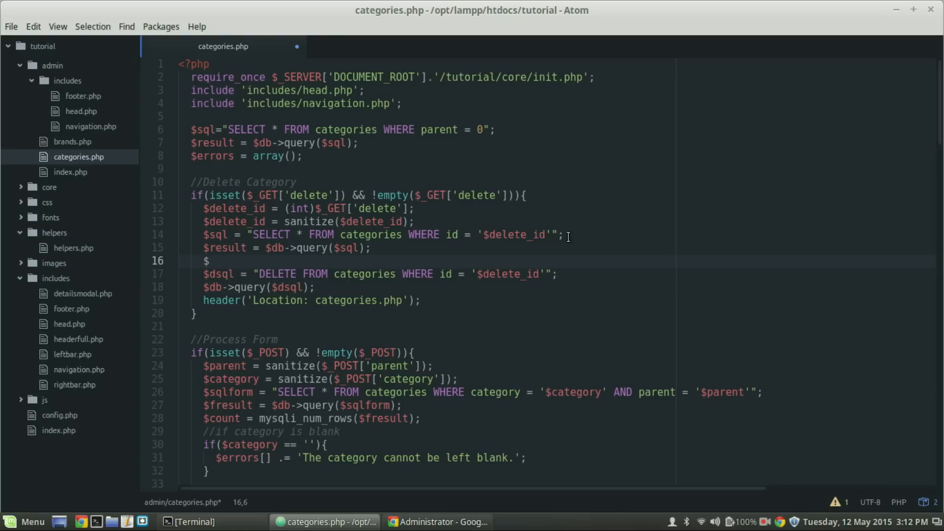
type("category")
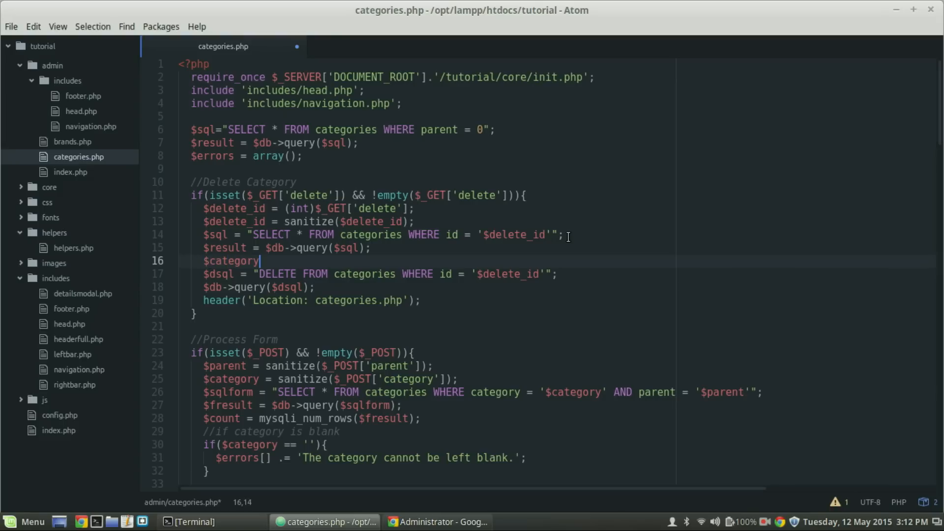
type("=")
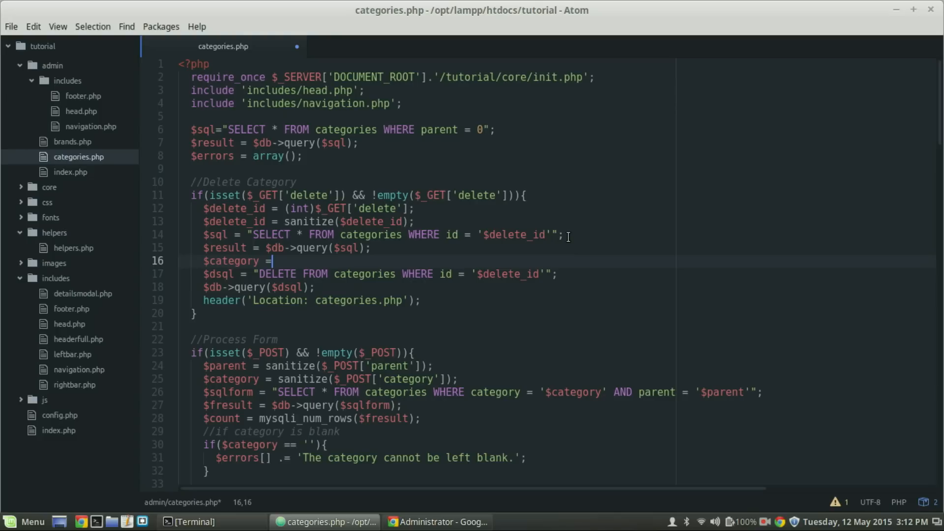
type("mysqli")
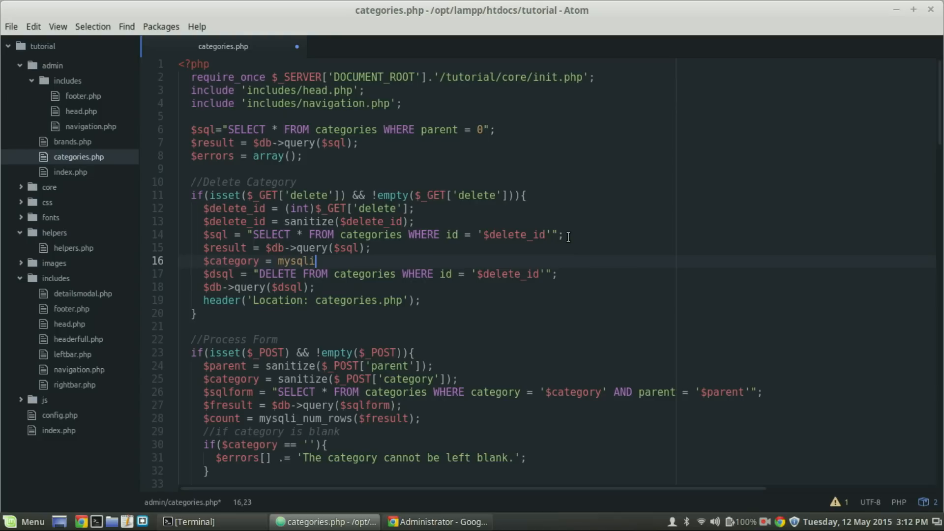
type("_fetch")
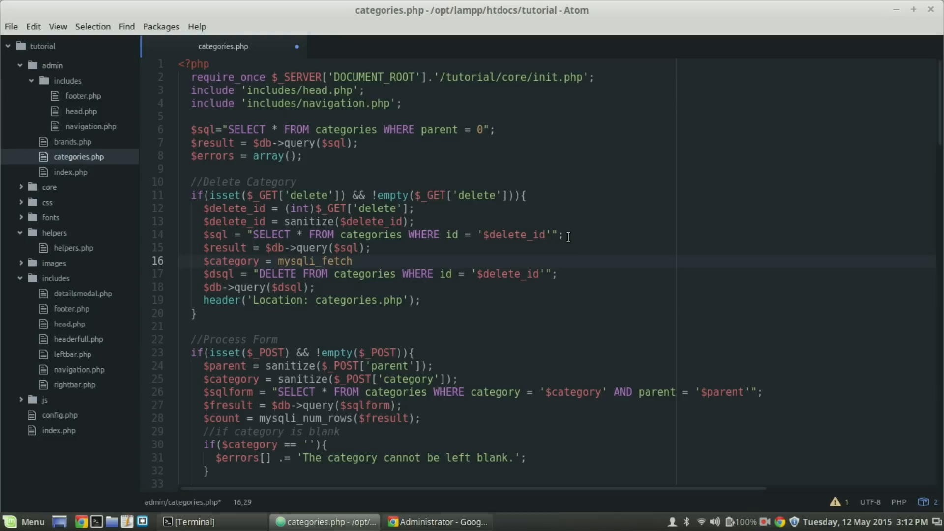
type("_assoc()")
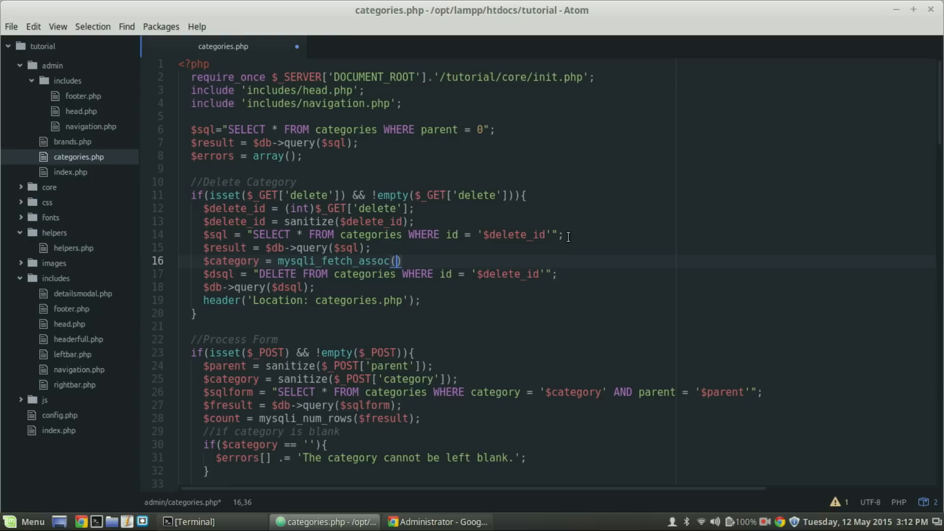
type("$result")
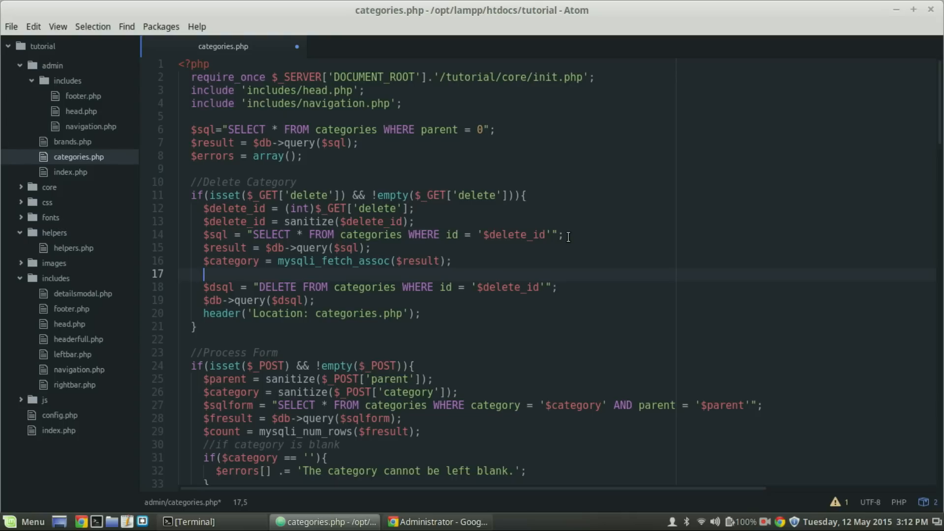
- Write the condition if($category['parent'] == 0){ after the delete query
type("if(){")
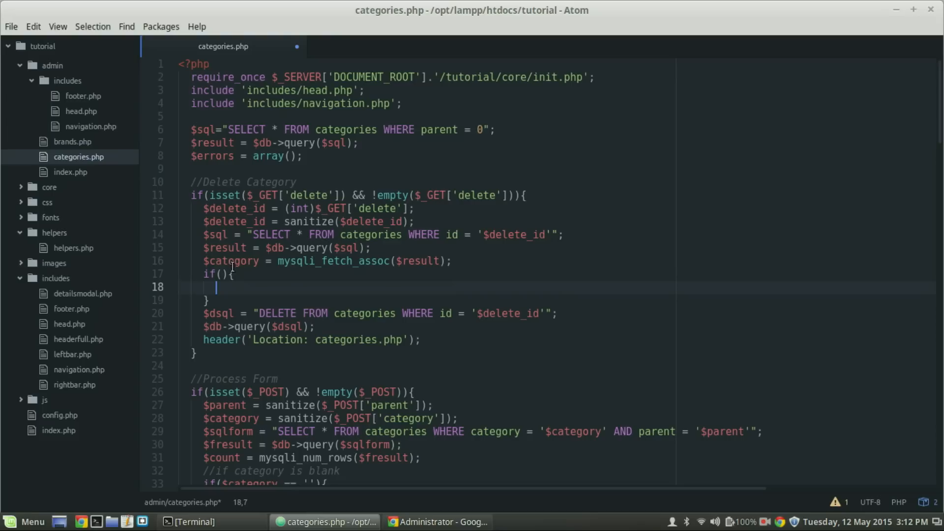
left_click(222, 275)
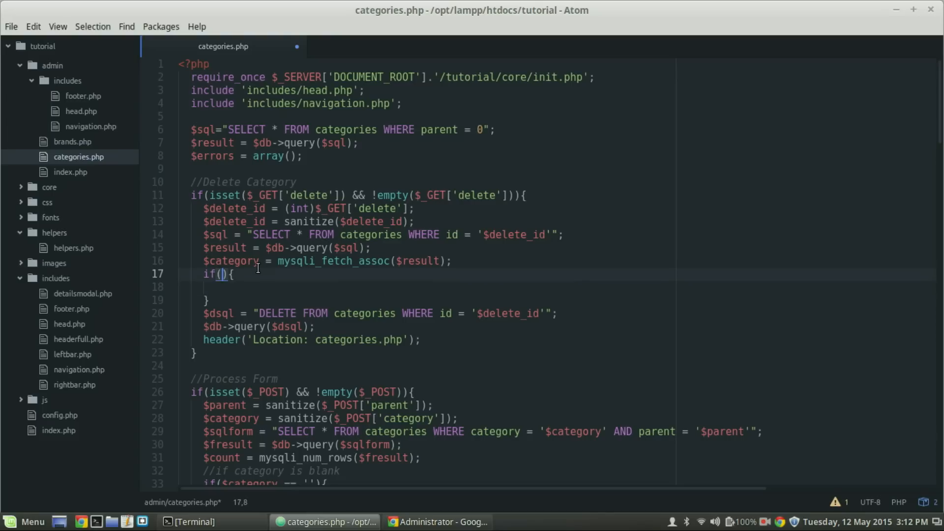
type("$")
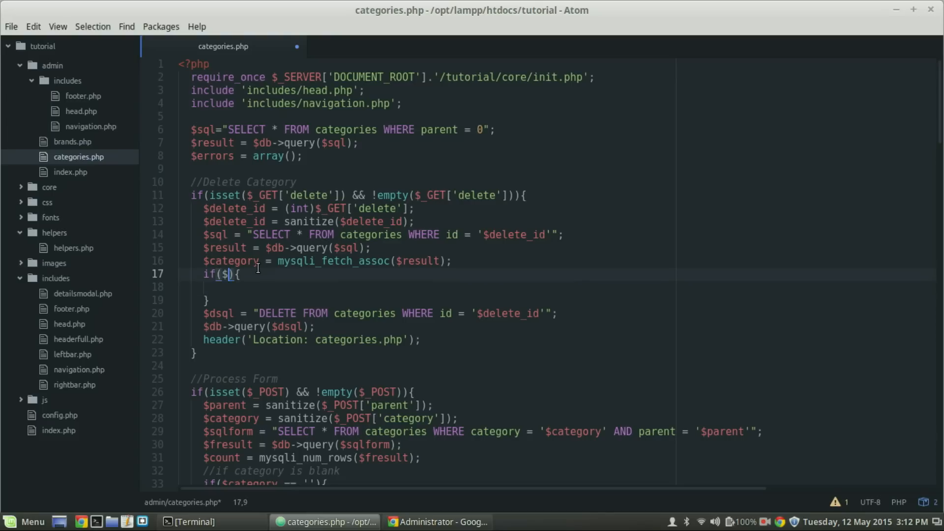
type("ca")
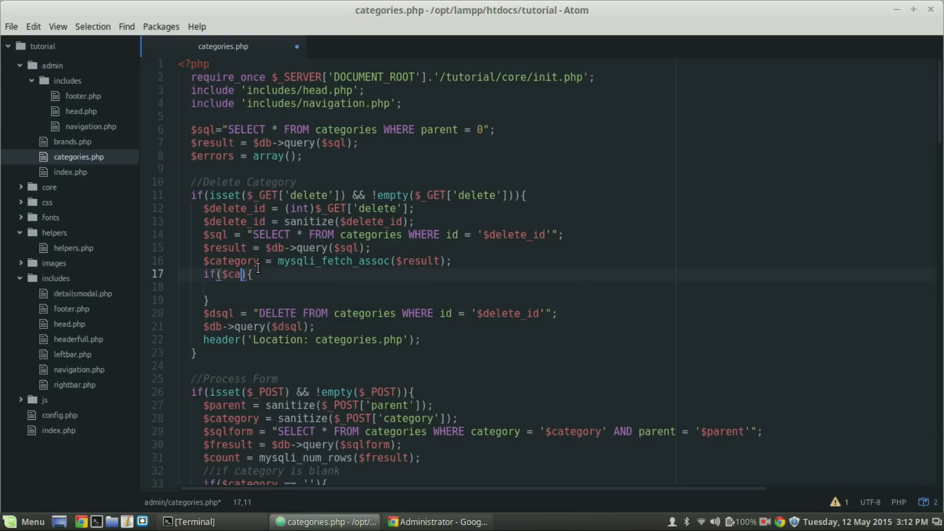
type("tegory")
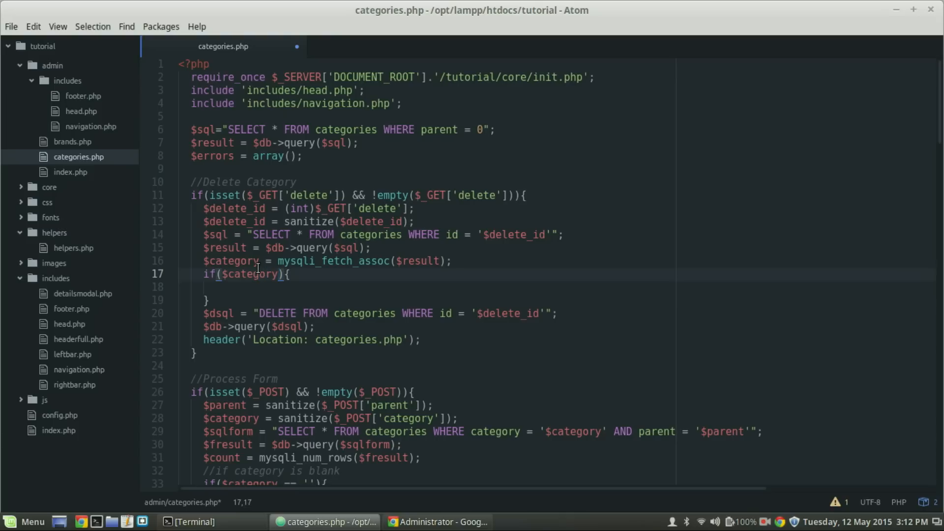
type("[")
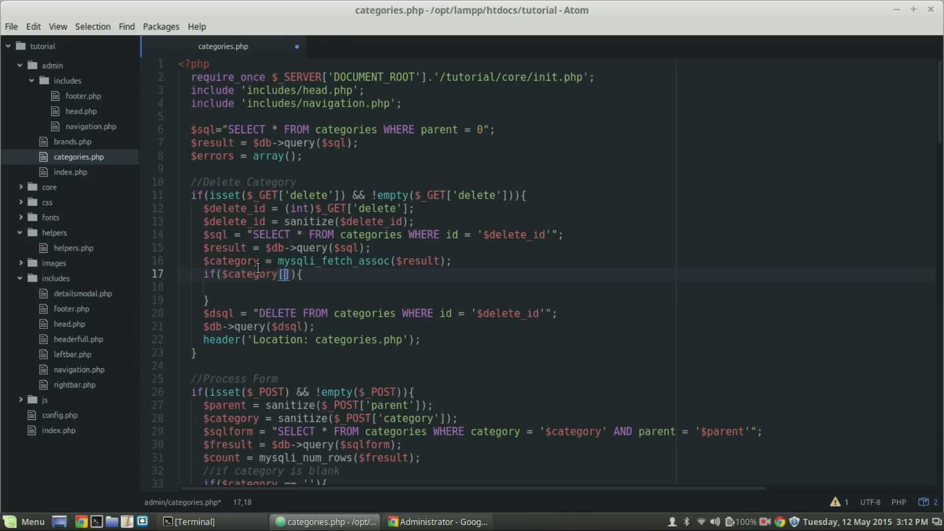
type("'parent'")
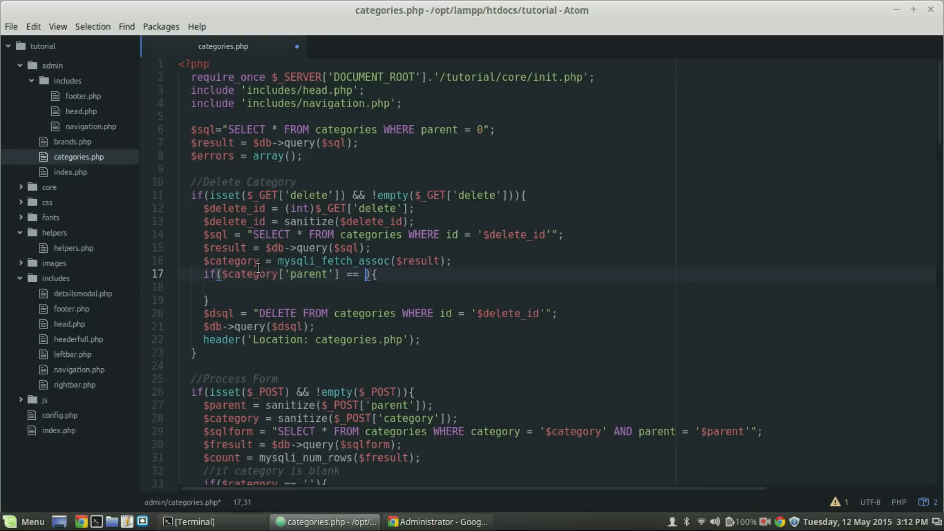
type("0")
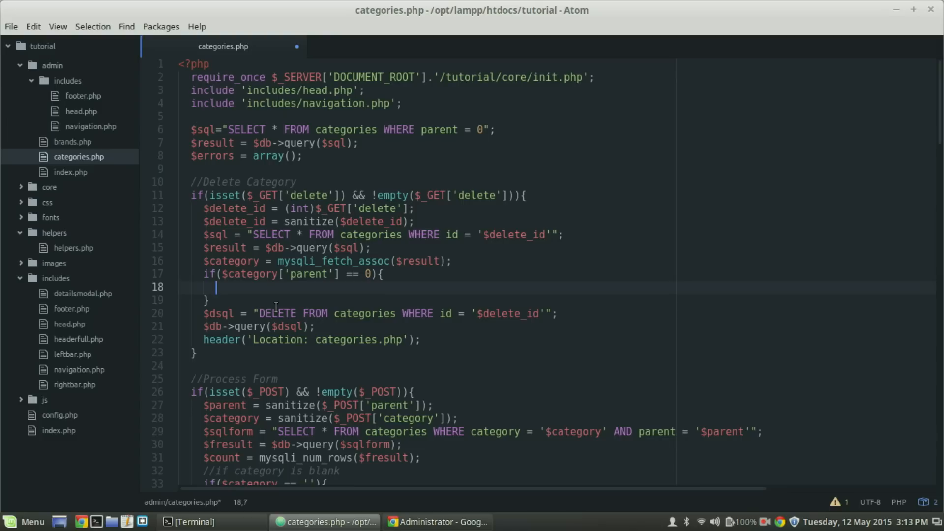
- Inside it write $sql = "DELETE FROM categories WHERE parent = '$delete_id'";
type("$")
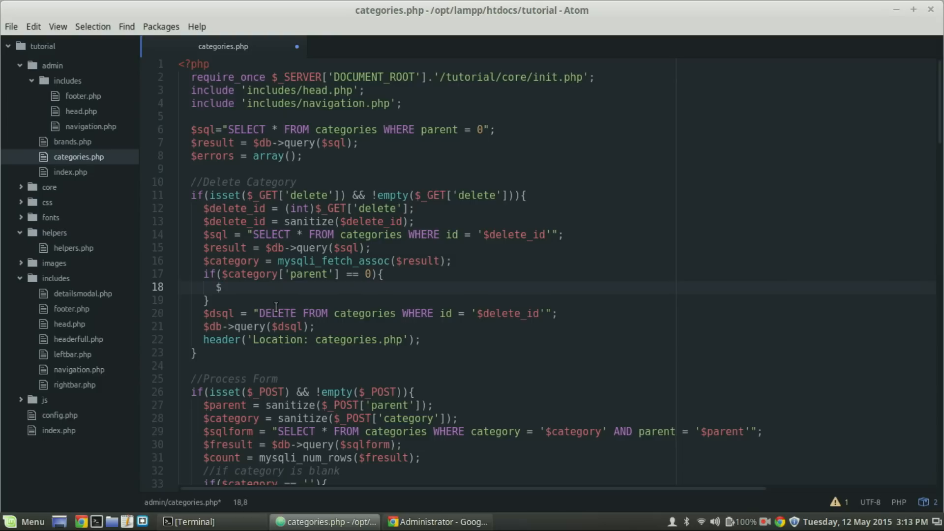
type("sql =")
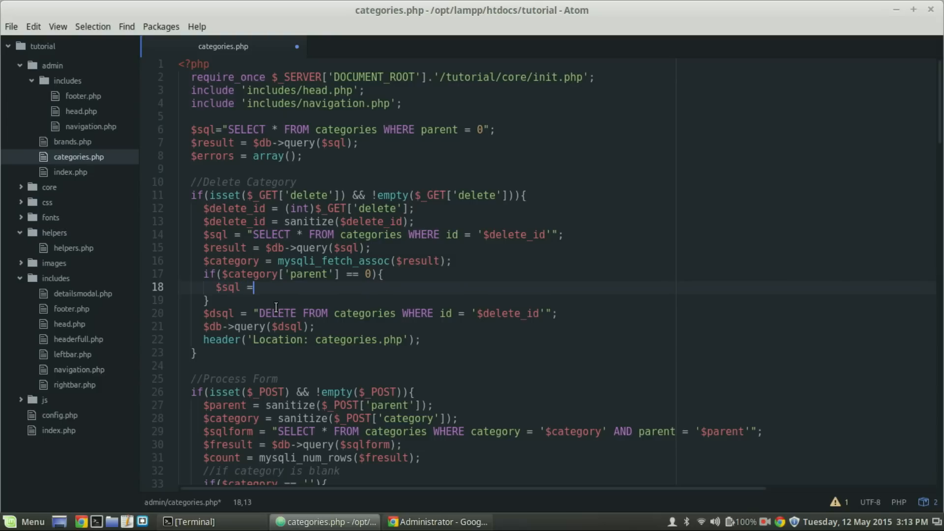
type("\"\"")
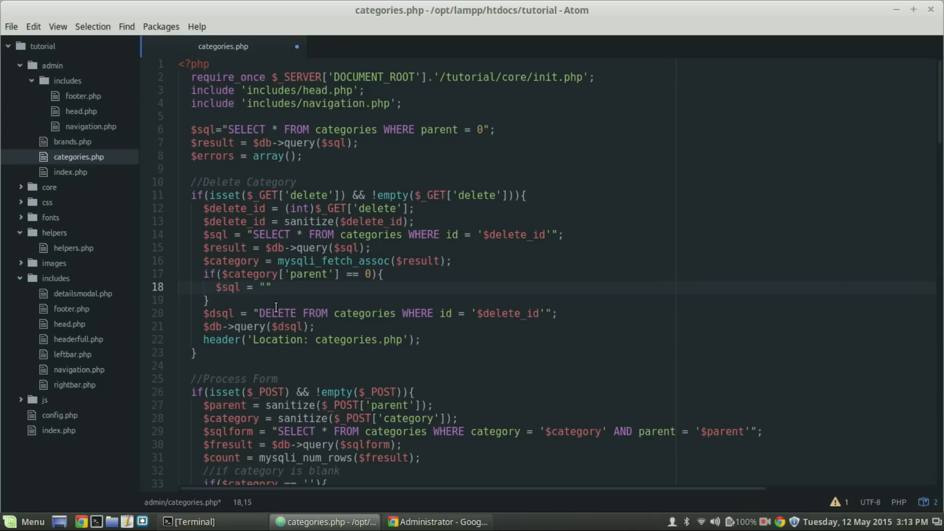
type("DELETE")
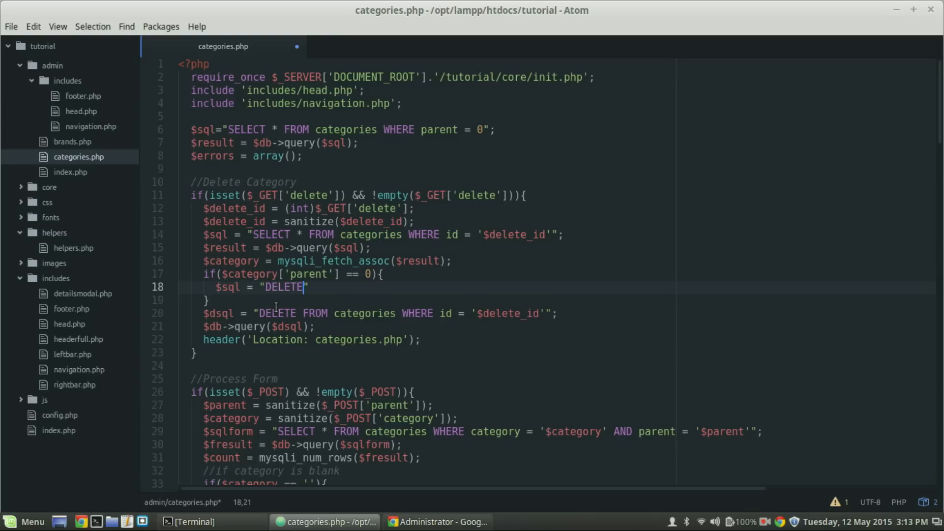
type("FROM")
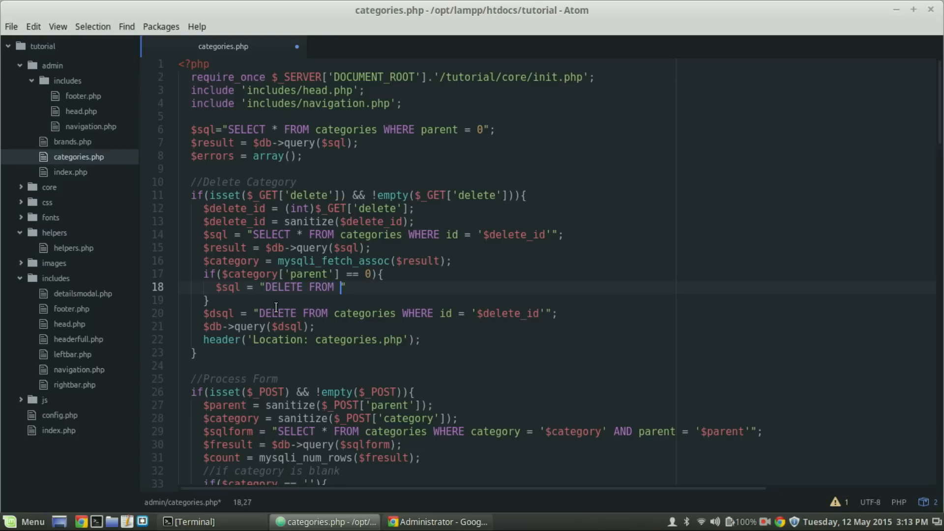
type("catego")
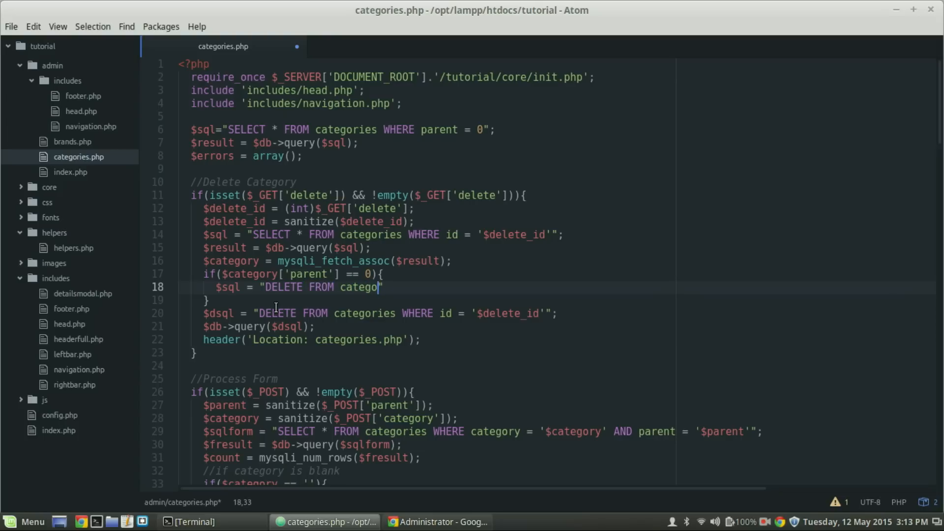
type("ries WHERE parent")
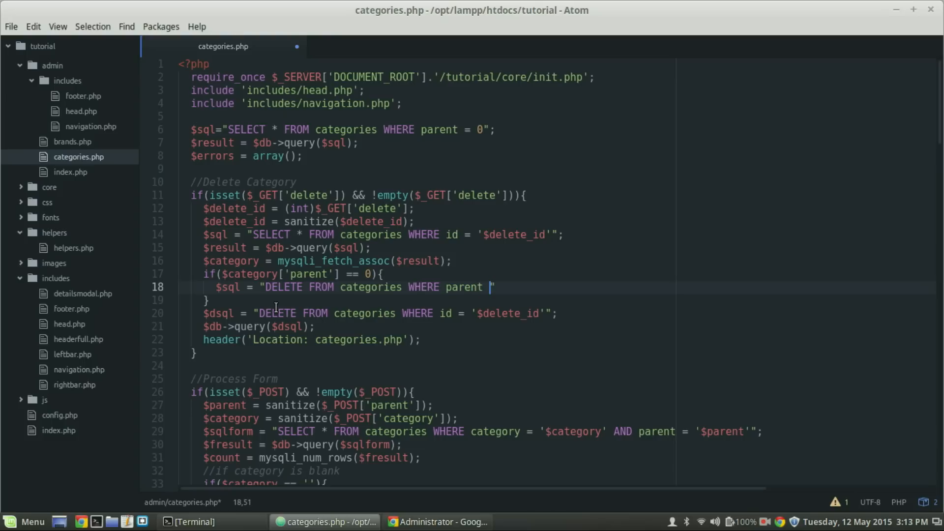
type("= '")
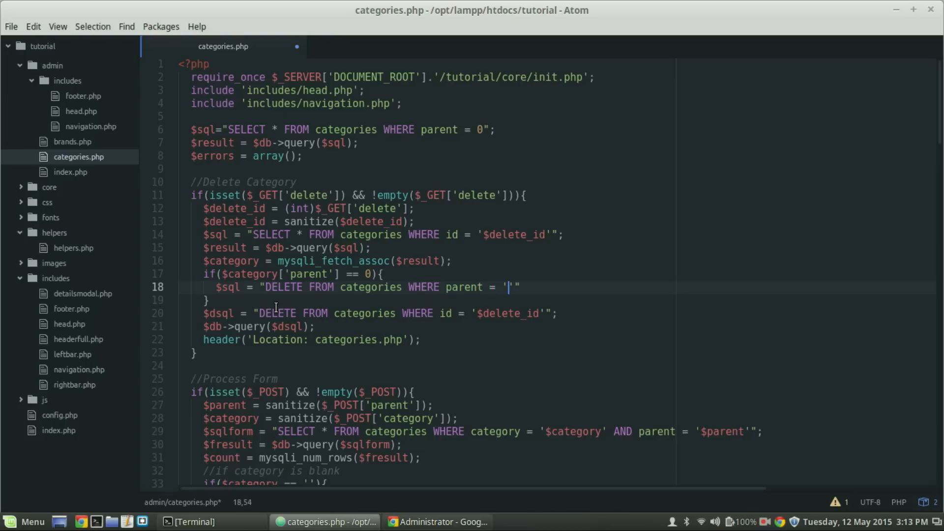
type("$dle")
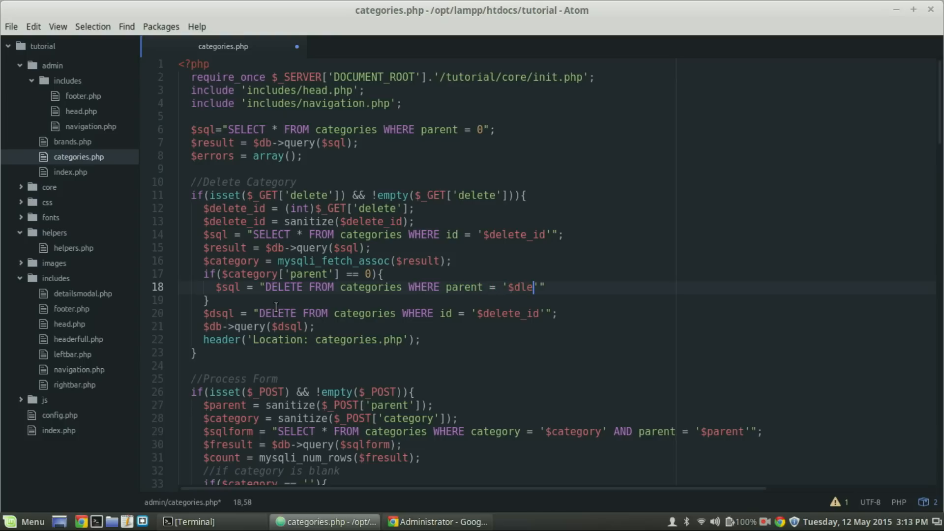
type("et")
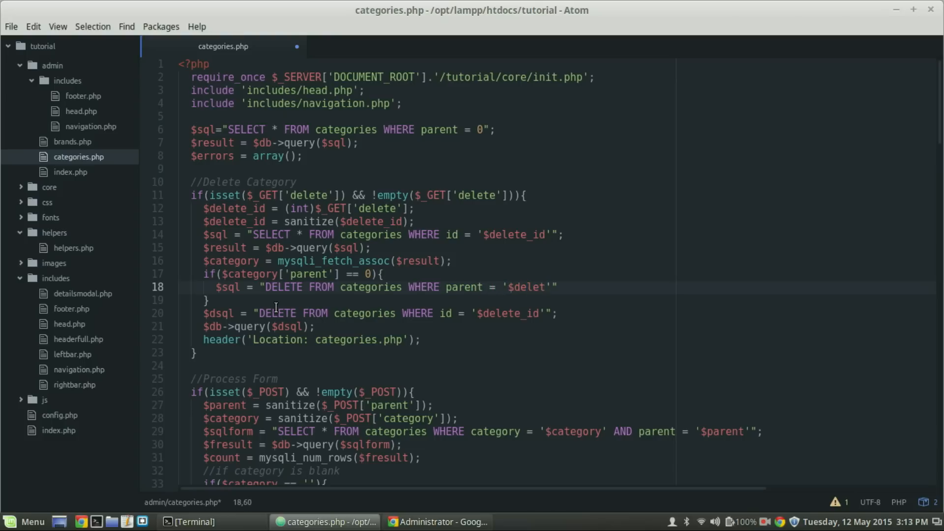
type("e_id")
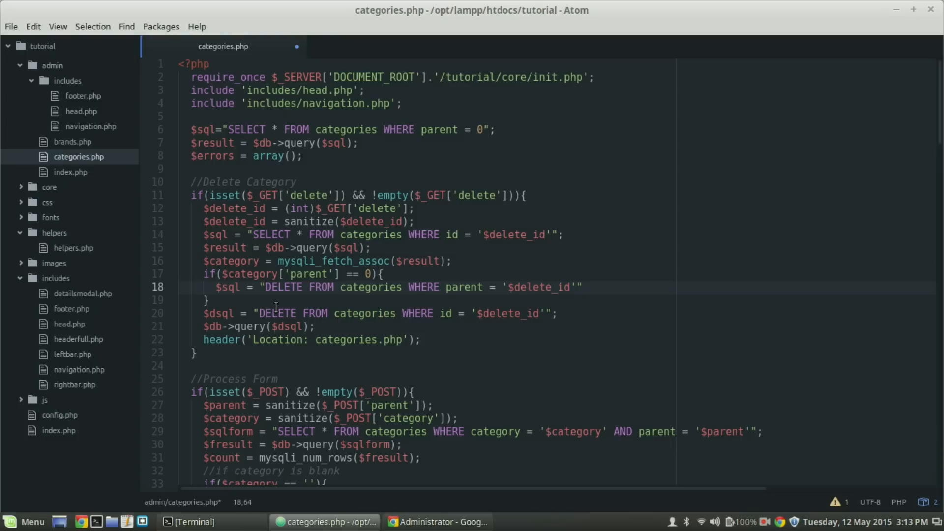
type(";")
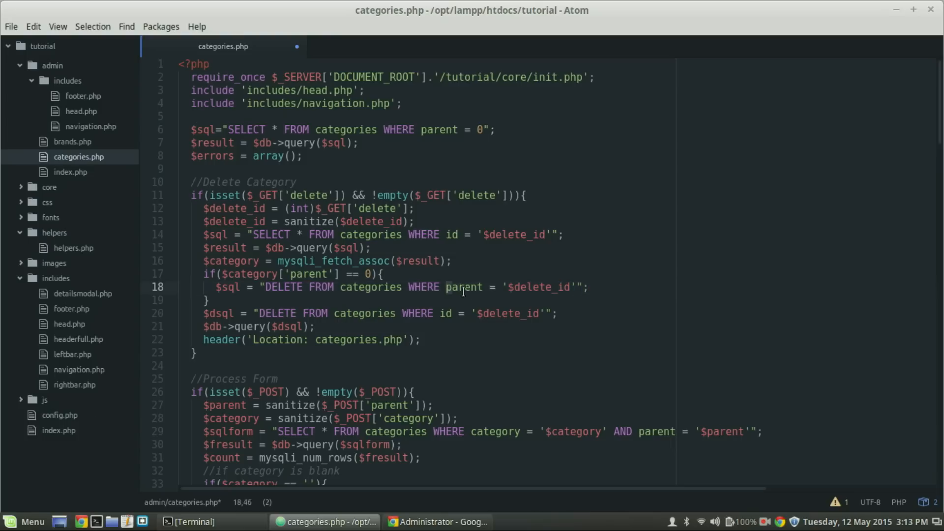
double_click(530, 287)
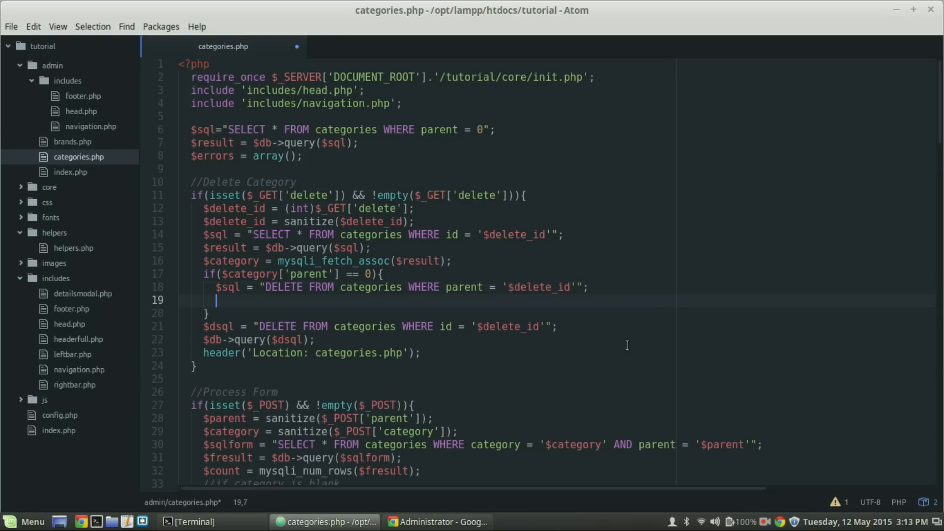
- Add $db->query($sql); inside the zero-parent check to run the child-deleting query
type("$db")
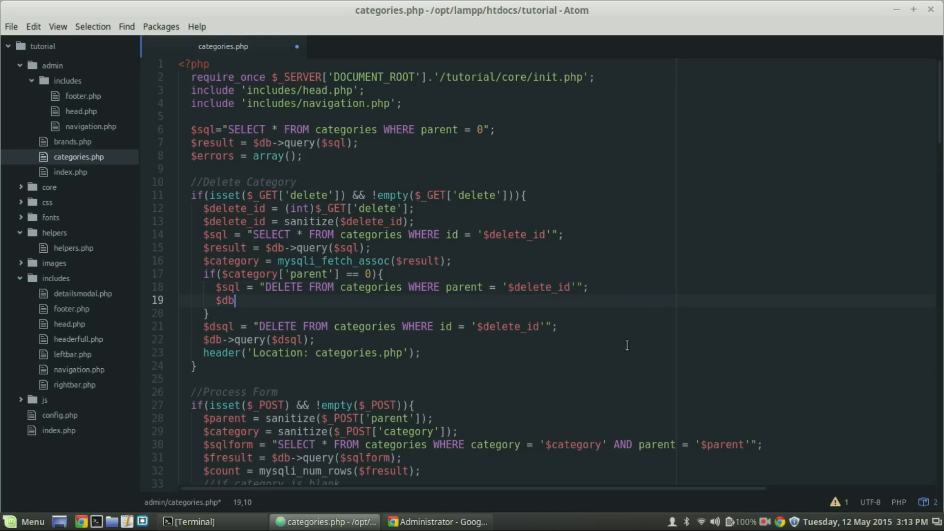
type("->q")
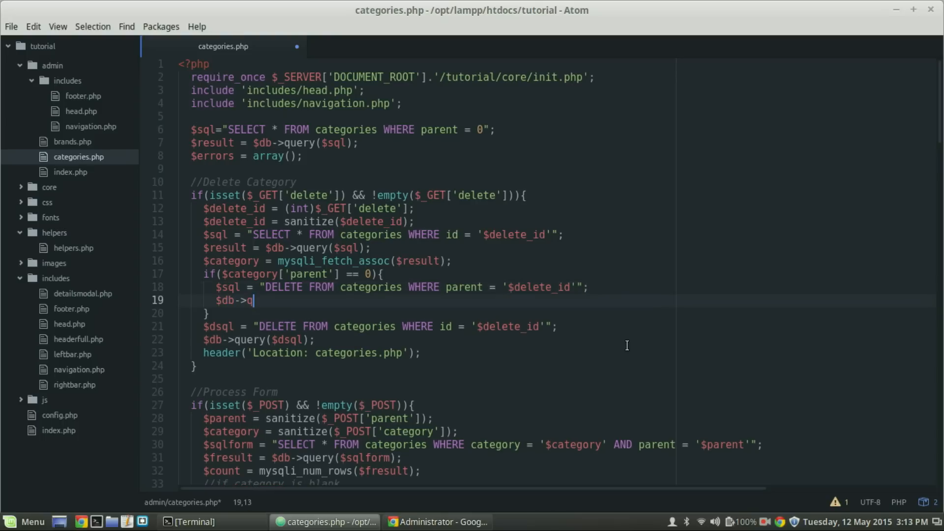
type("uery()")
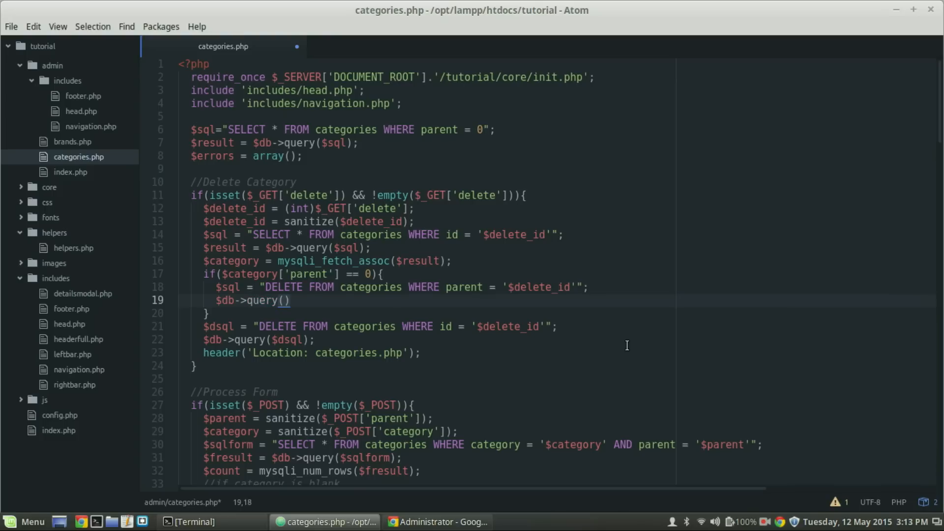
type("$sql")
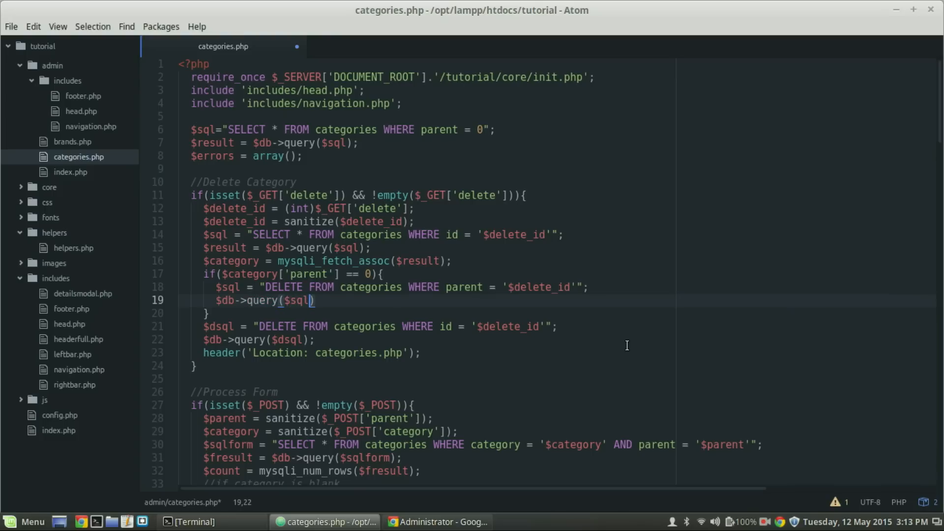
type(";")
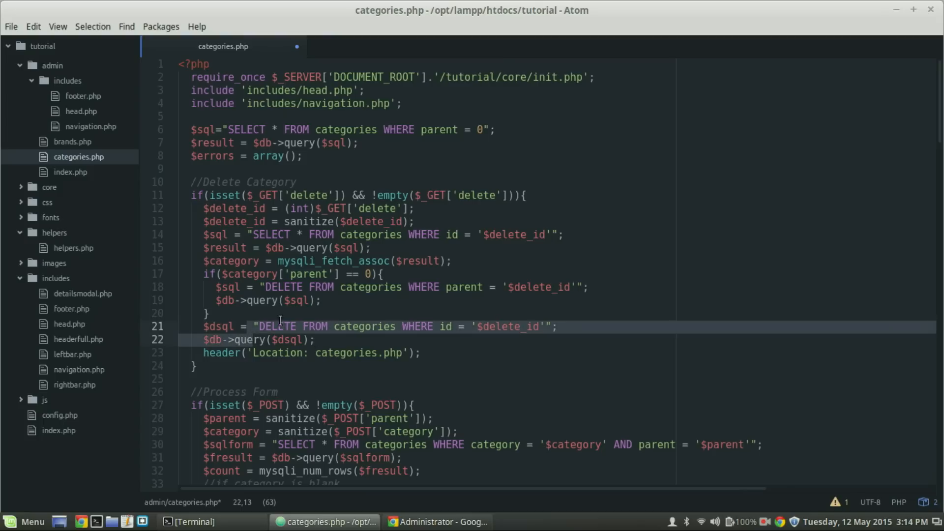
- Review the original delete query and the new child-deletion query
left_click(336, 273)
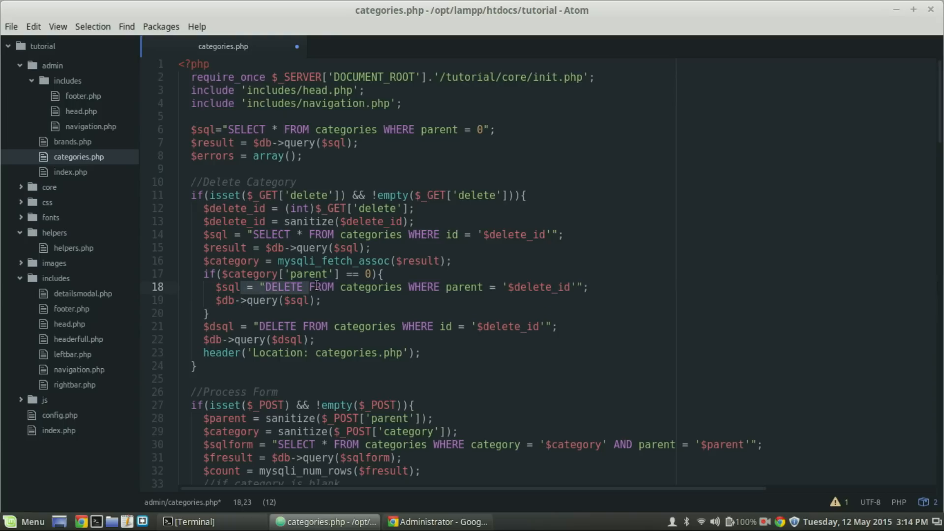
left_click_drag(317, 287, 536, 287)
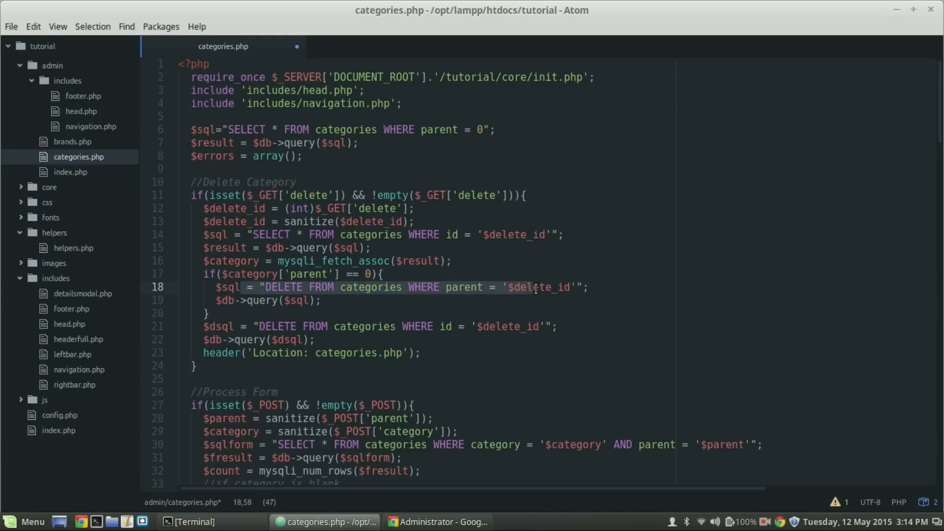
left_click(238, 327)
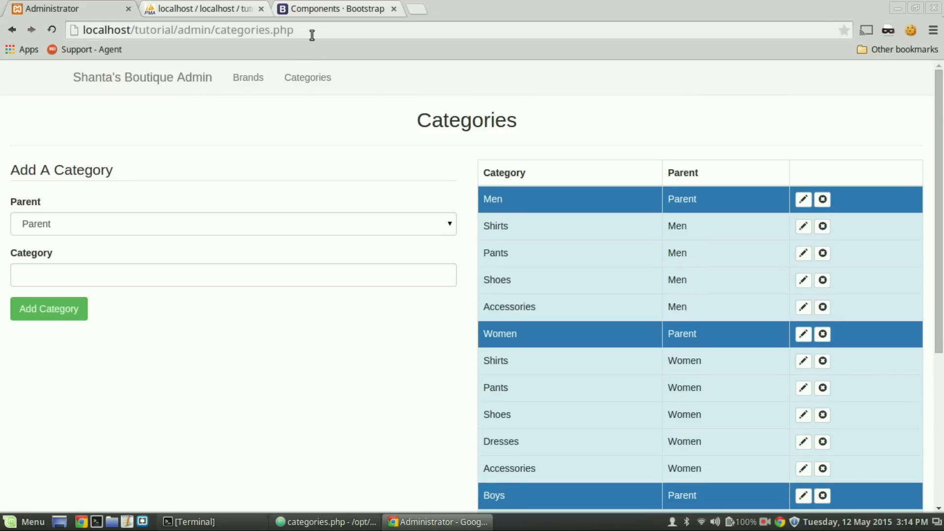
- Delete the Home Decor row, then re-add Home Decor with Gifts as its parent
scroll("down", 3)
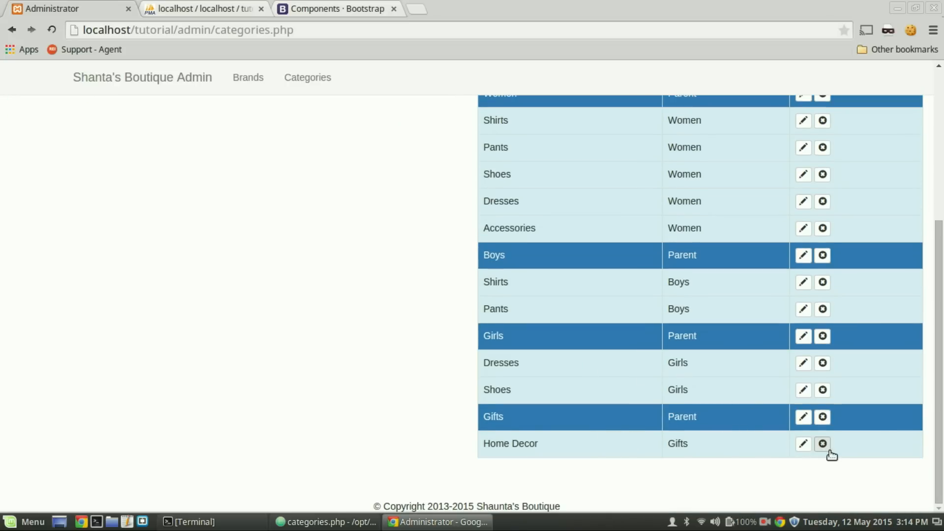
left_click(822, 444)
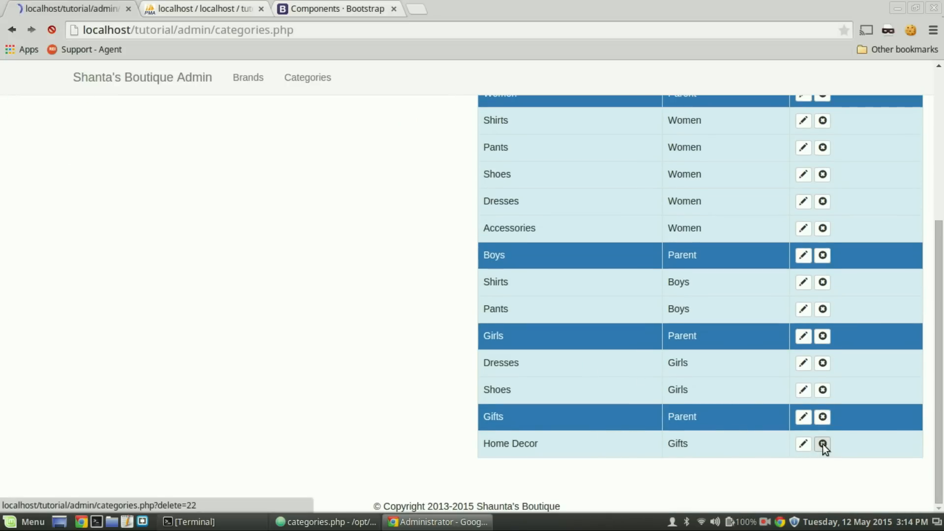
left_click(822, 443)
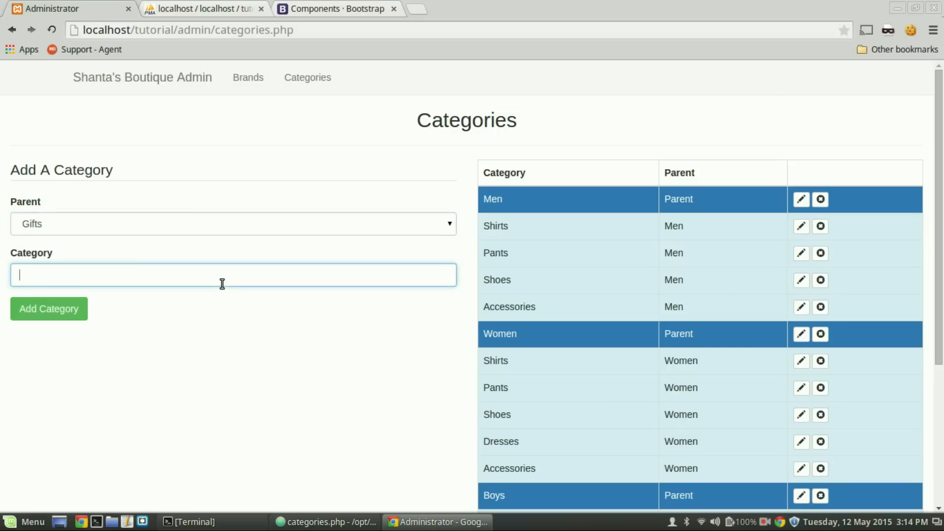
type("Home De")
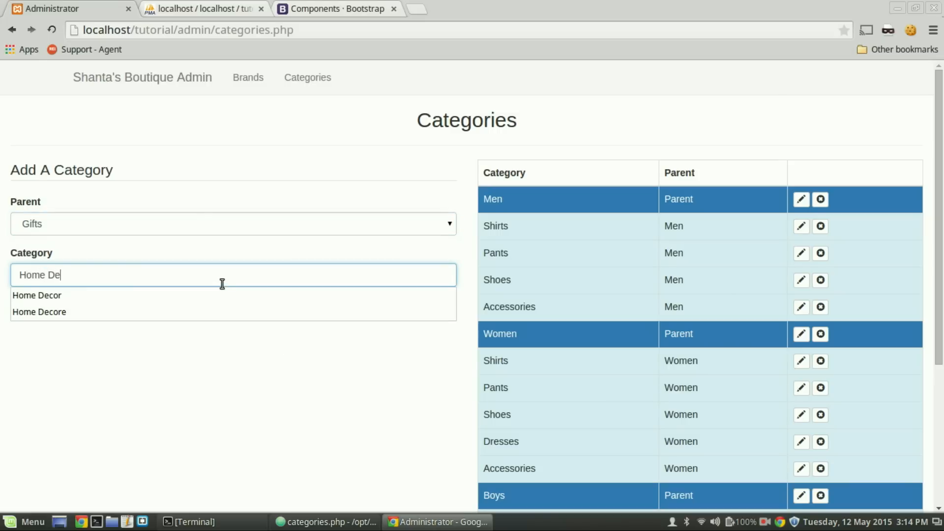
left_click(36, 295)
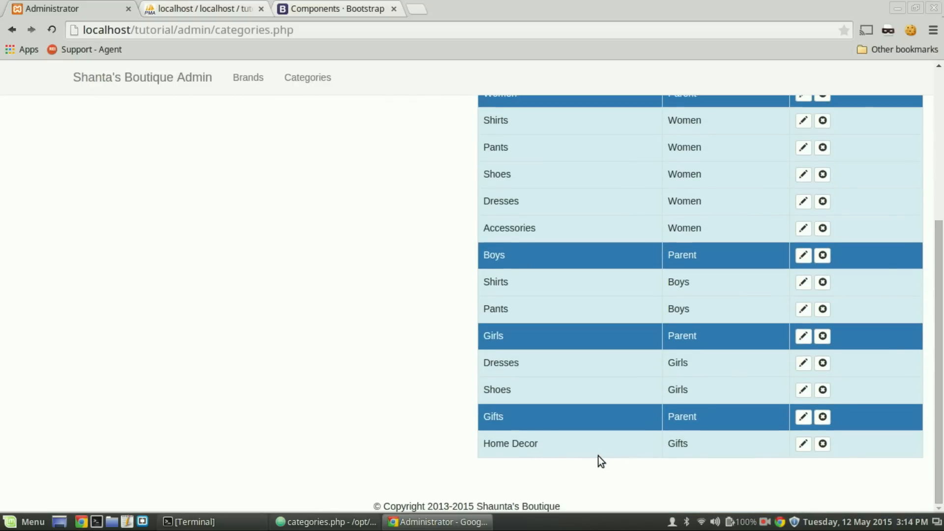
mouse_move(803, 417)
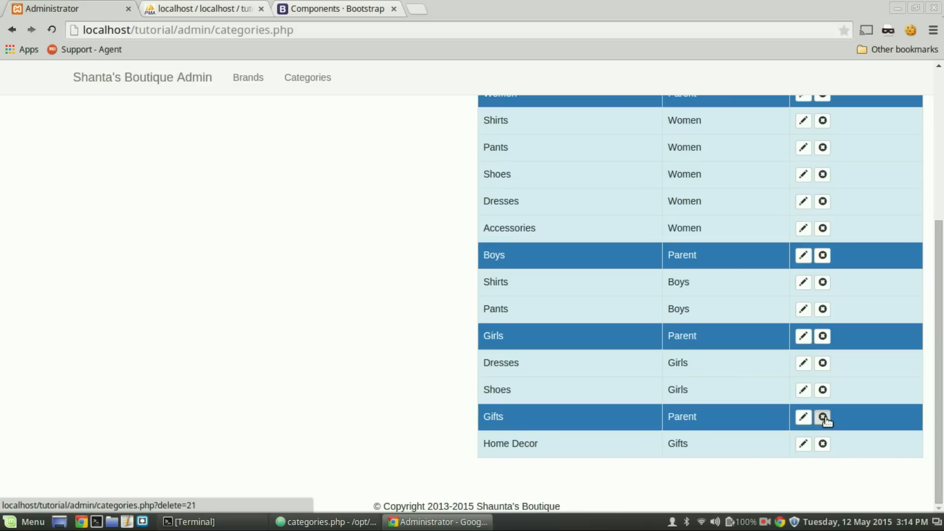
- Delete the Gifts parent and confirm in phpMyAdmin's categories table that Home Decor is gone too
left_click(822, 417)
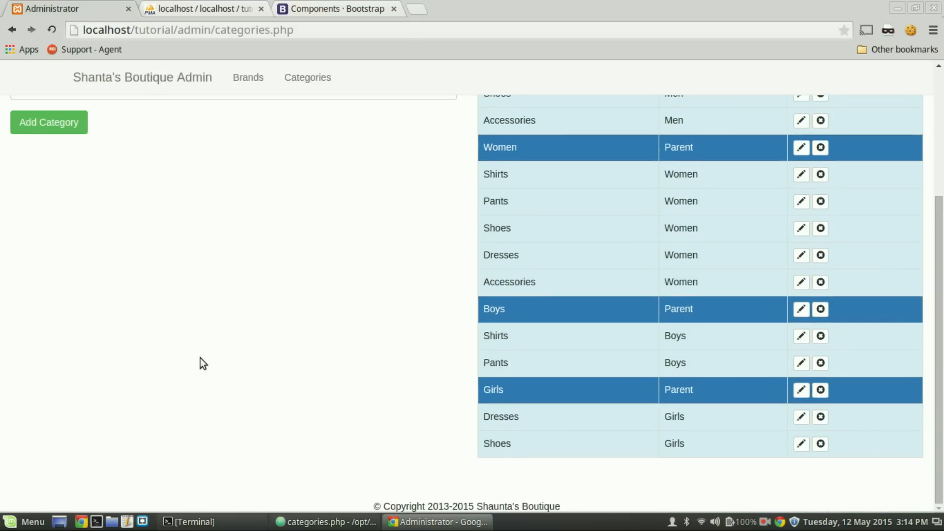
scroll("up", 3)
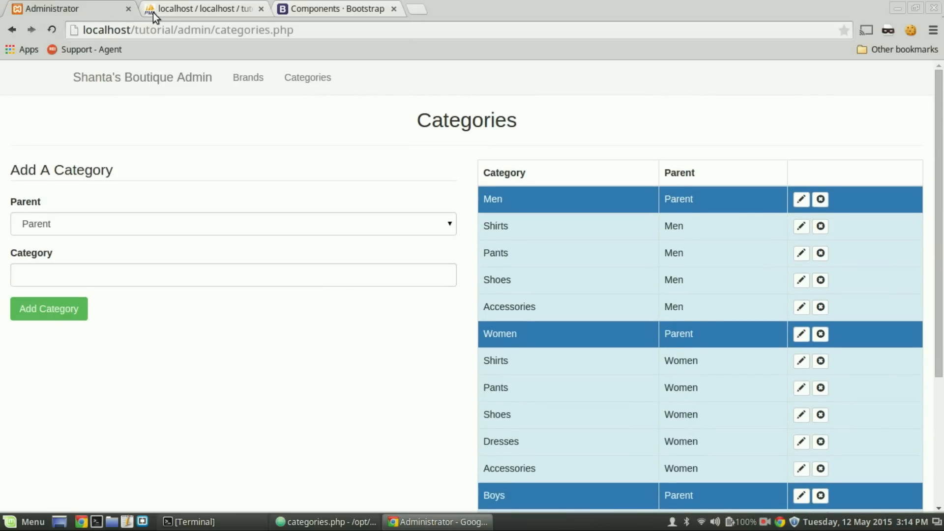
left_click(201, 9)
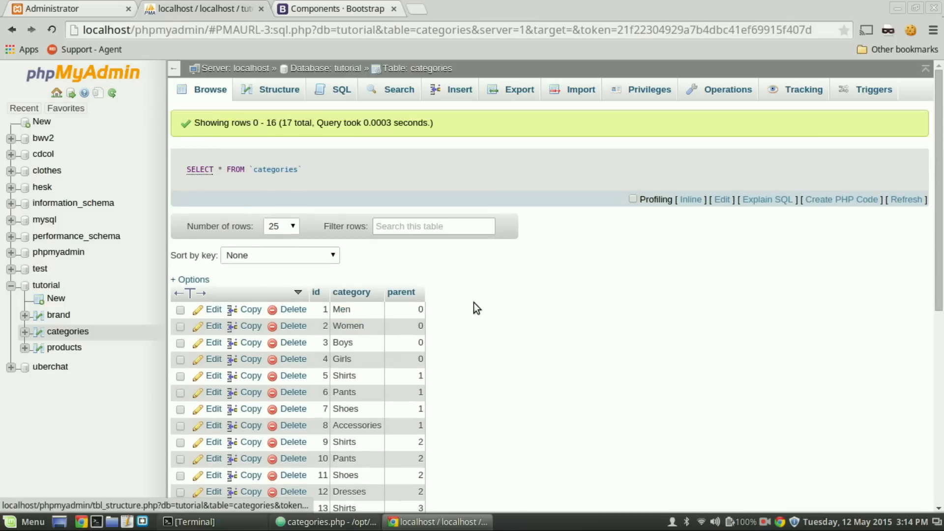
scroll("down", 3)
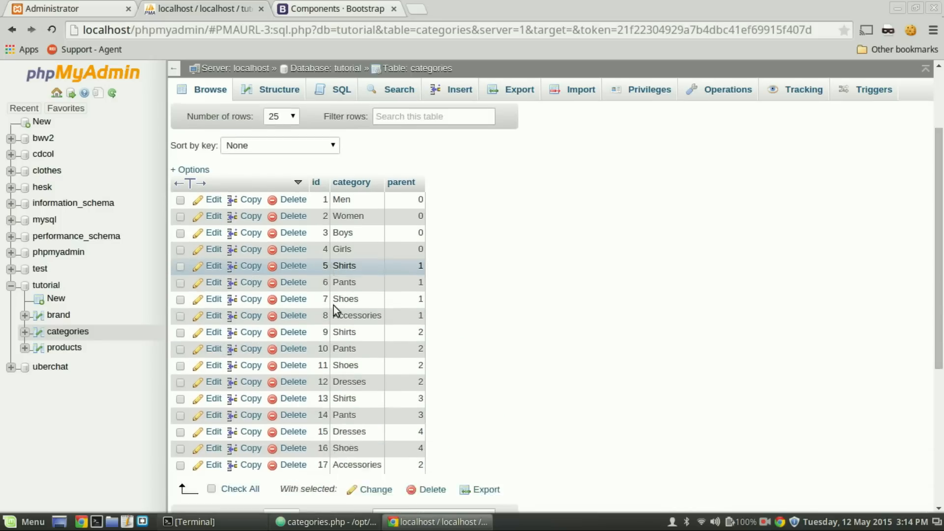
scroll("down", 3)
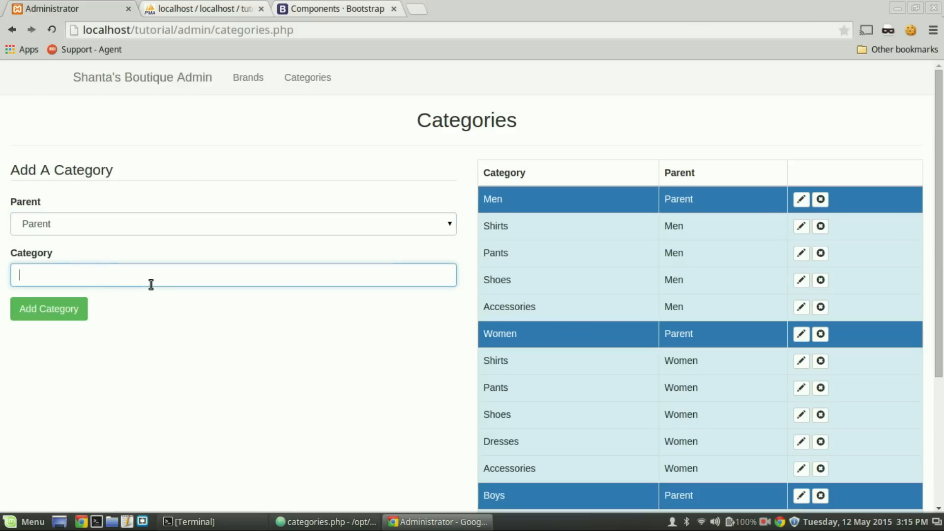
- Add Gifts as a top-level category, then add Home Decor with Parent left as Parent
type("Gif")
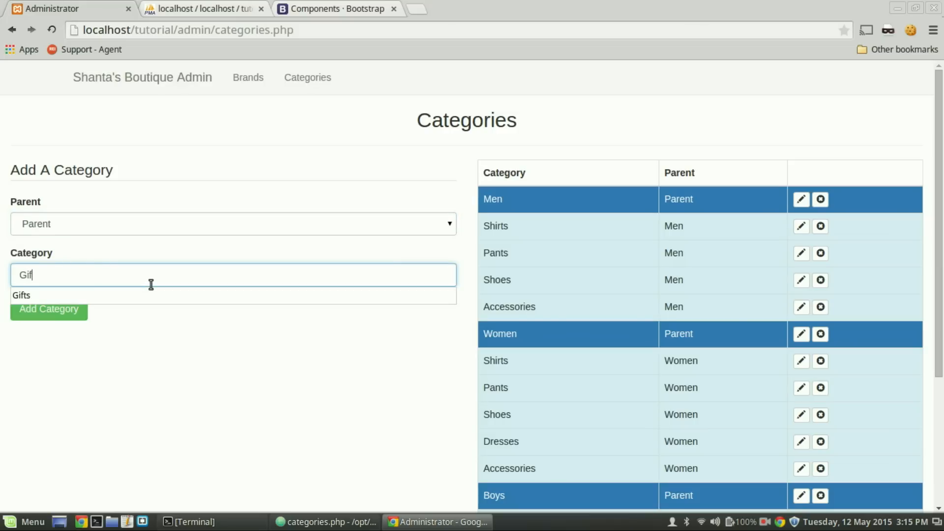
left_click(22, 295)
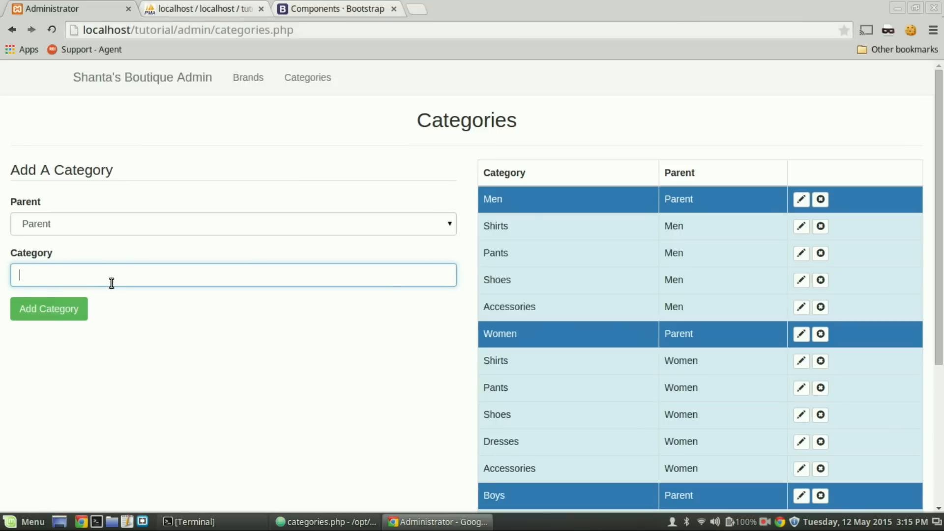
type("Home Decore")
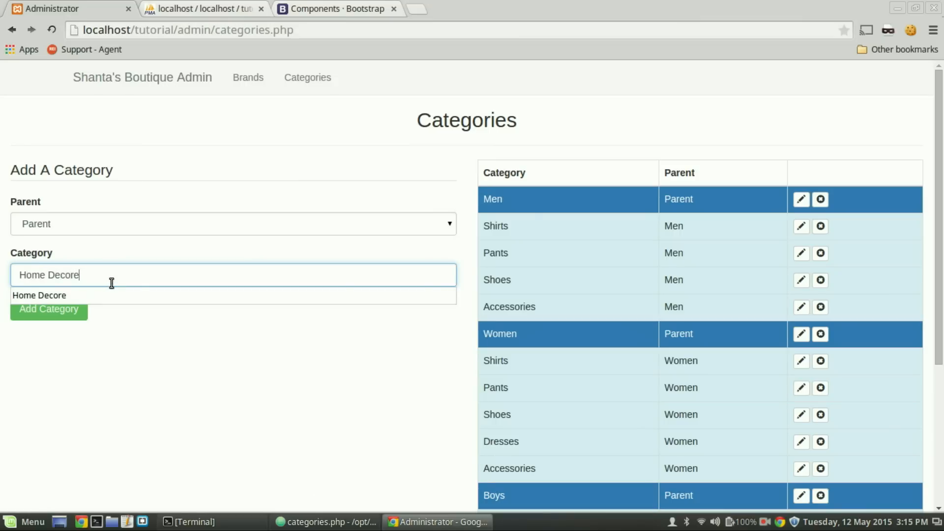
left_click(50, 309)
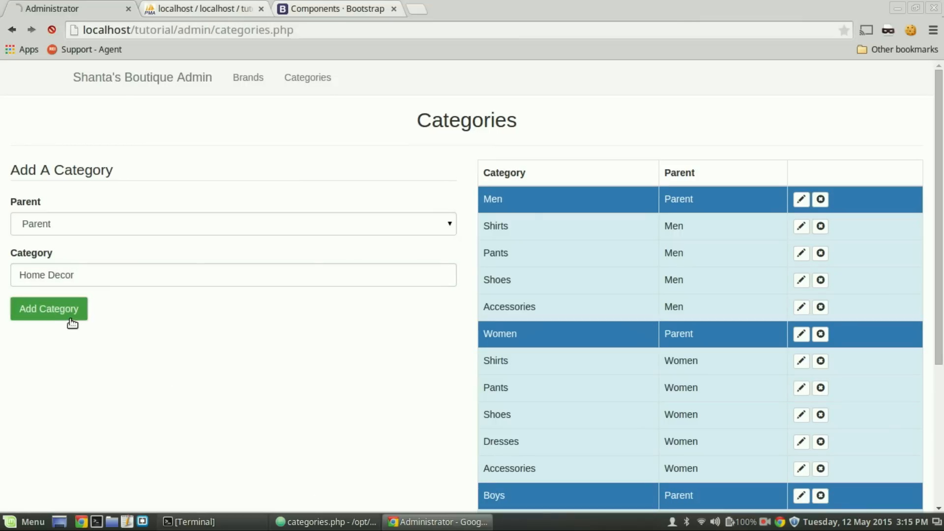
left_click(49, 308)
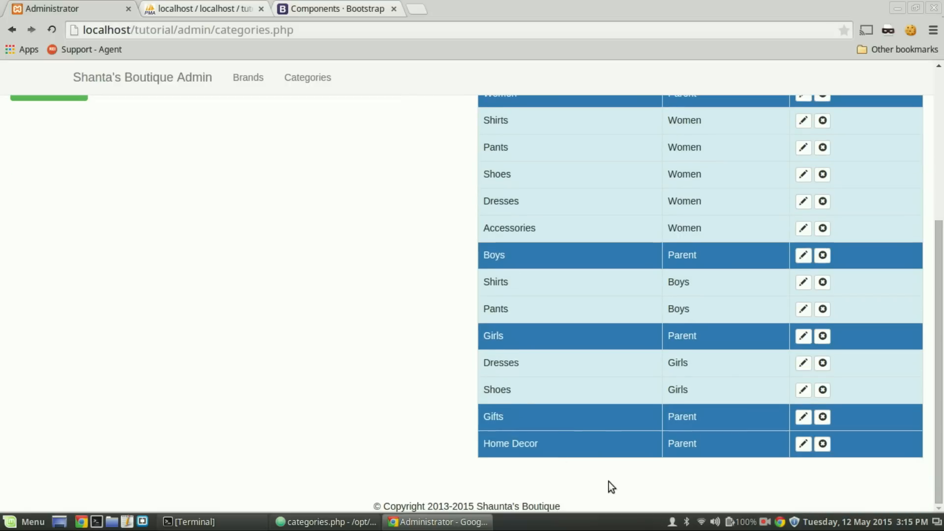
mouse_move(716, 470)
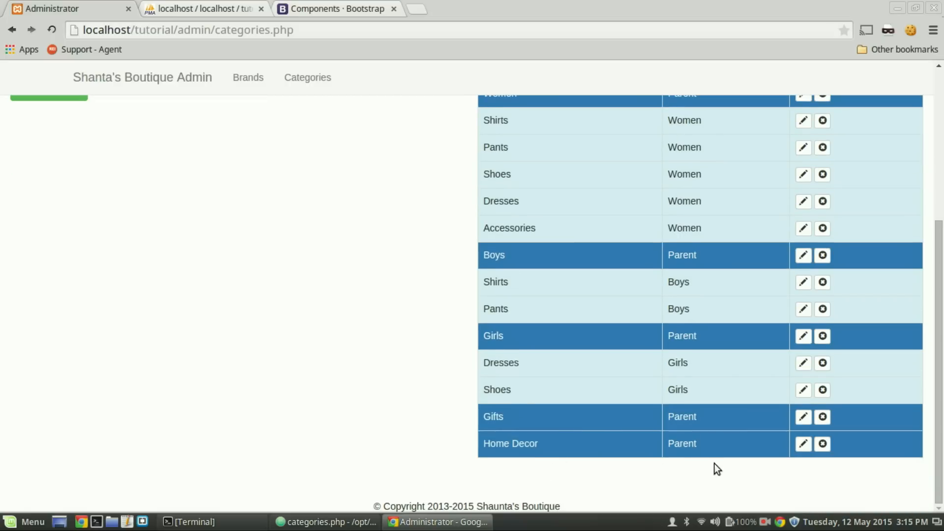
mouse_move(582, 446)
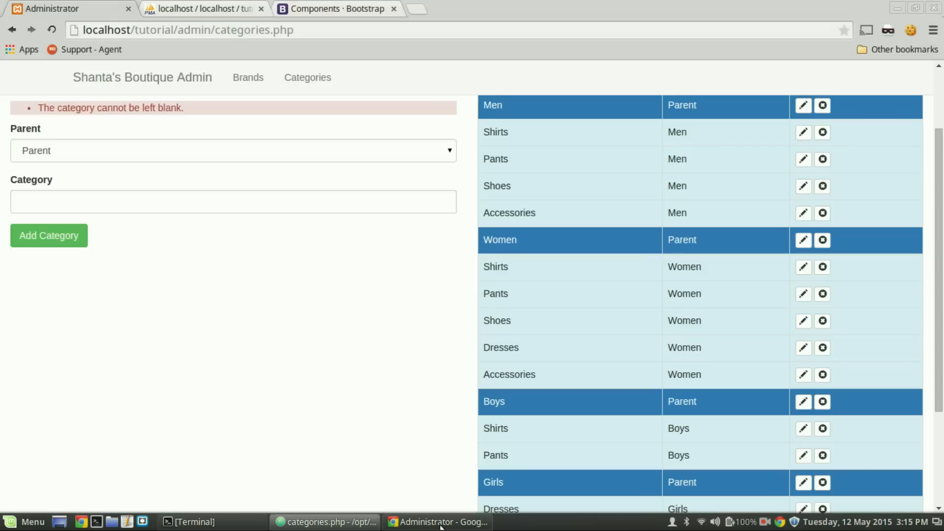
- Delete the mistakenly top-level Home Decor category from the list
scroll("down", 3)
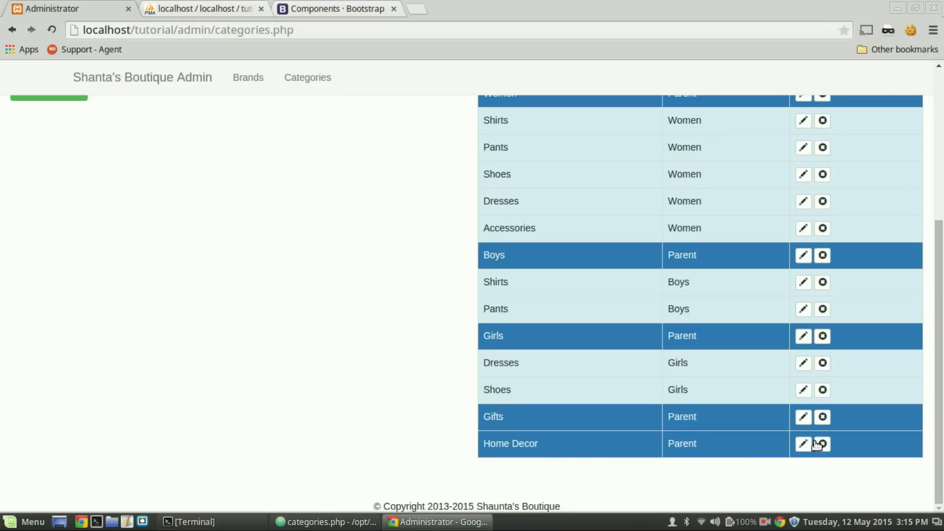
left_click(821, 444)
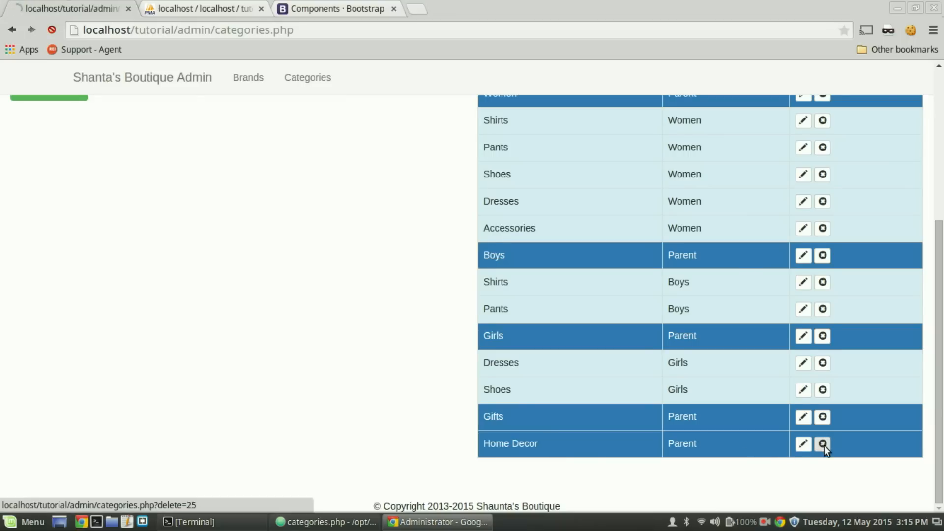
left_click(823, 444)
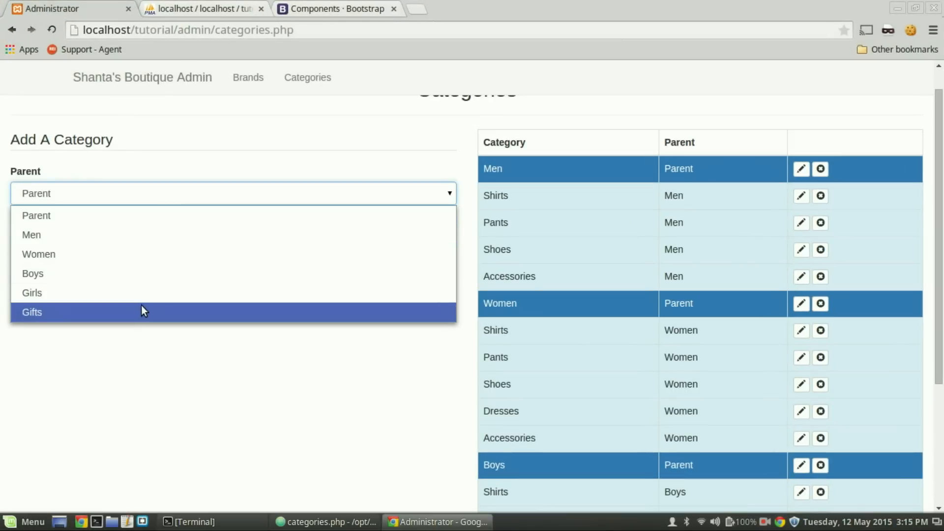
- Add Home Decor with Gifts selected as its parent and check the categories list
left_click(31, 313)
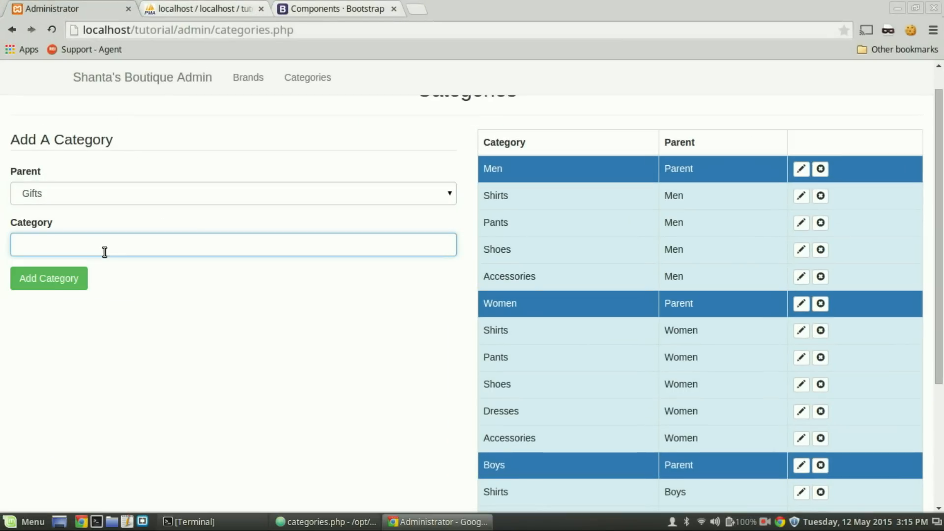
type("Home Decor")
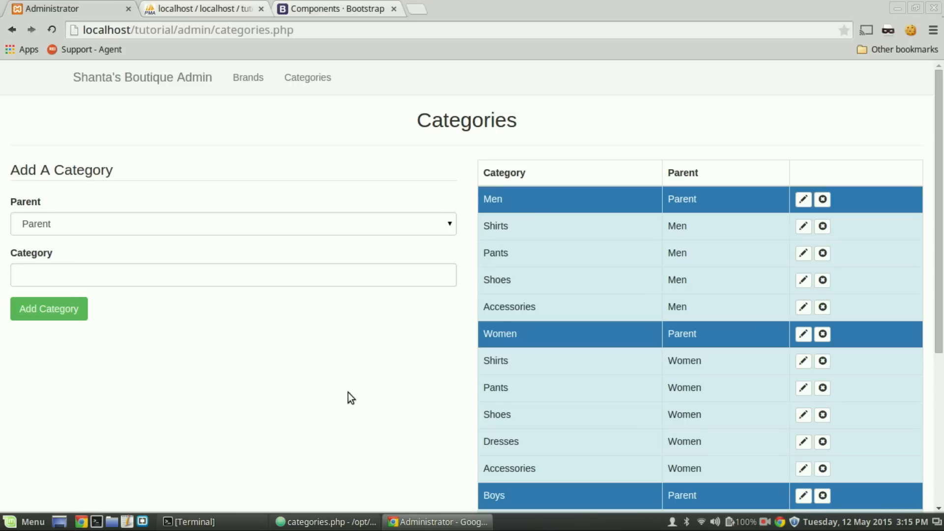
scroll("down", 3)
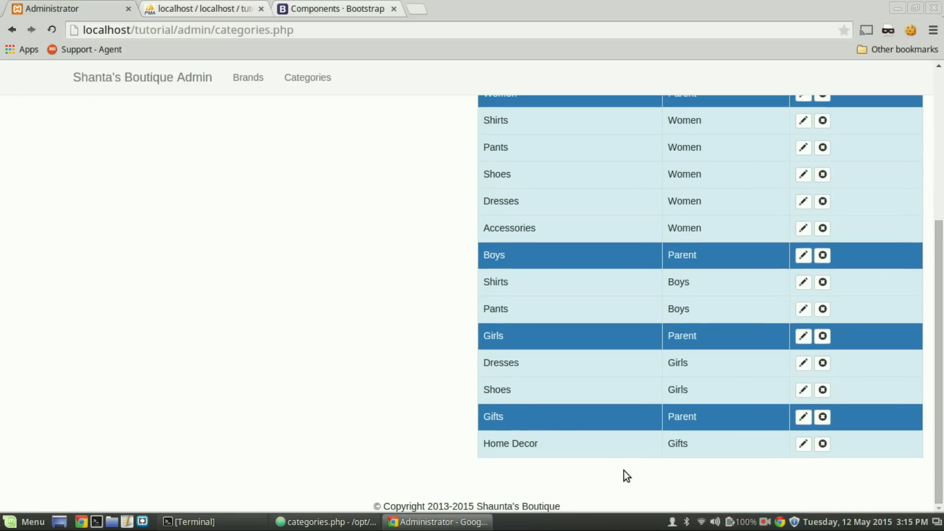
scroll("up", 3)
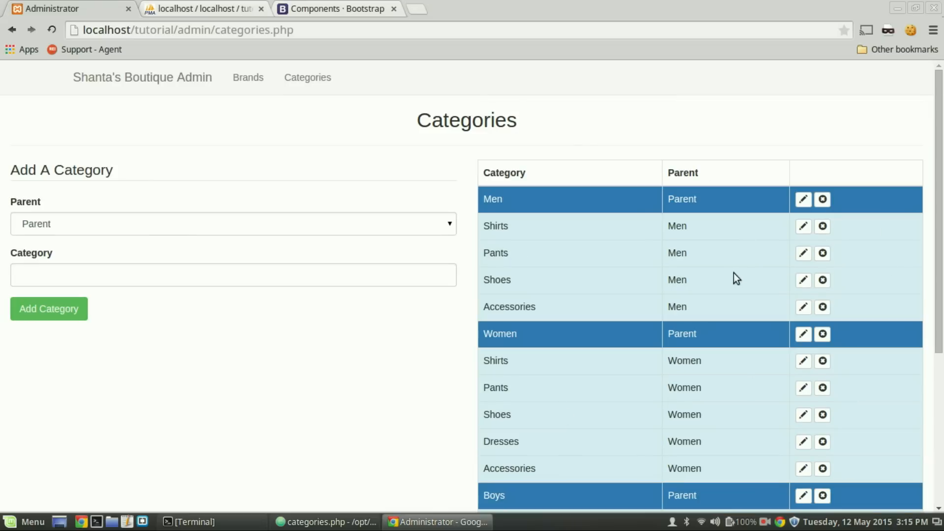
mouse_move(623, 333)
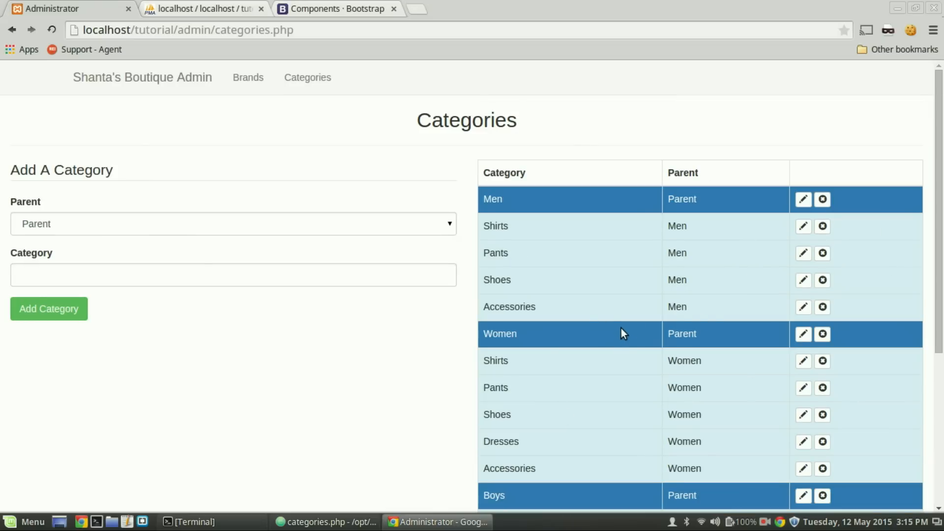
mouse_move(717, 471)
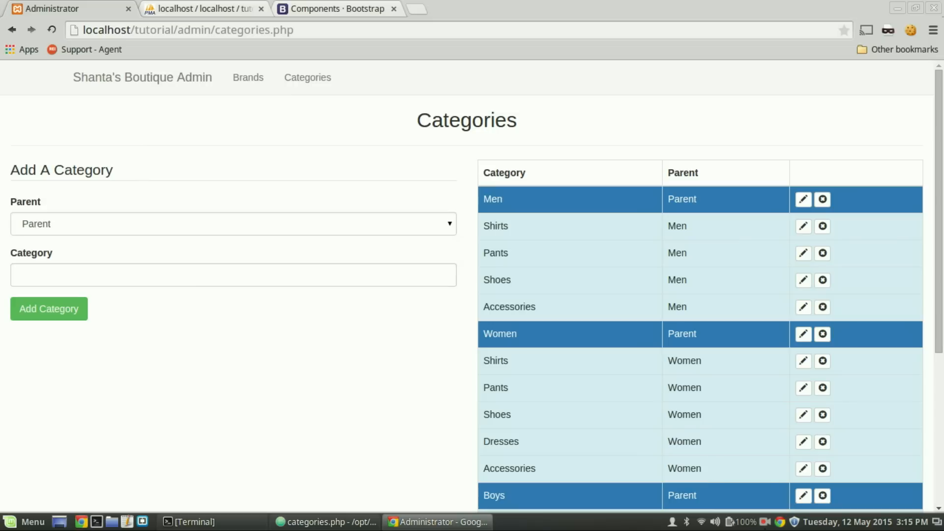
mouse_move(743, 500)
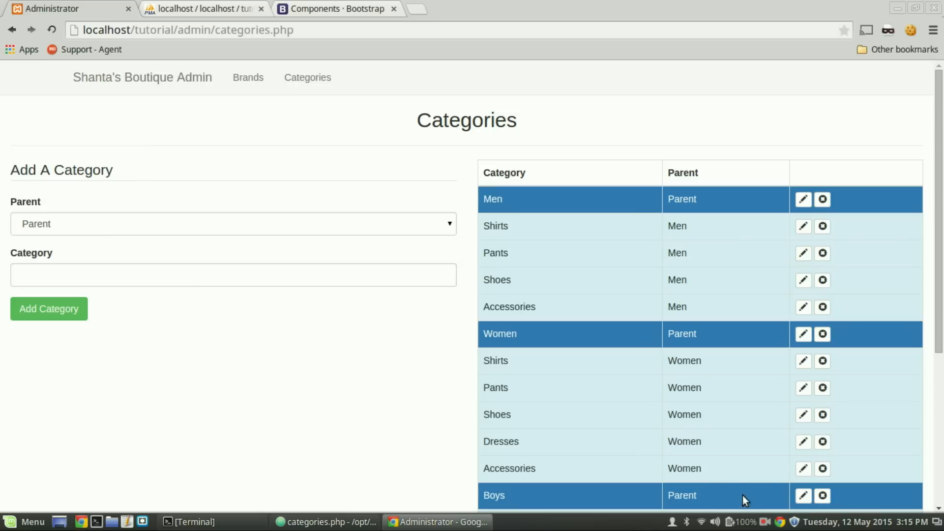
mouse_move(718, 457)
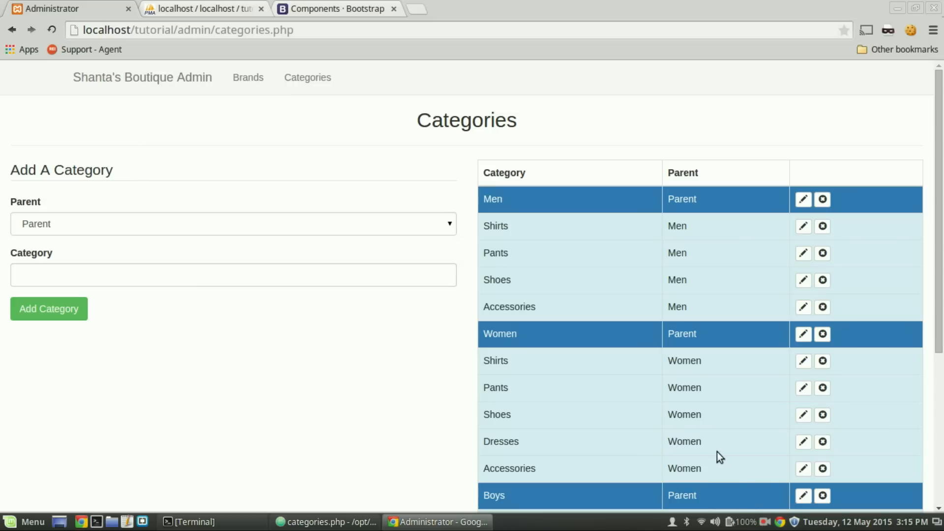